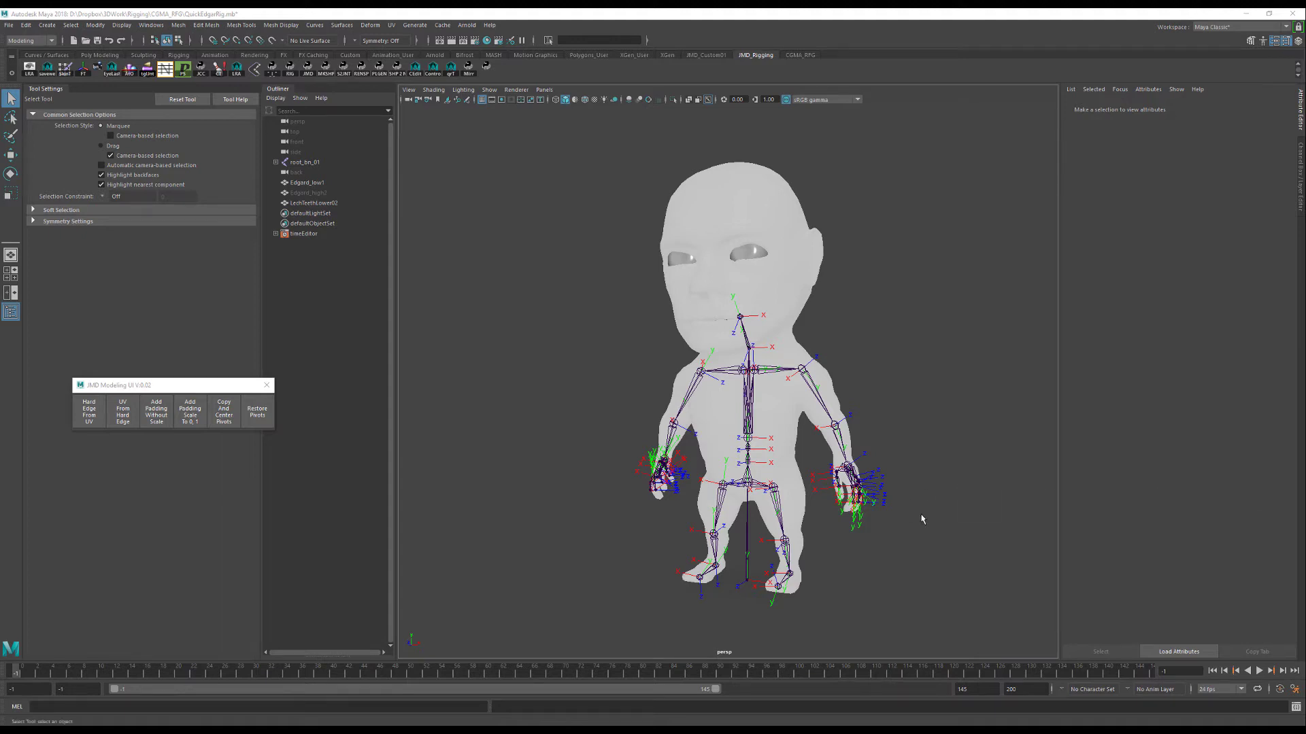
pyautogui.moveTo(890, 421)
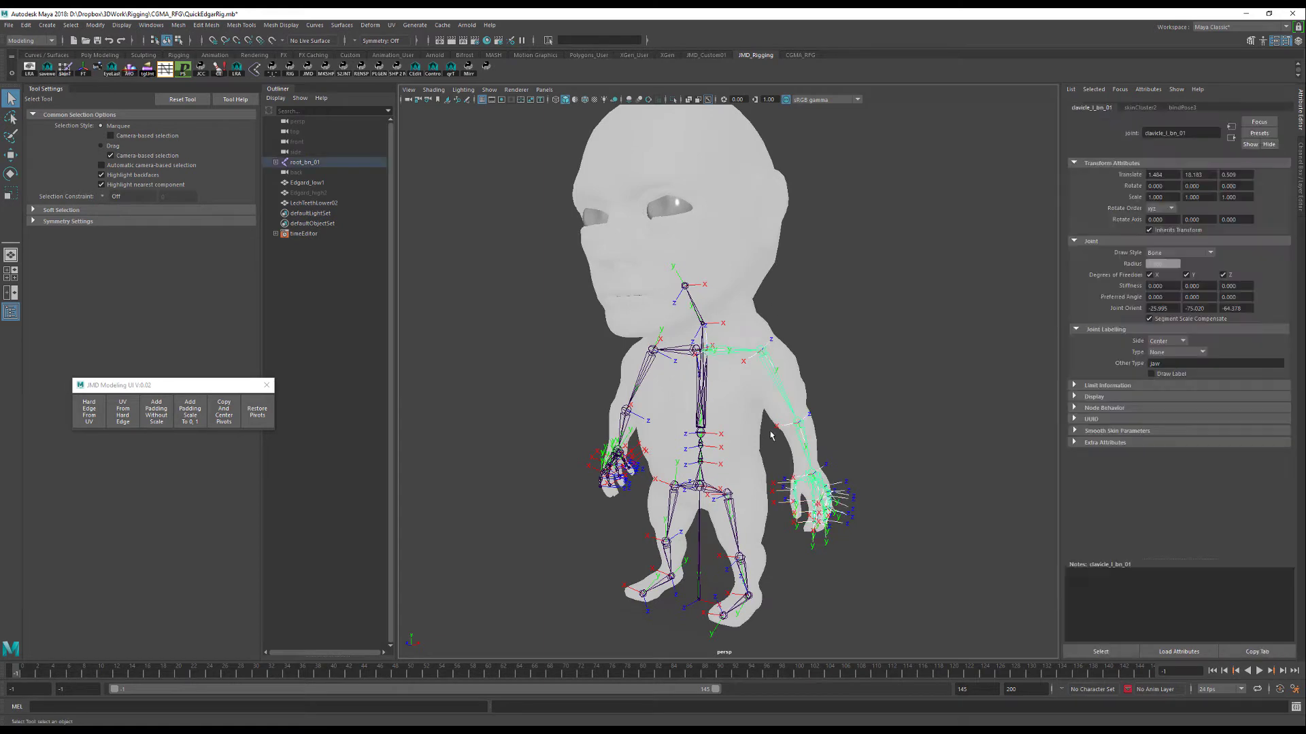
# Inspect the left hand and shoulder joints, then clear the joint selection.
pyautogui.click(815, 491)
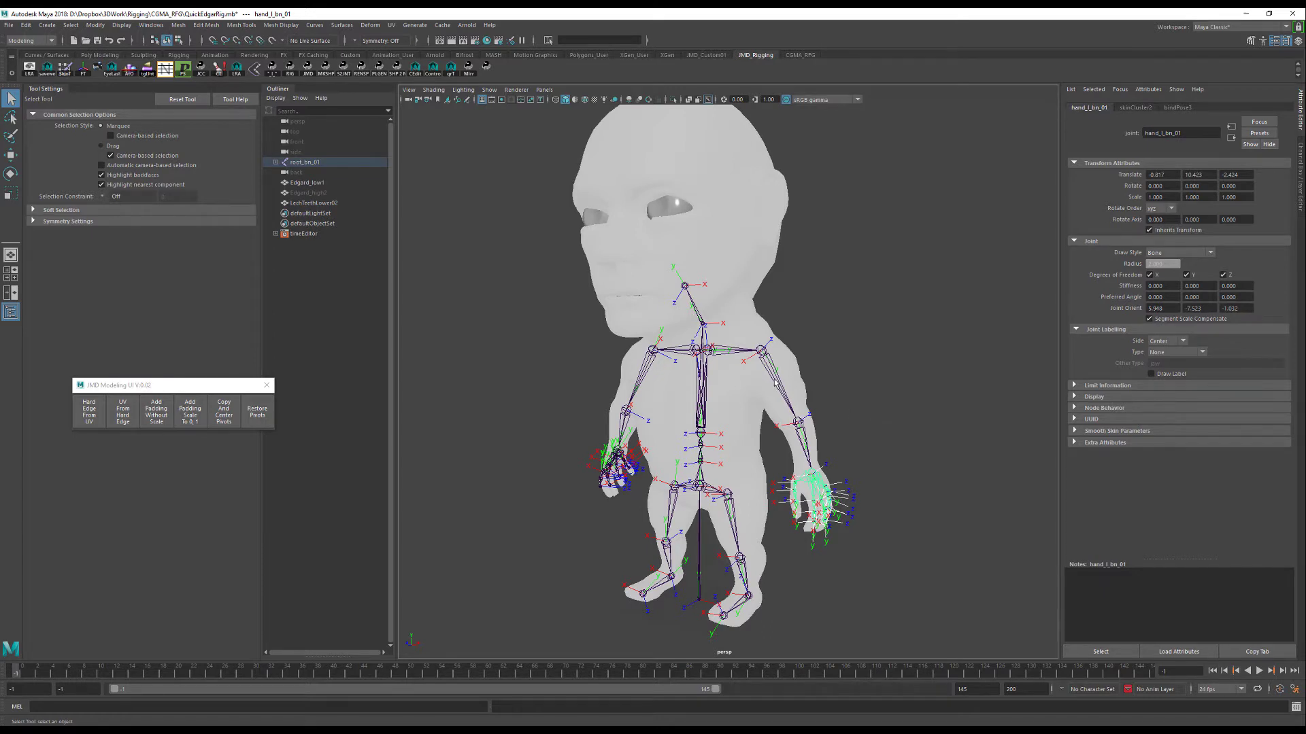
pyautogui.click(761, 348)
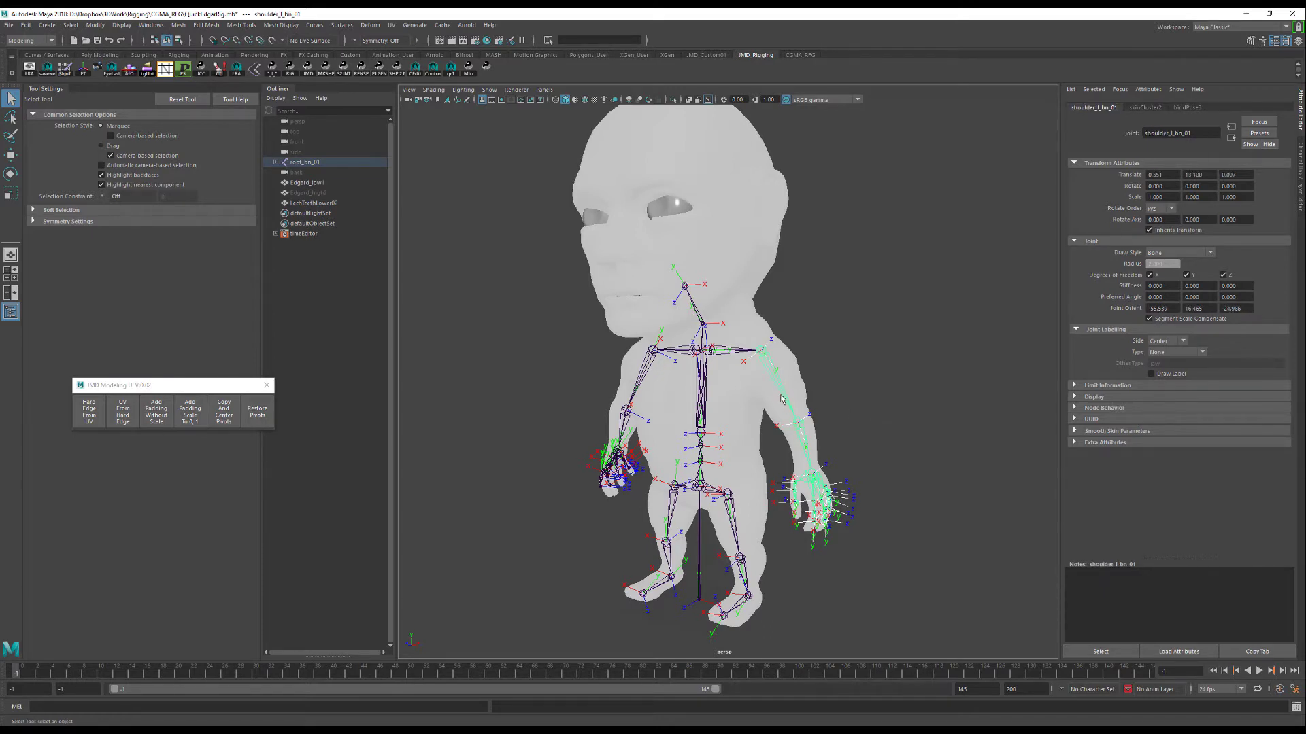
pyautogui.click(710, 354)
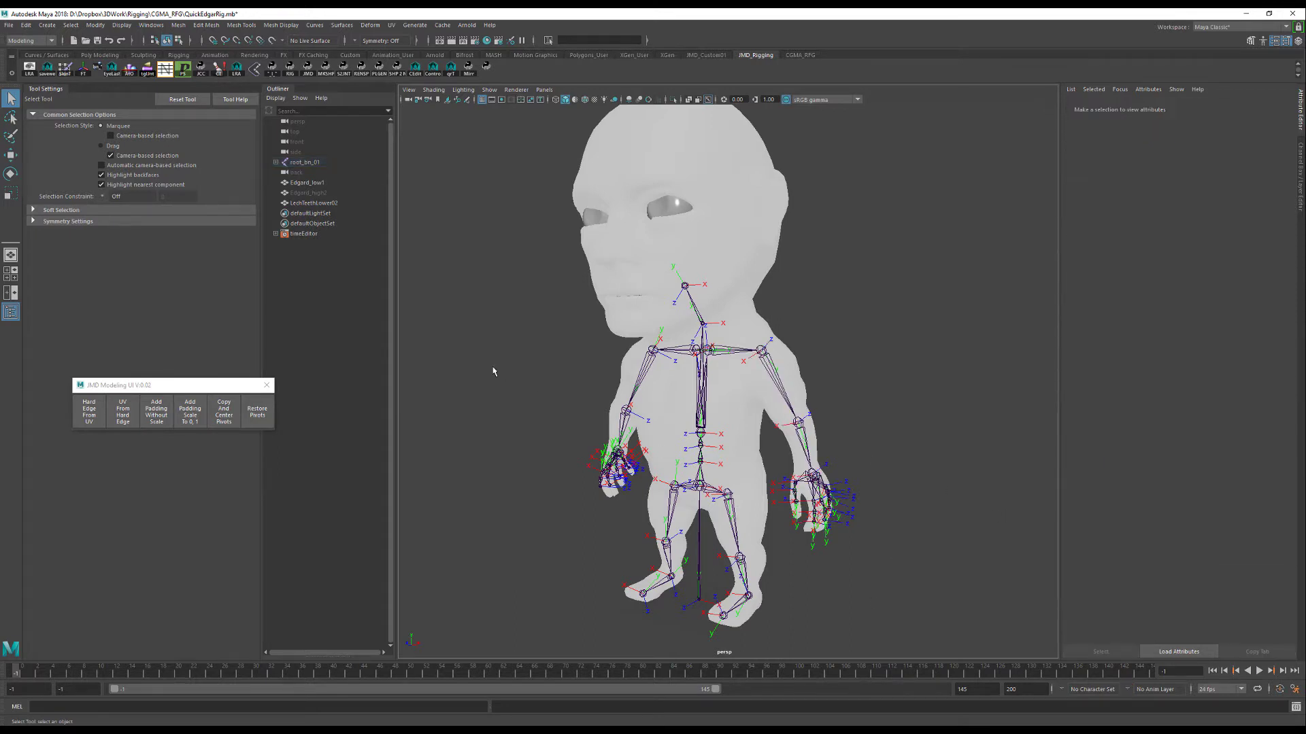
pyautogui.moveTo(834, 265)
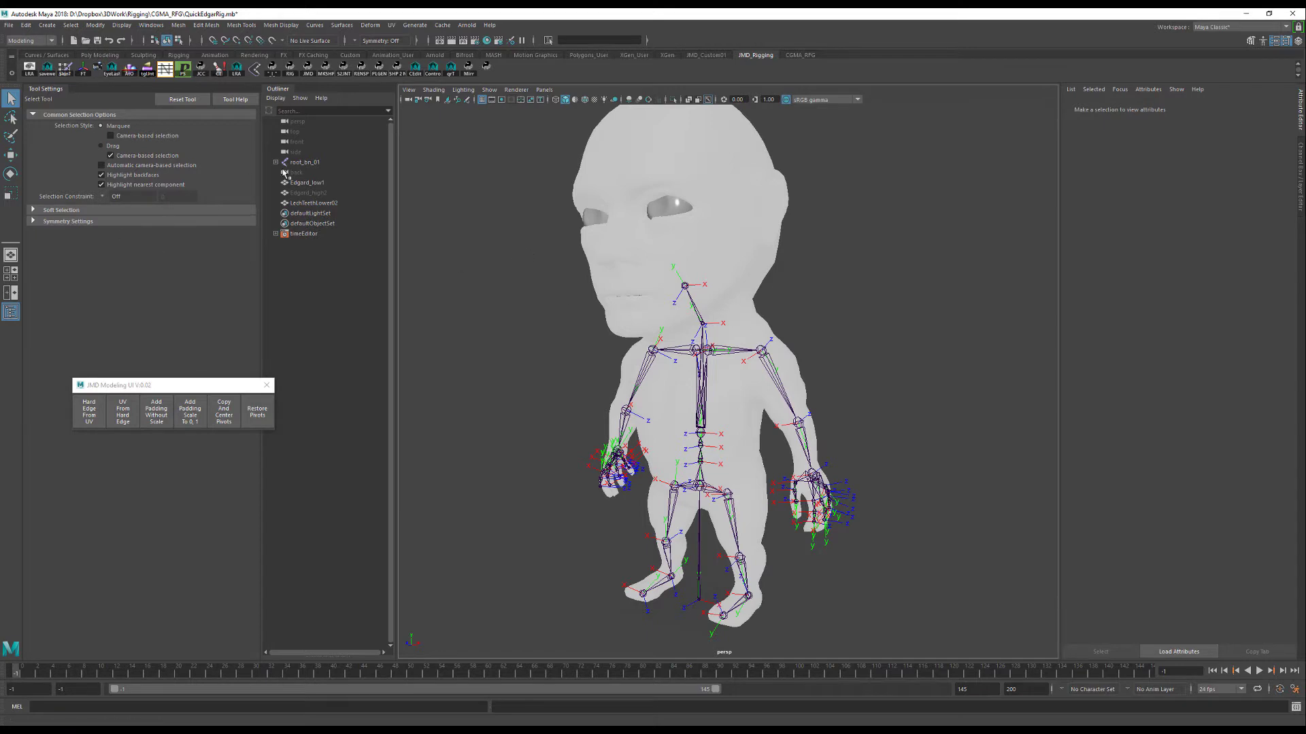
# Select root_bn_01 and its hierarchy together with the body and LechTeethLower02 meshes.
pyautogui.click(305, 162)
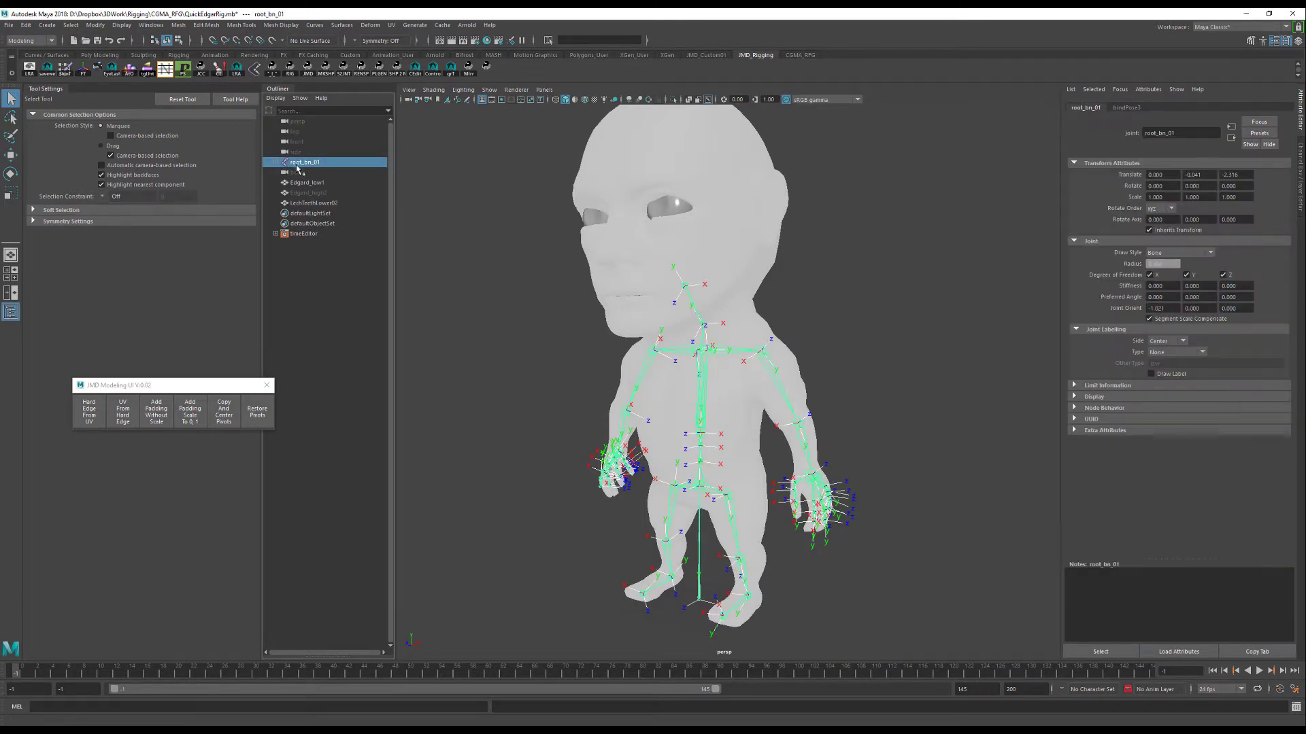
pyautogui.click(313, 173)
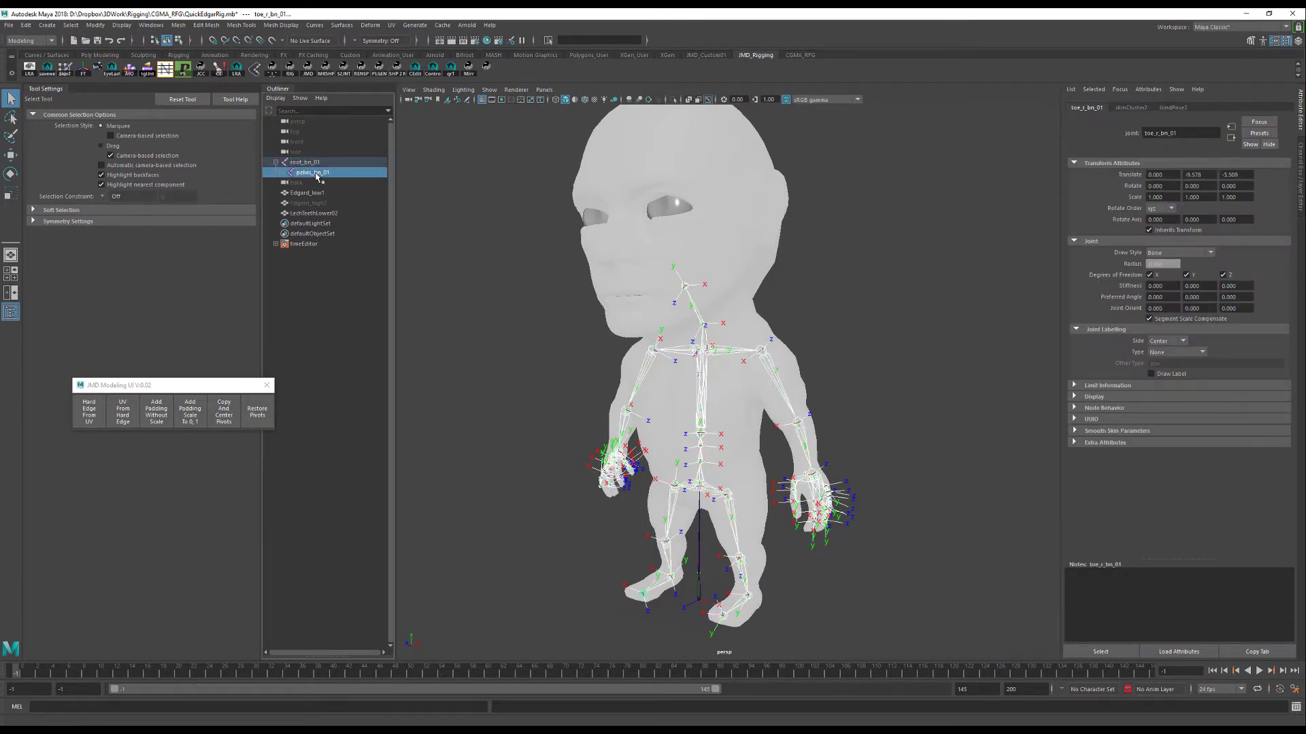
pyautogui.click(307, 192)
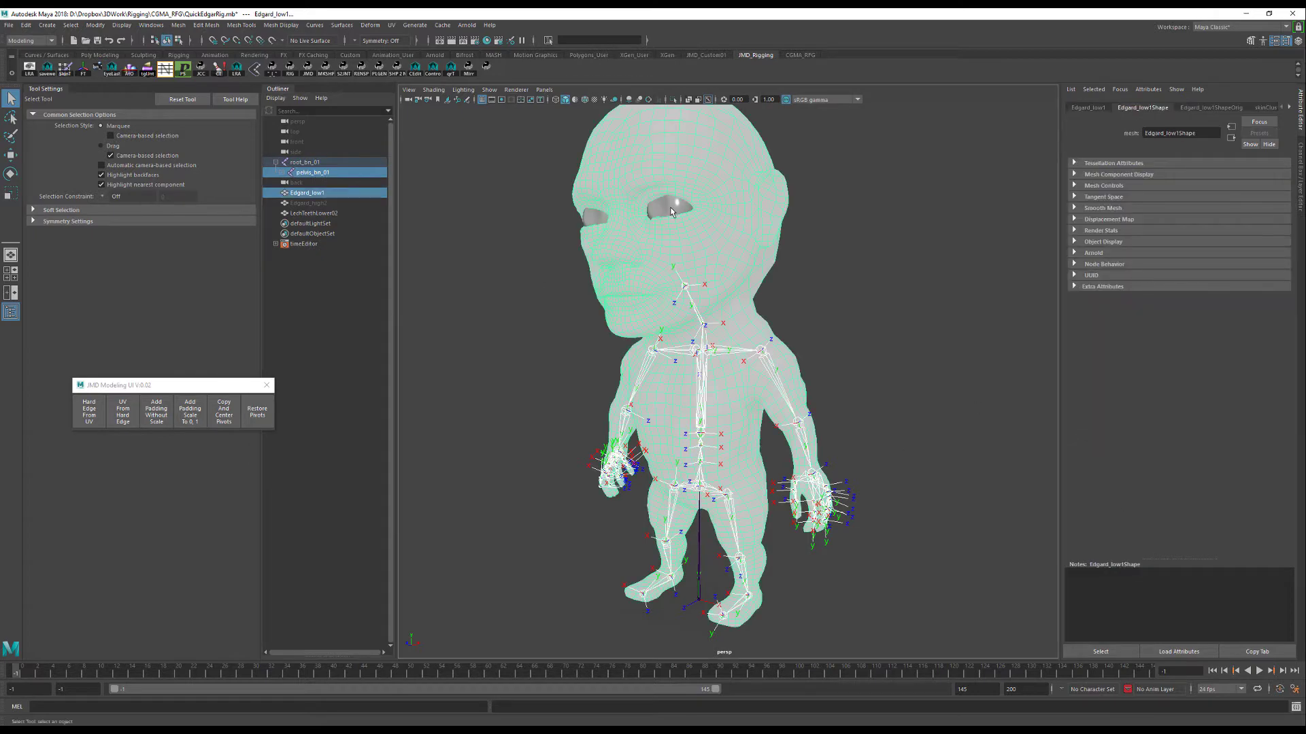
pyautogui.click(314, 214)
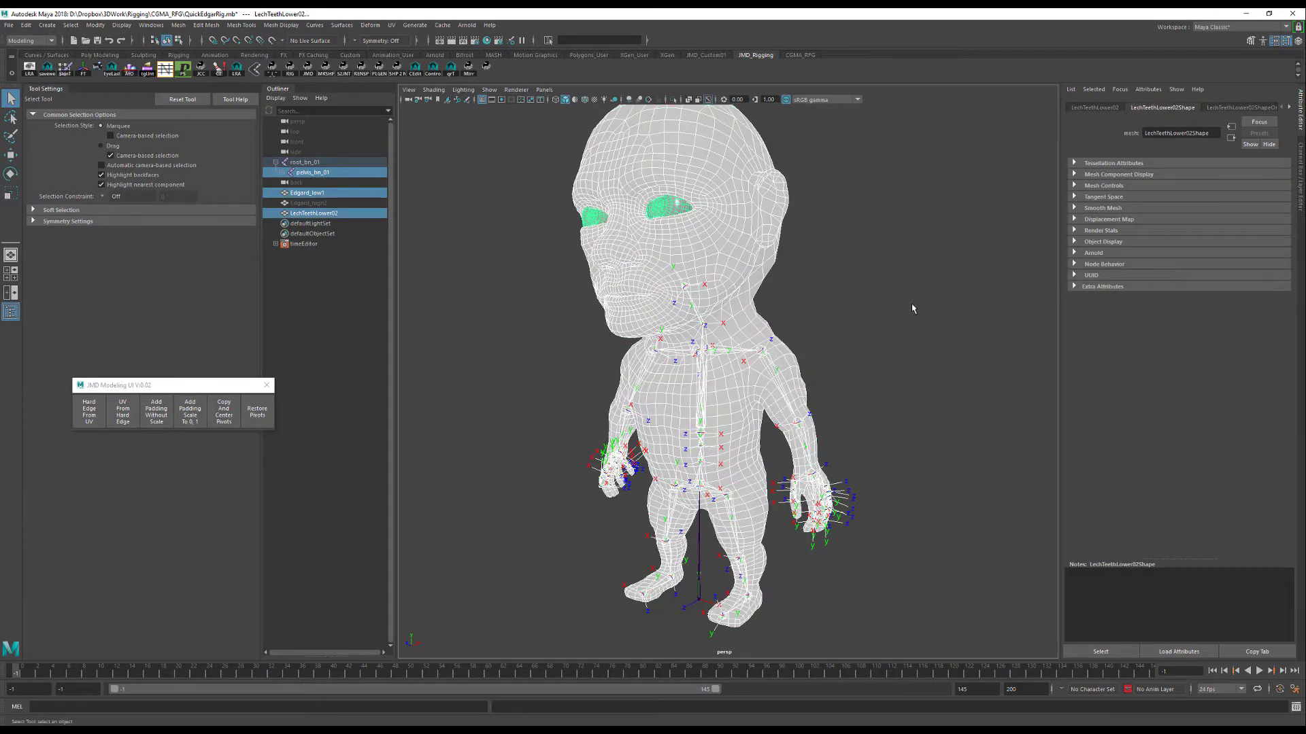
pyautogui.moveTo(925, 319)
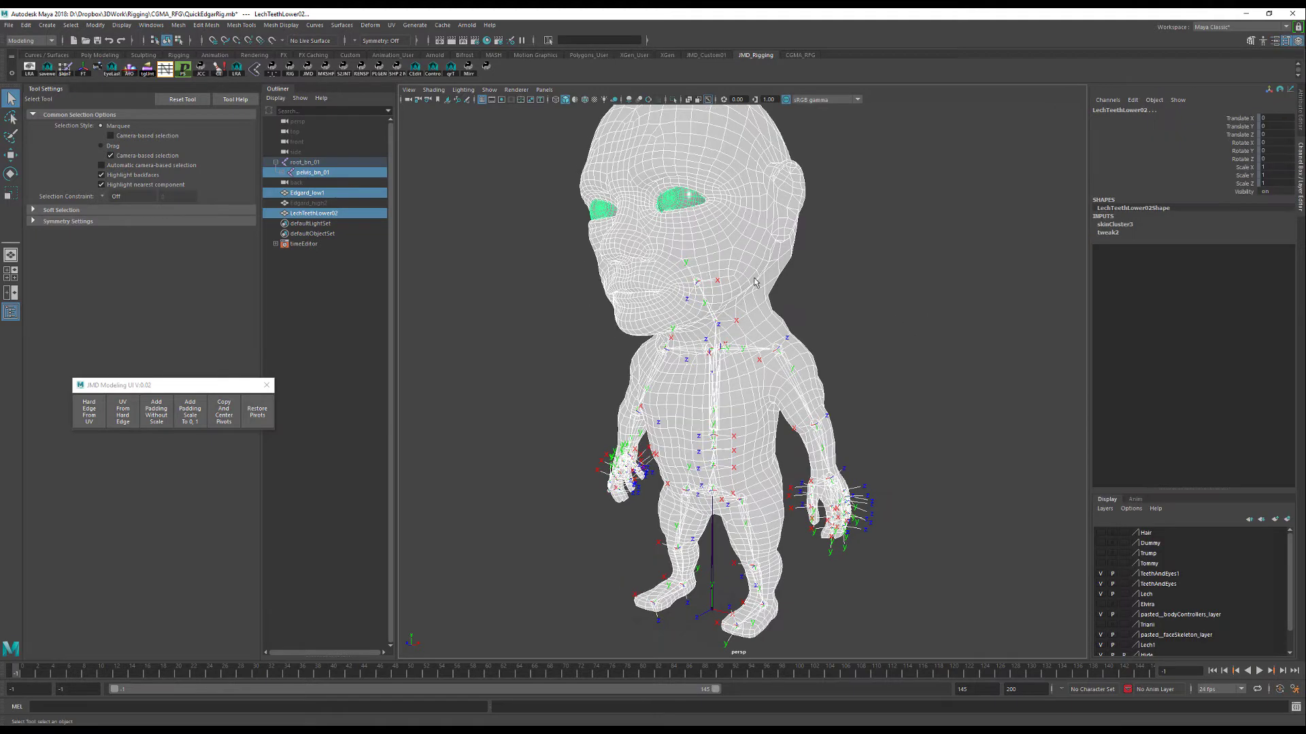
pyautogui.moveTo(825, 303)
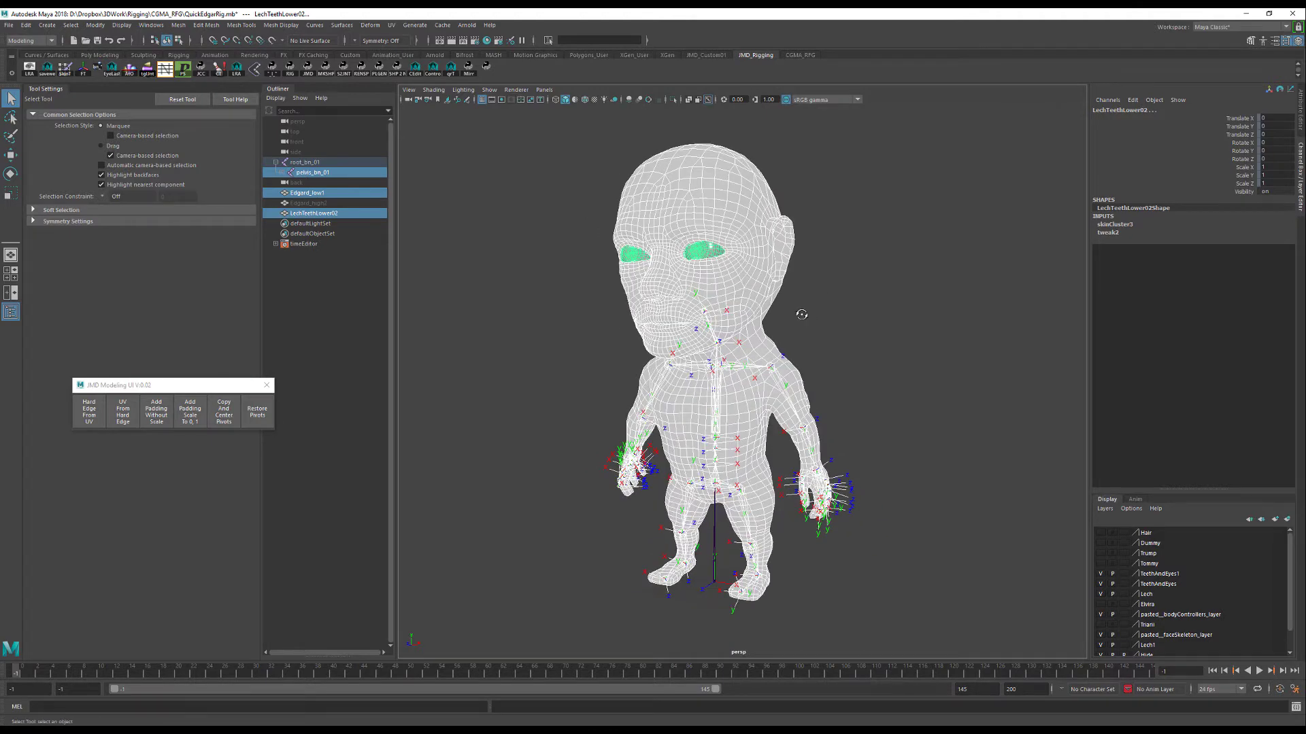
pyautogui.moveTo(802, 318)
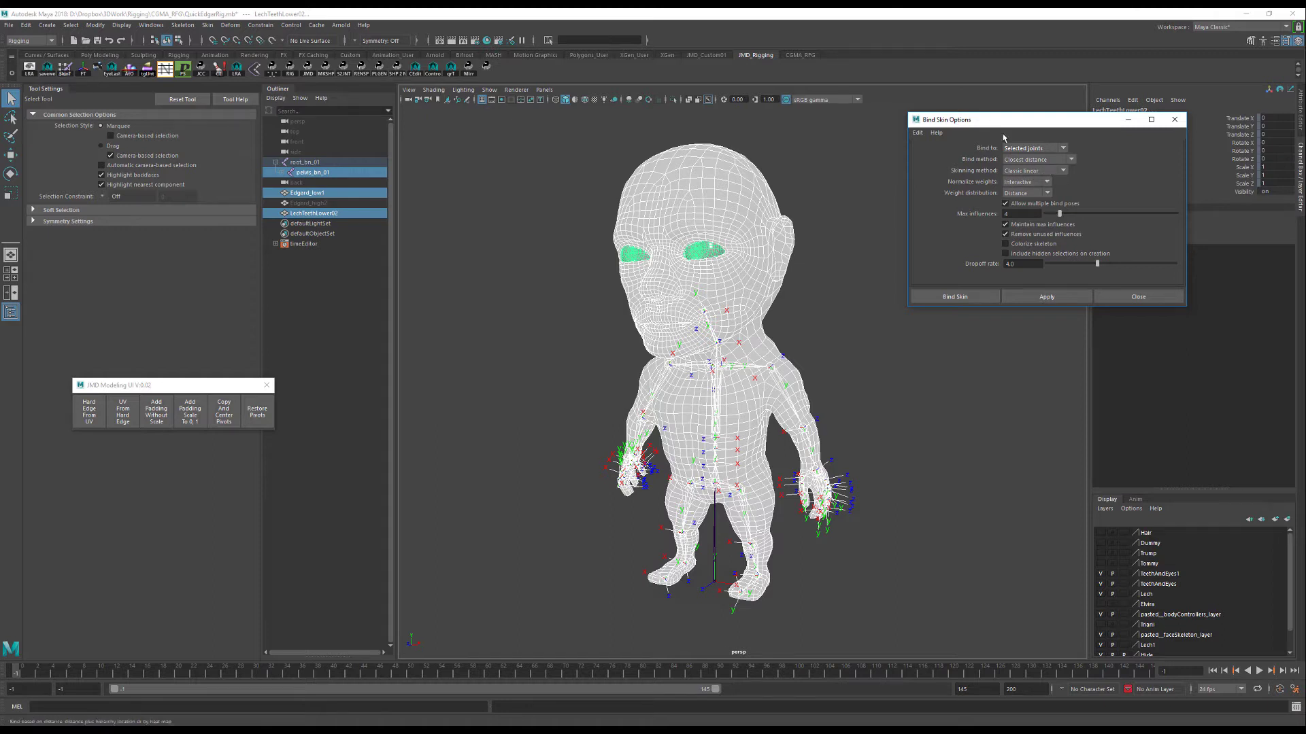
pyautogui.moveTo(848, 289)
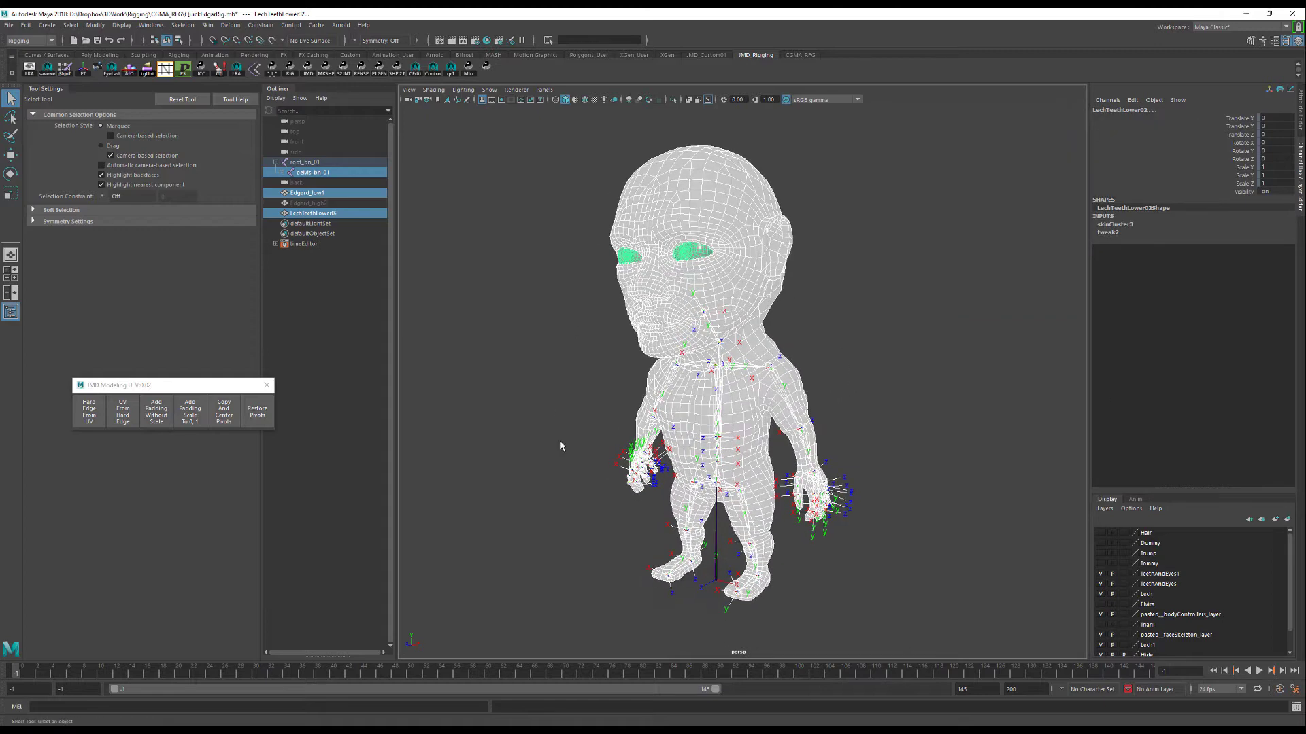
pyautogui.moveTo(634, 154)
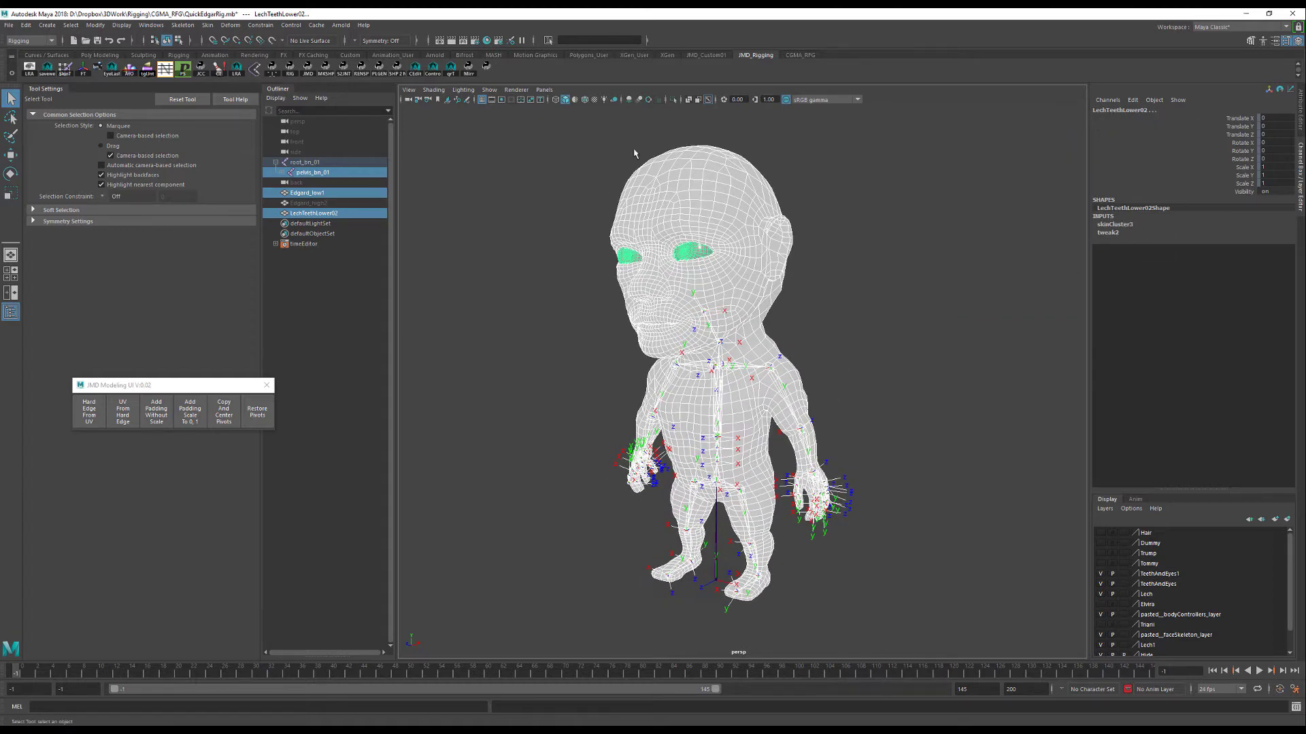
# Reselect the root joint plus the body and lower teeth meshes for export.
pyautogui.click(306, 191)
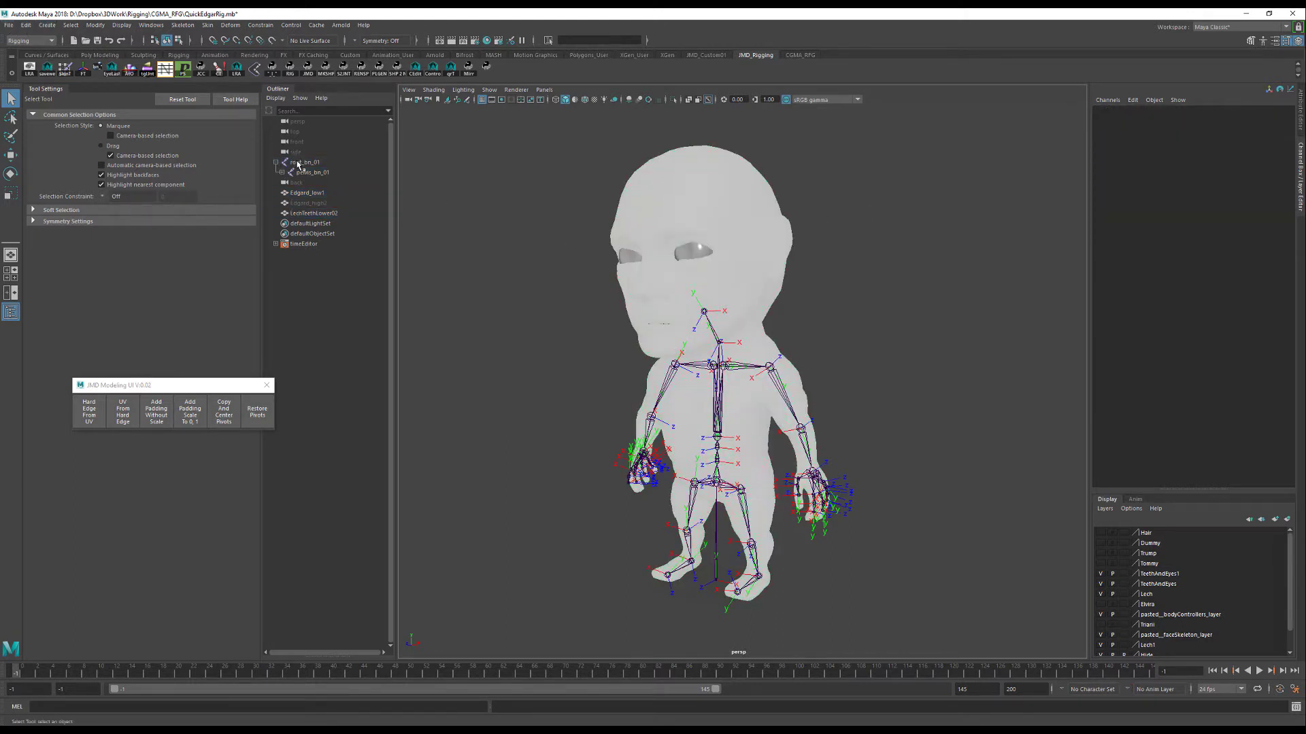
pyautogui.click(304, 162)
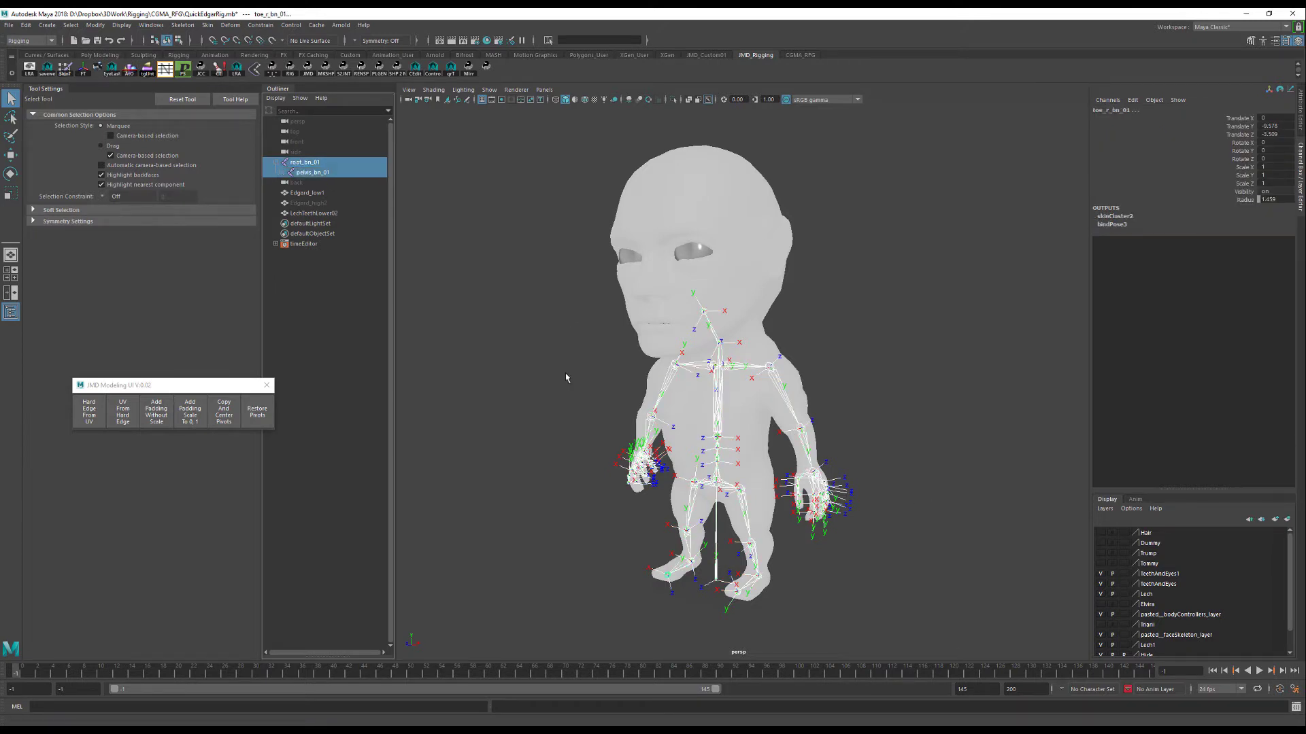
pyautogui.click(314, 214)
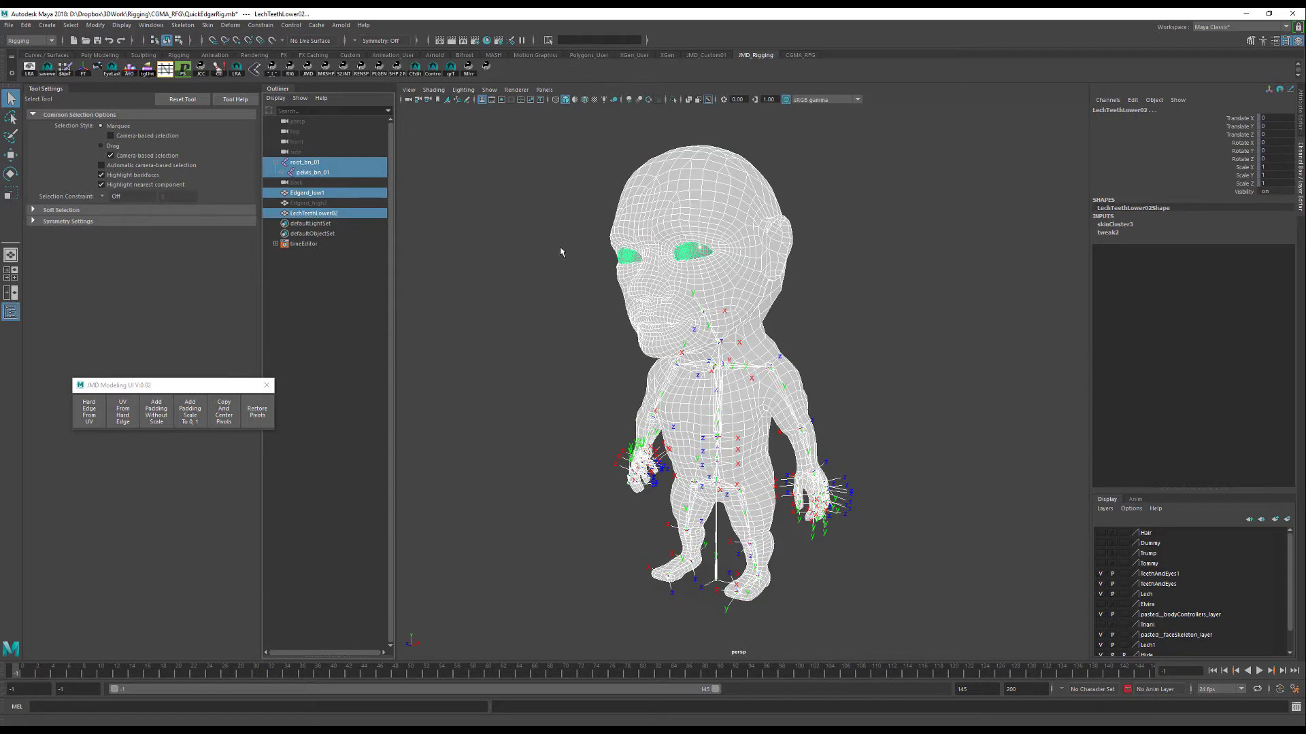
# Export the selection as FBX over SK_EcoTales_Edgar.fbx, confirming the file replacement.
pyautogui.click(8, 24)
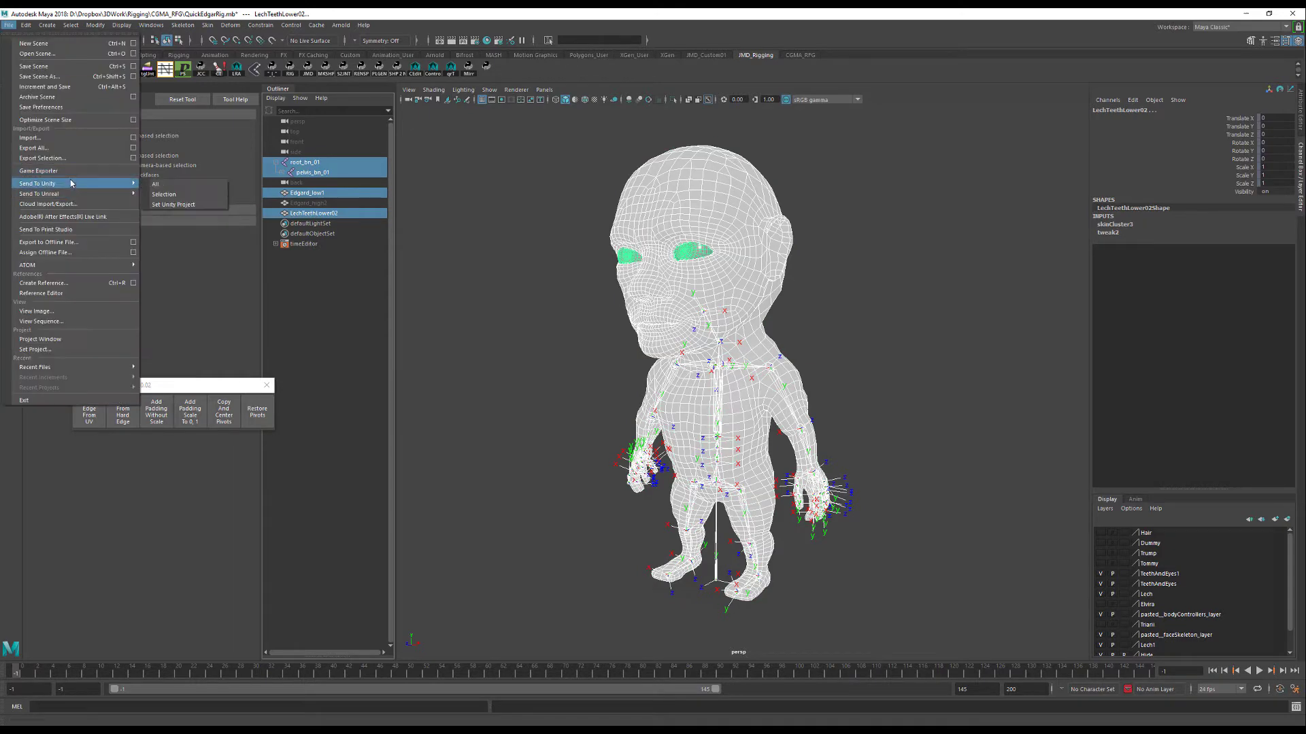
pyautogui.click(43, 158)
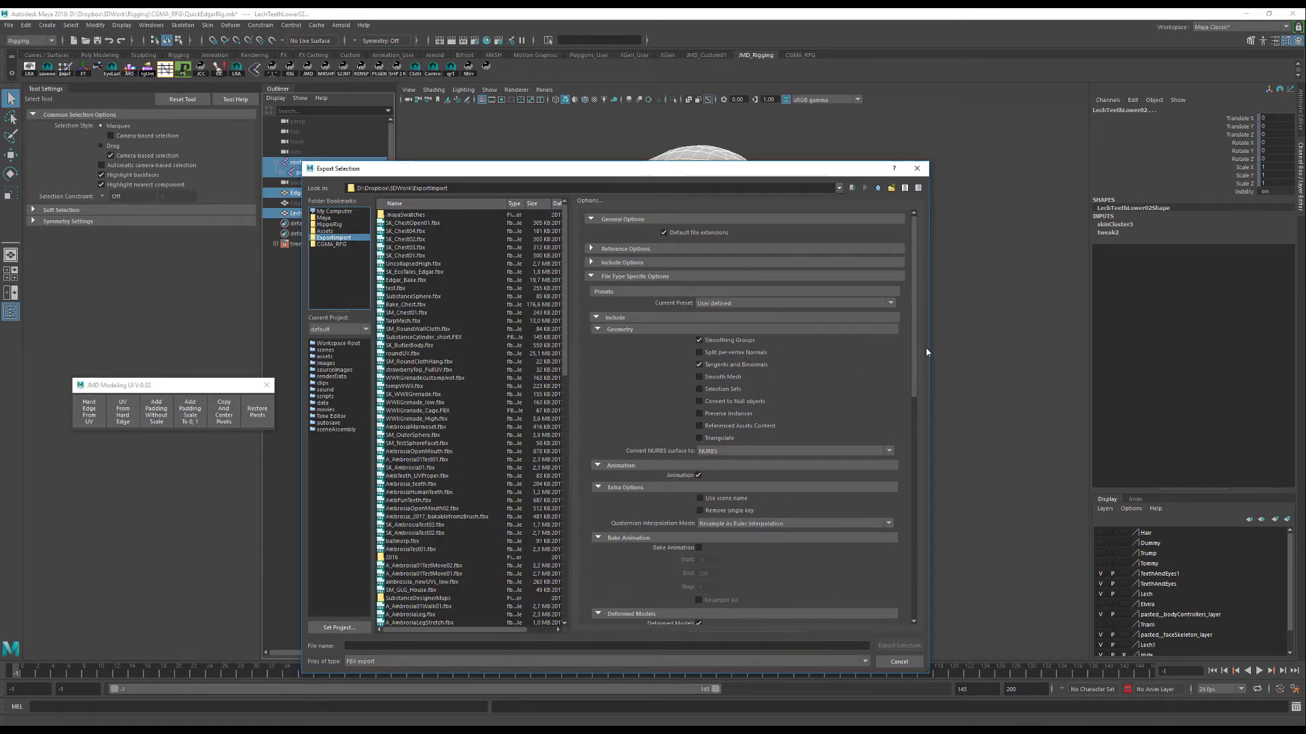
pyautogui.scroll(-3)
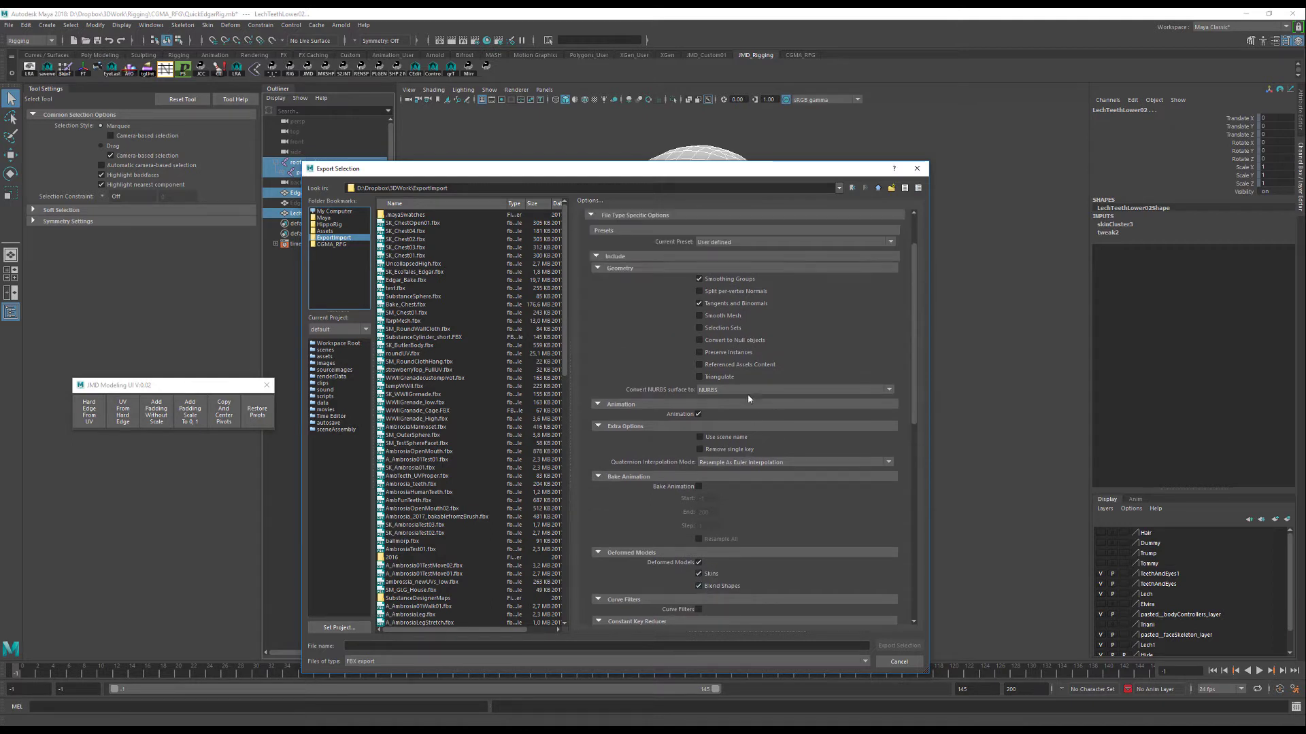
pyautogui.moveTo(431, 287)
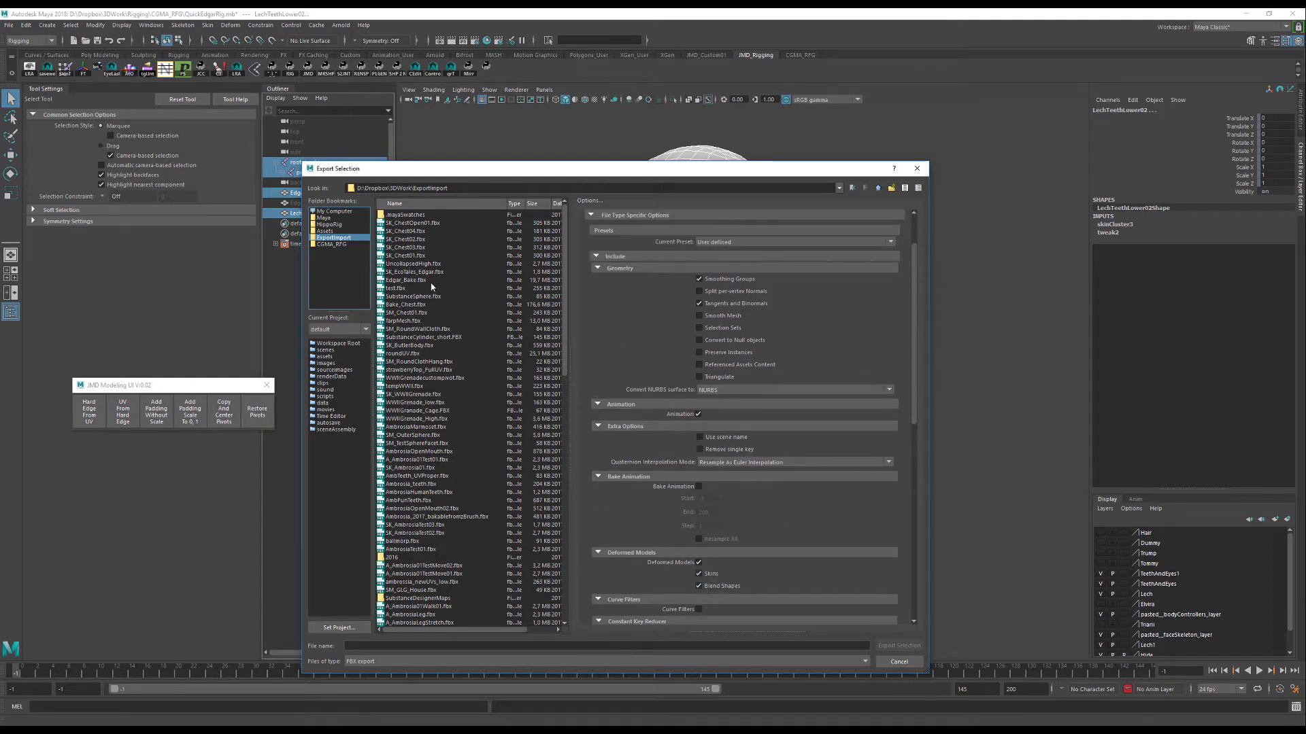
pyautogui.click(413, 272)
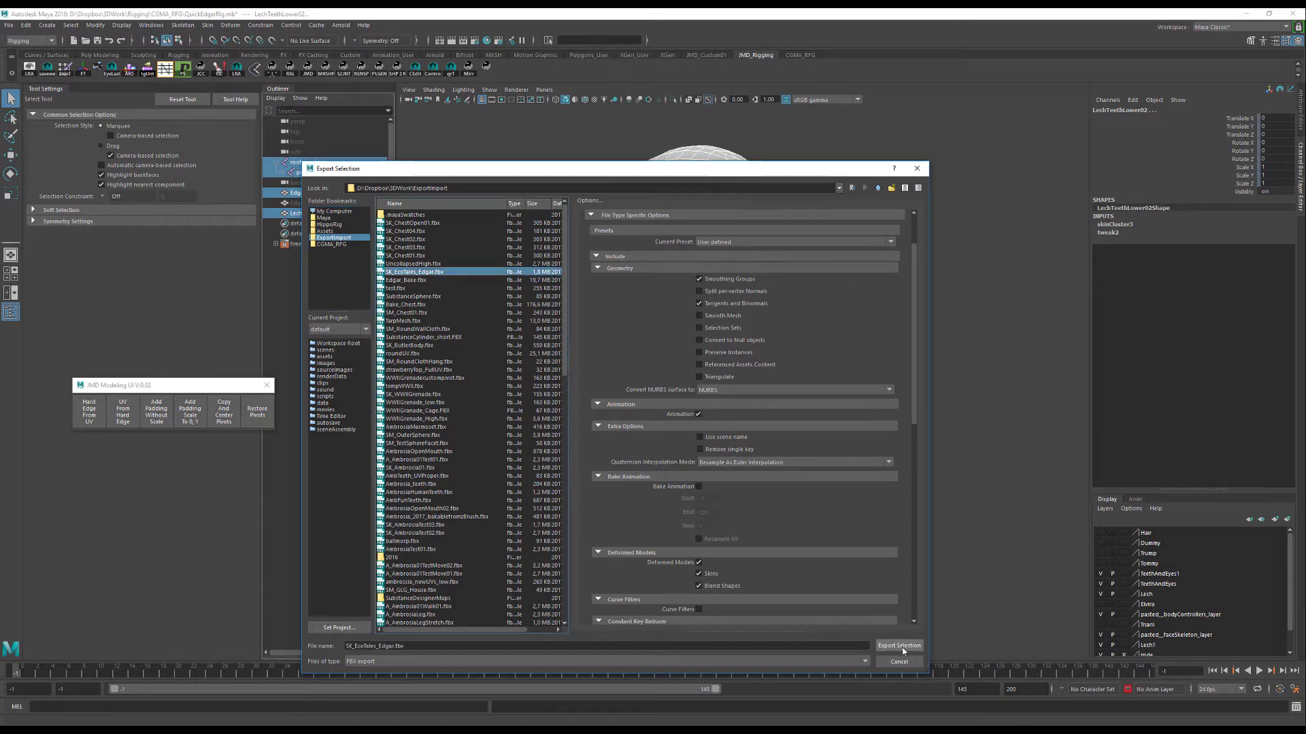
pyautogui.click(898, 645)
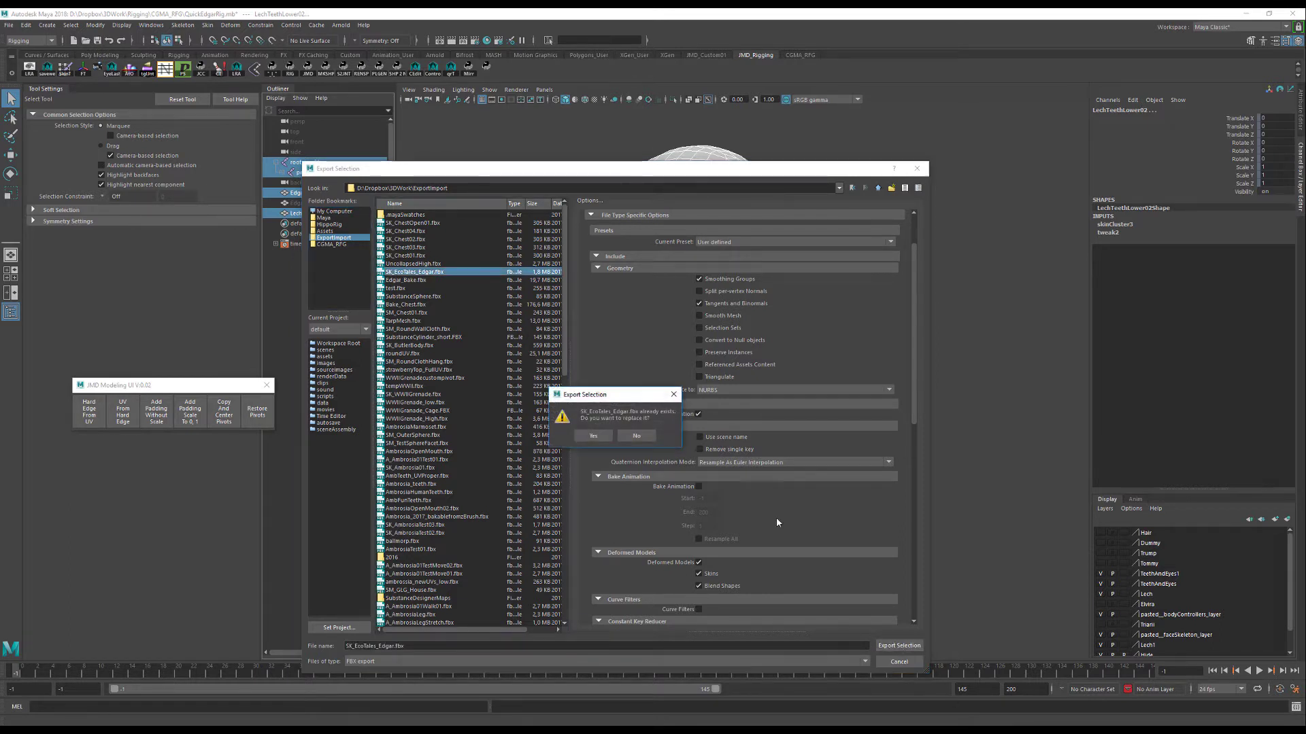
pyautogui.click(591, 435)
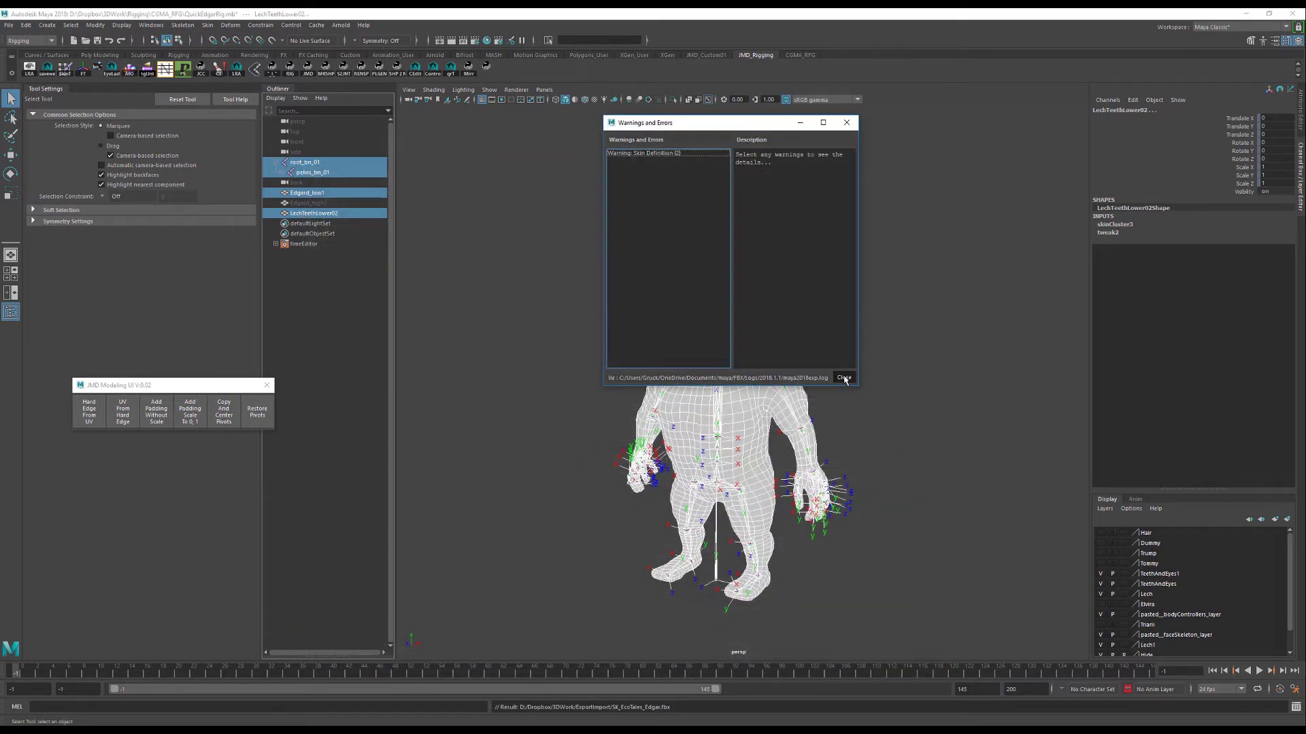
# Dismiss the export warnings and locate SK_EcoTales_Edgar.fbx in the ExportImport folder.
pyautogui.click(644, 154)
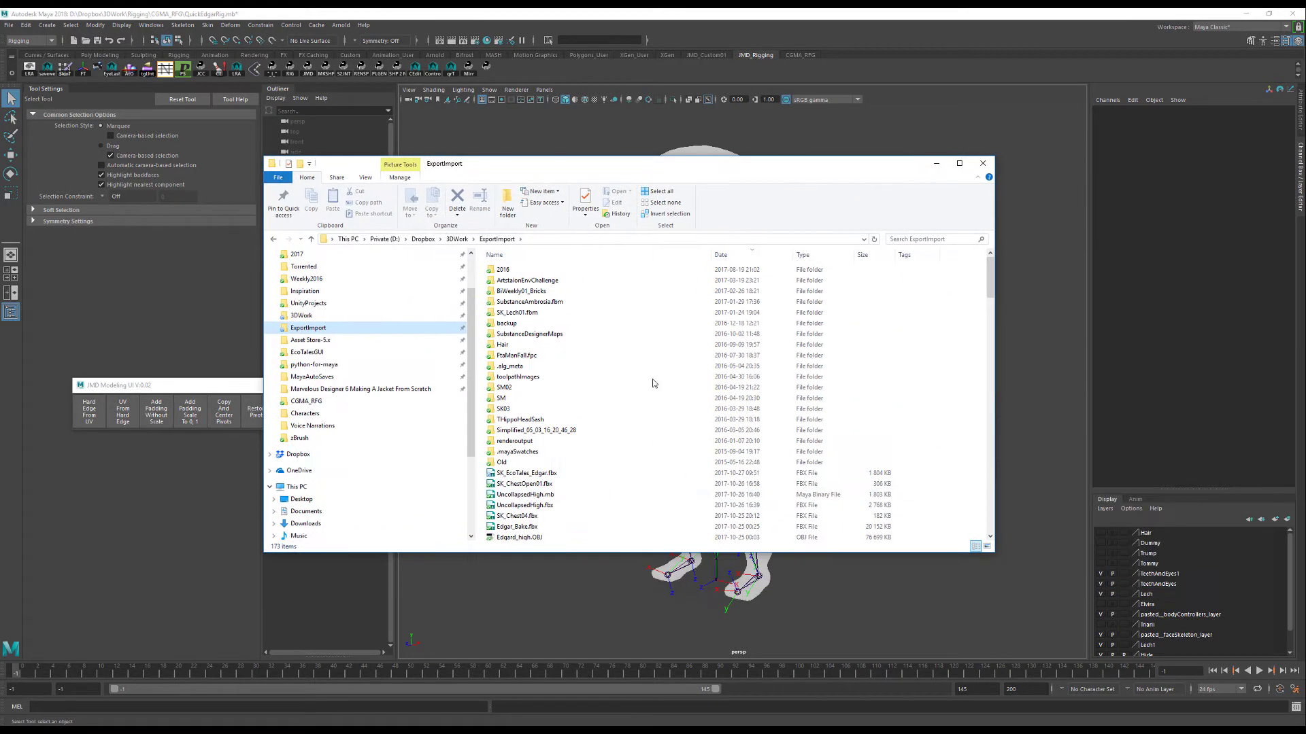
pyautogui.click(525, 473)
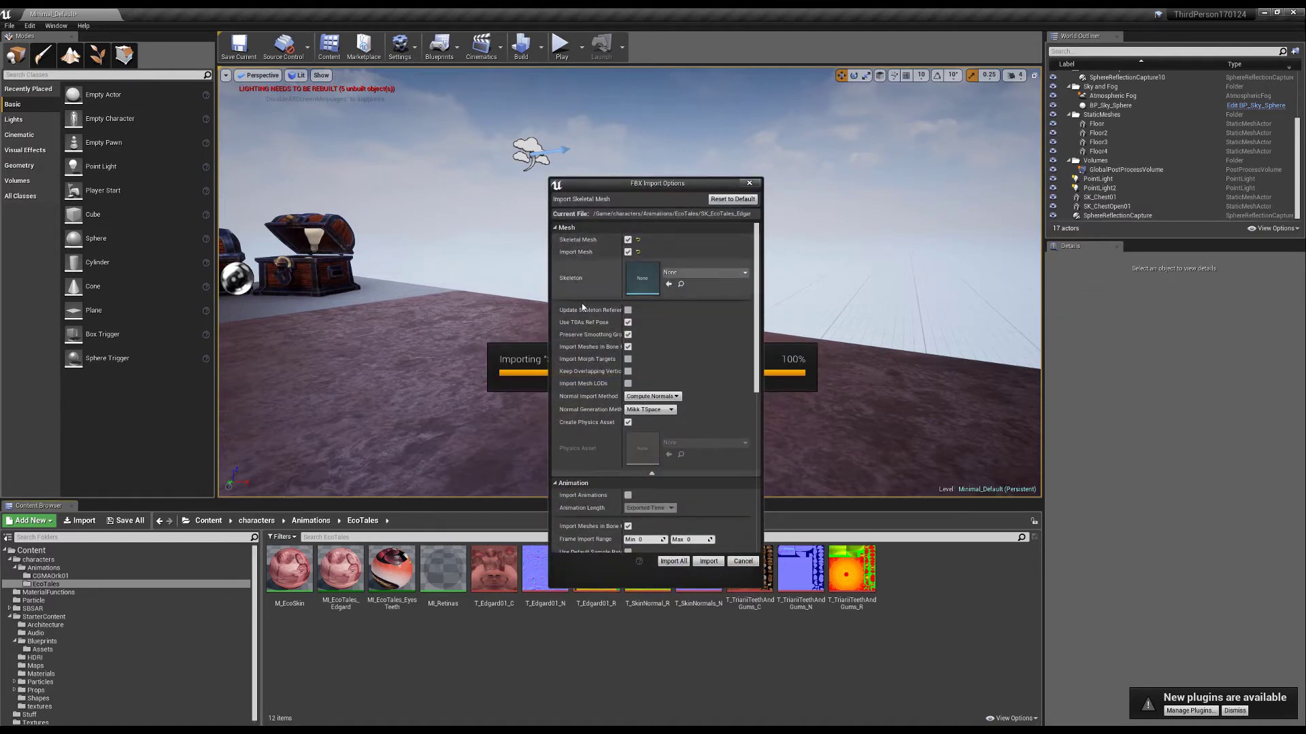
pyautogui.moveTo(583, 329)
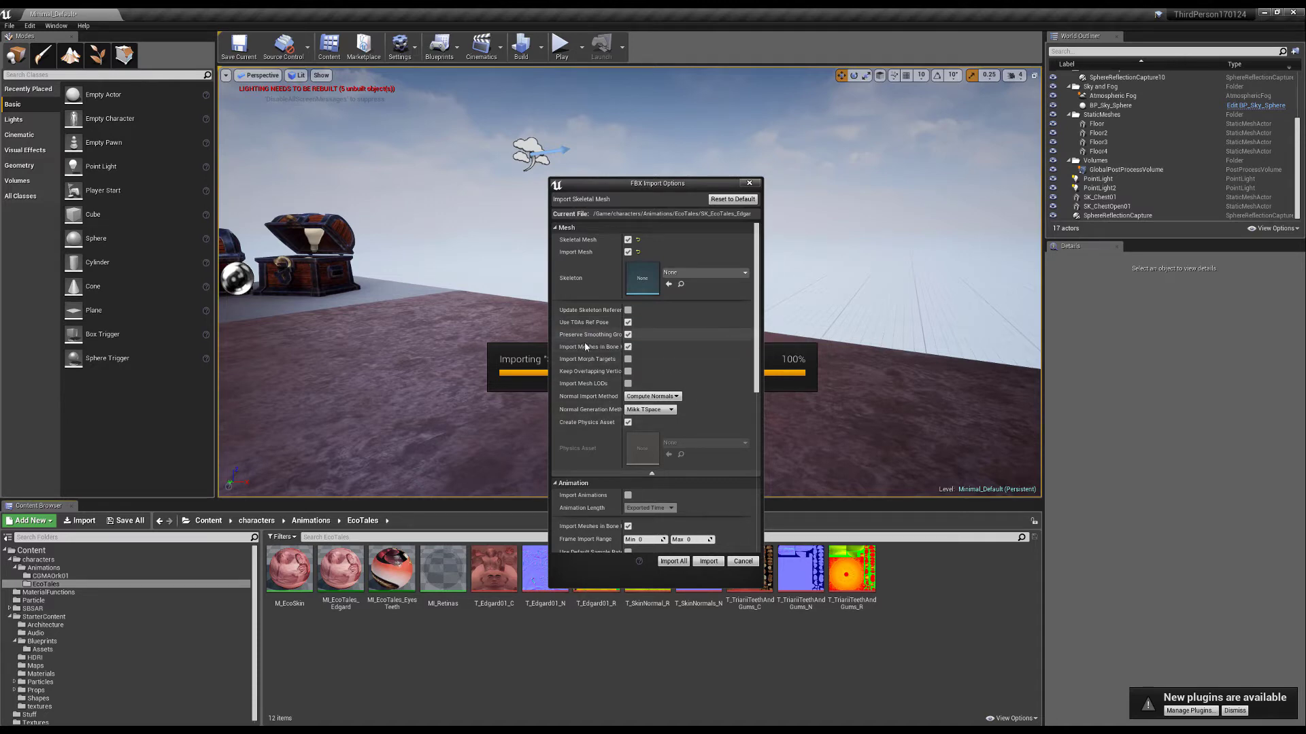
pyautogui.moveTo(589, 347)
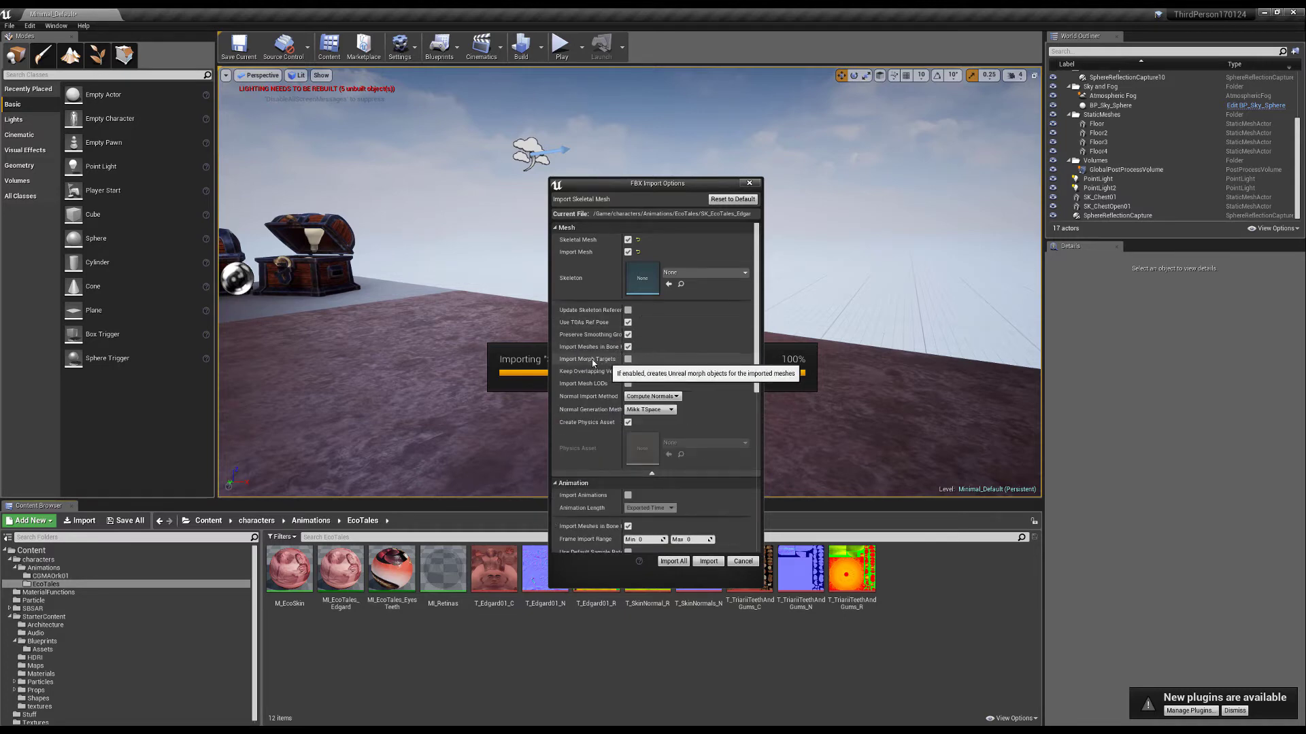
pyautogui.moveTo(873, 524)
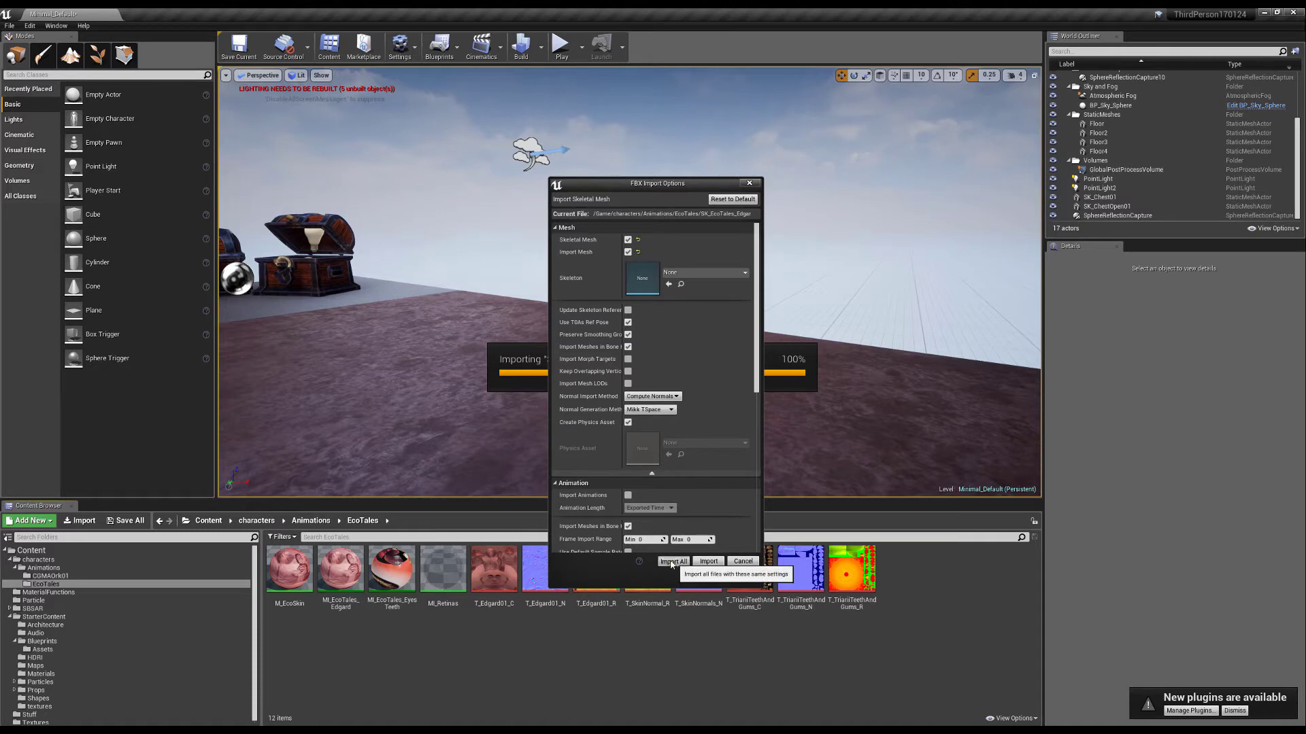
# Import All with Skeletal Mesh and Import Mesh kept enabled in the FBX options.
pyautogui.click(675, 560)
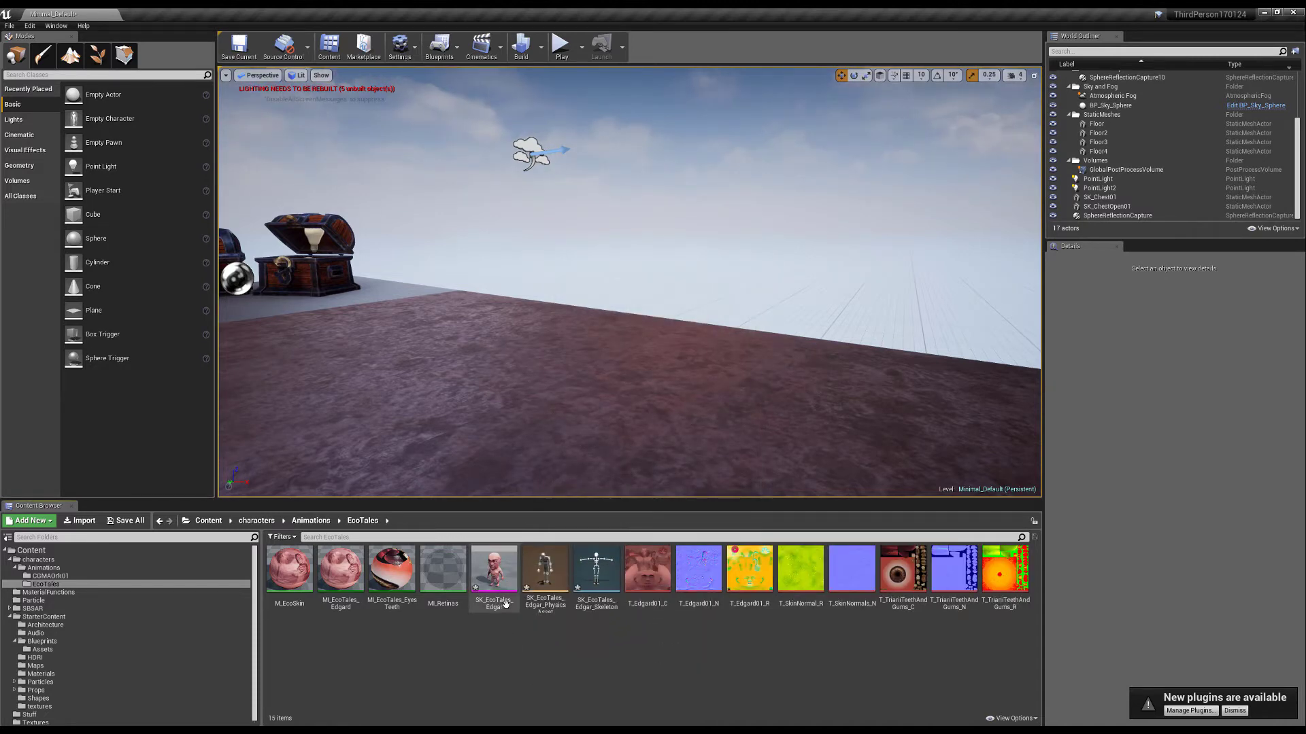
# Open SK_EcoTales_Edgar, switch to its Skeleton editor and show the Retarget Manager.
pyautogui.doubleClick(494, 568)
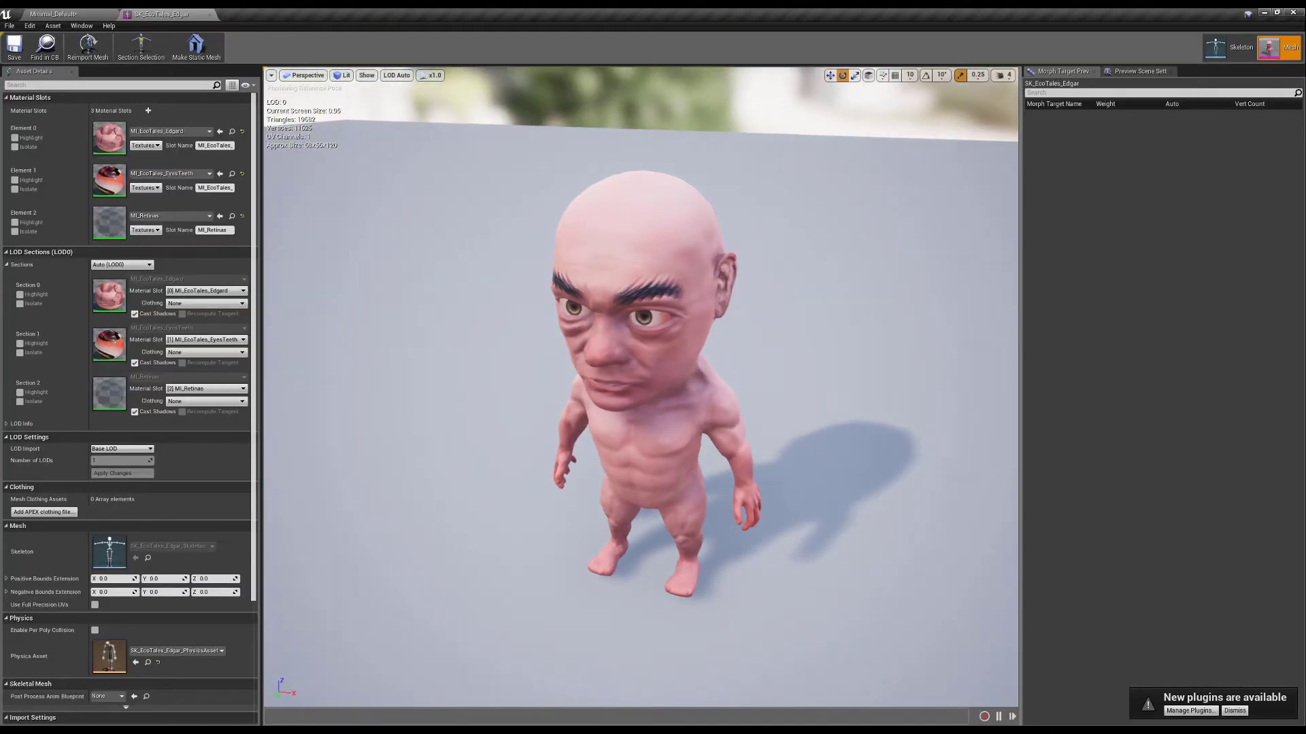
pyautogui.click(1240, 48)
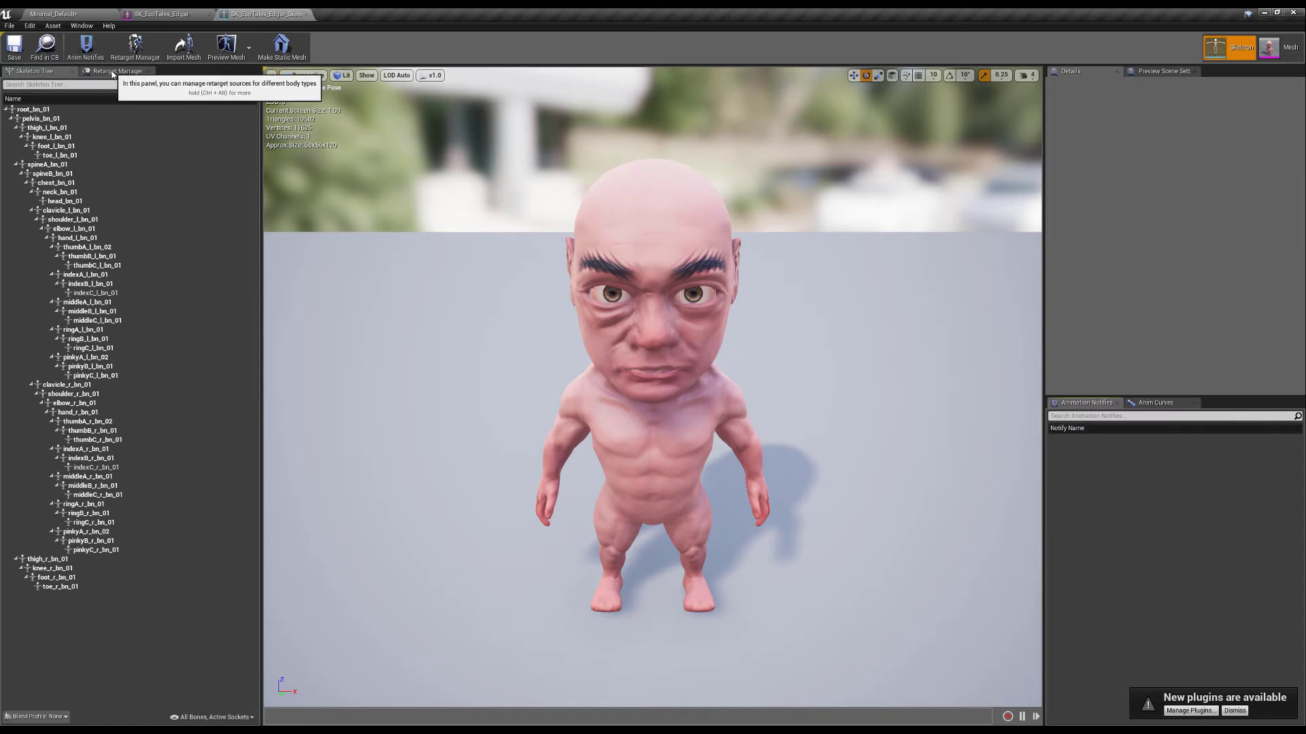
pyautogui.click(117, 71)
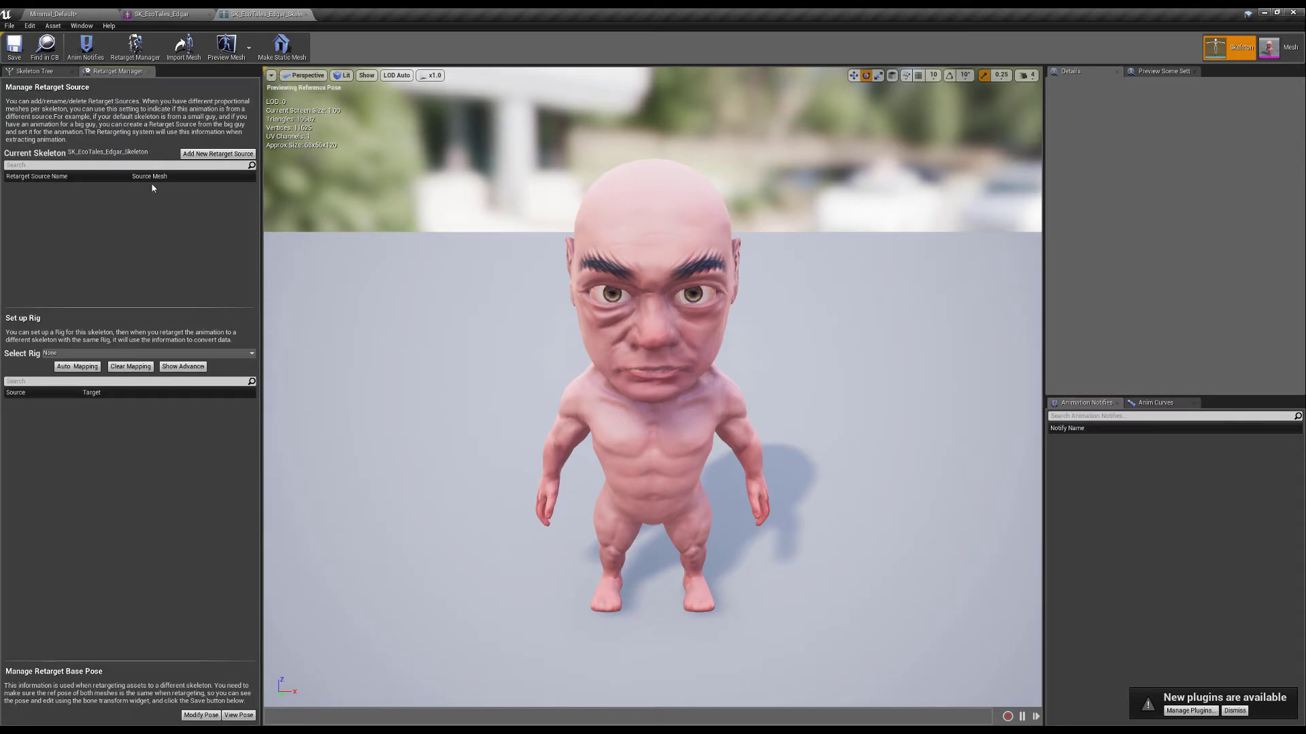
# Add Edgar as a retarget source, choose the Humanoid rig and auto-map its bones.
pyautogui.click(218, 154)
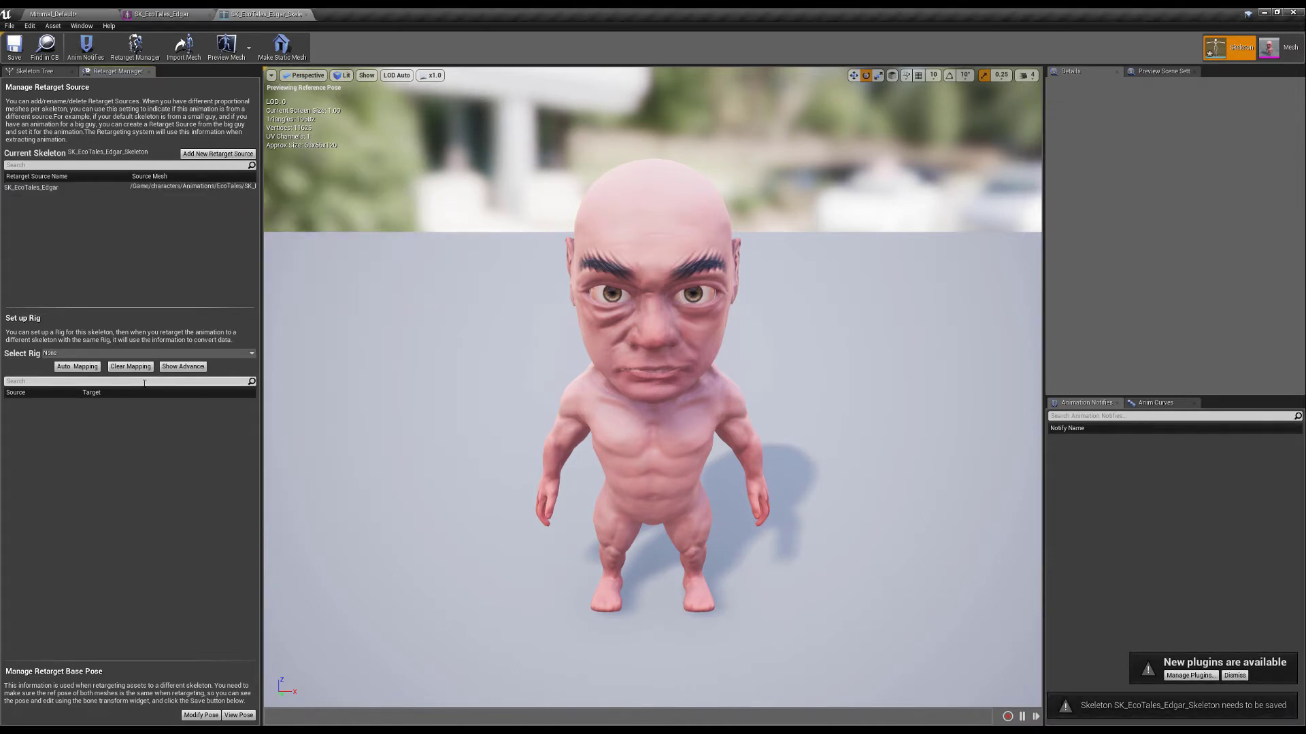
pyautogui.click(147, 353)
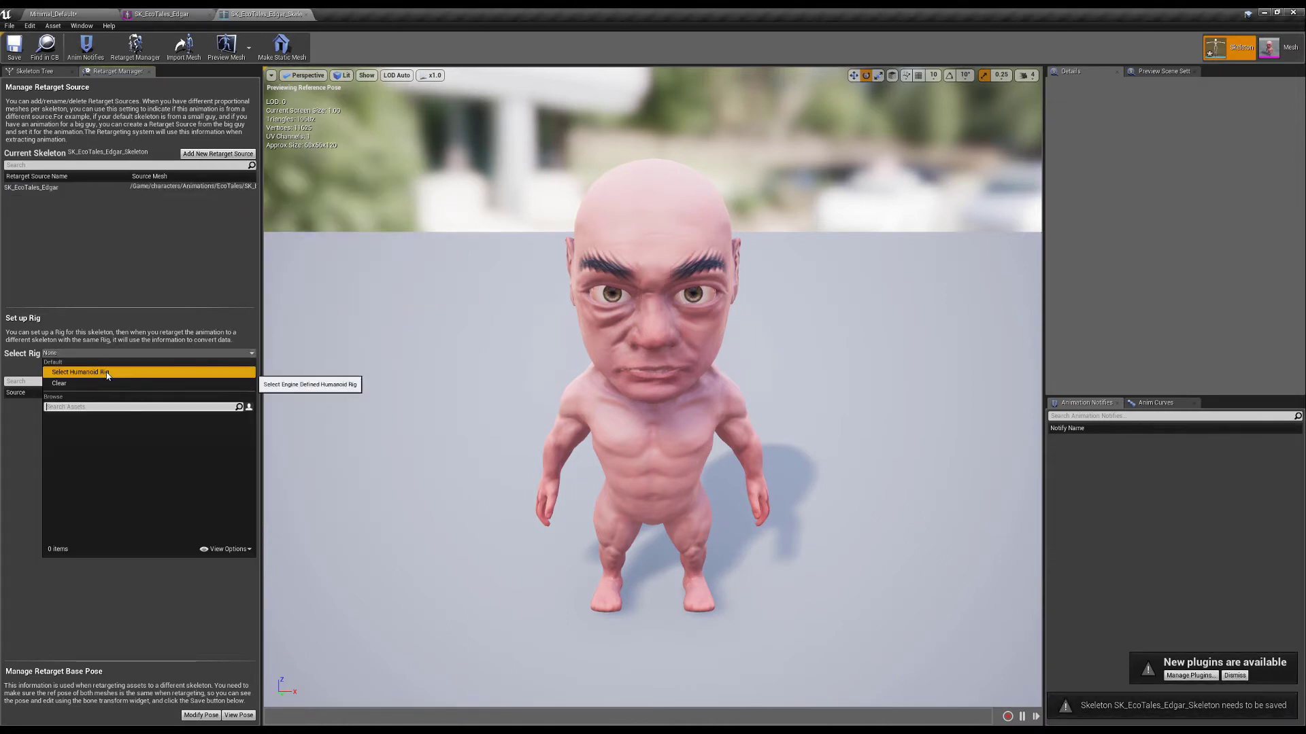
pyautogui.click(80, 373)
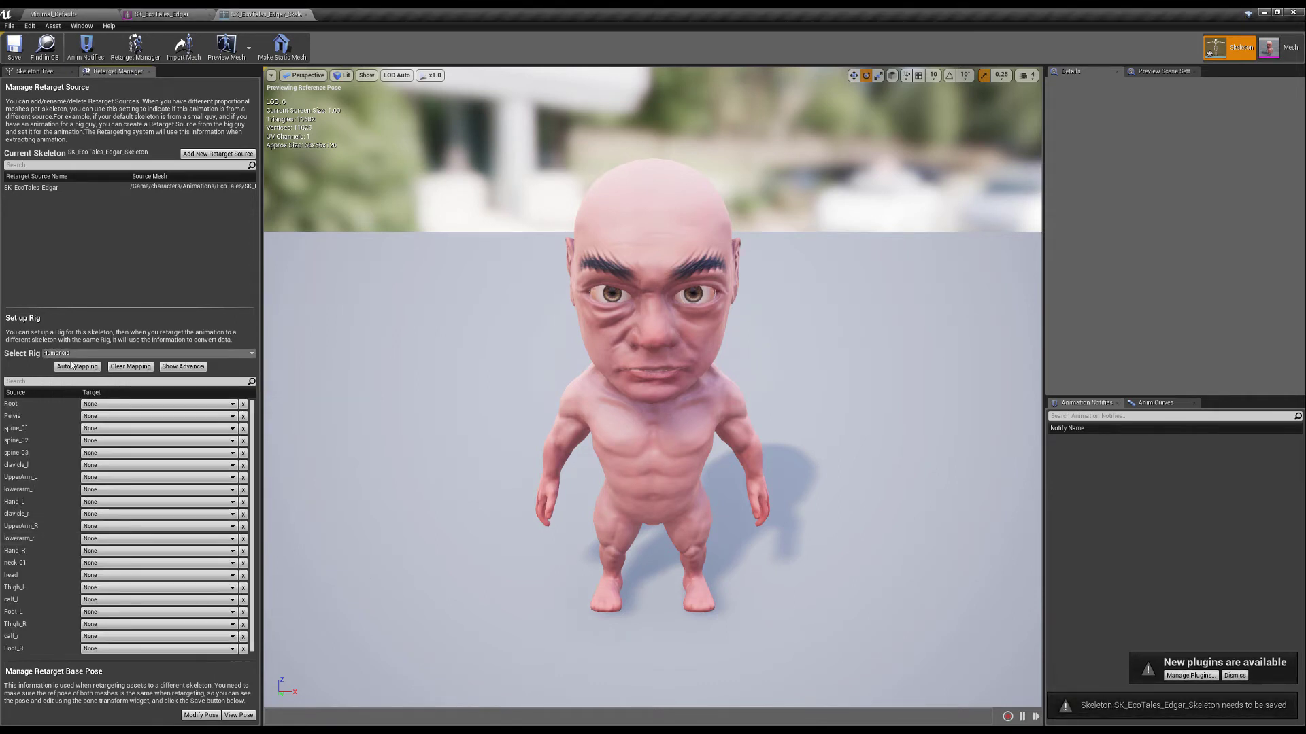
pyautogui.click(76, 366)
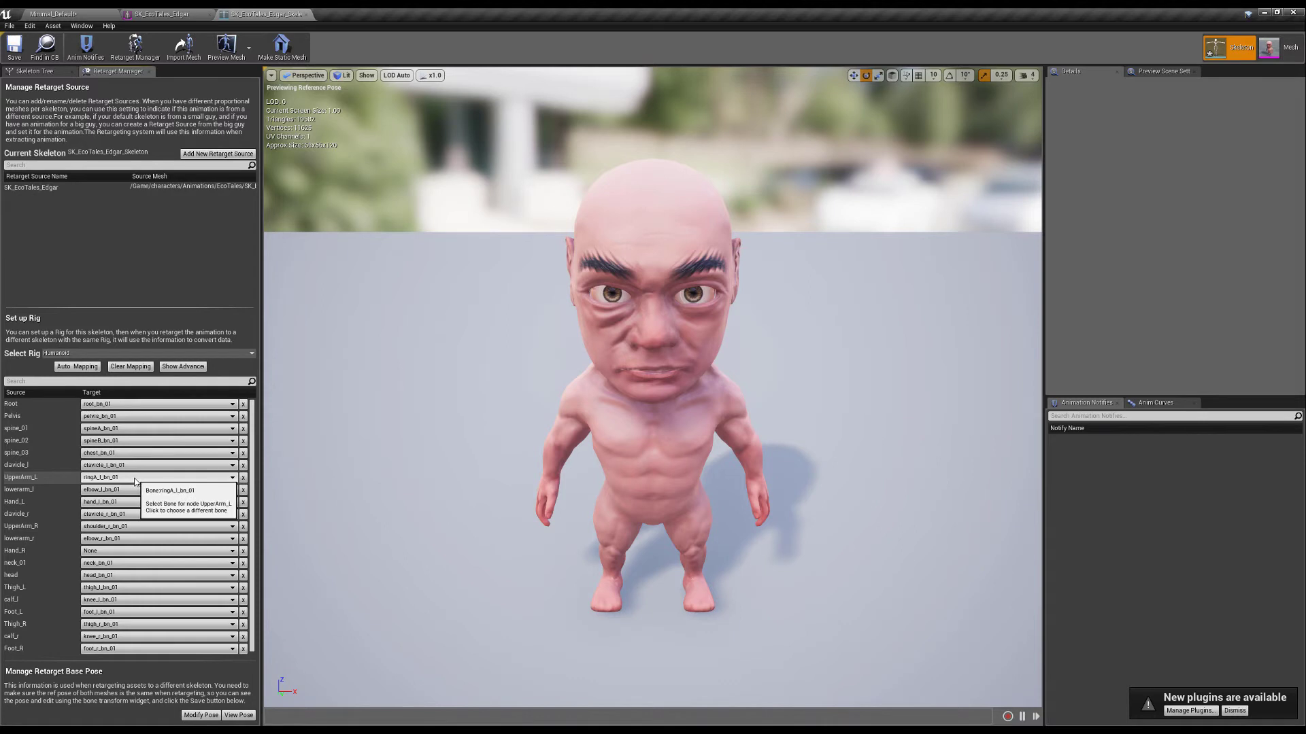
pyautogui.moveTo(370, 651)
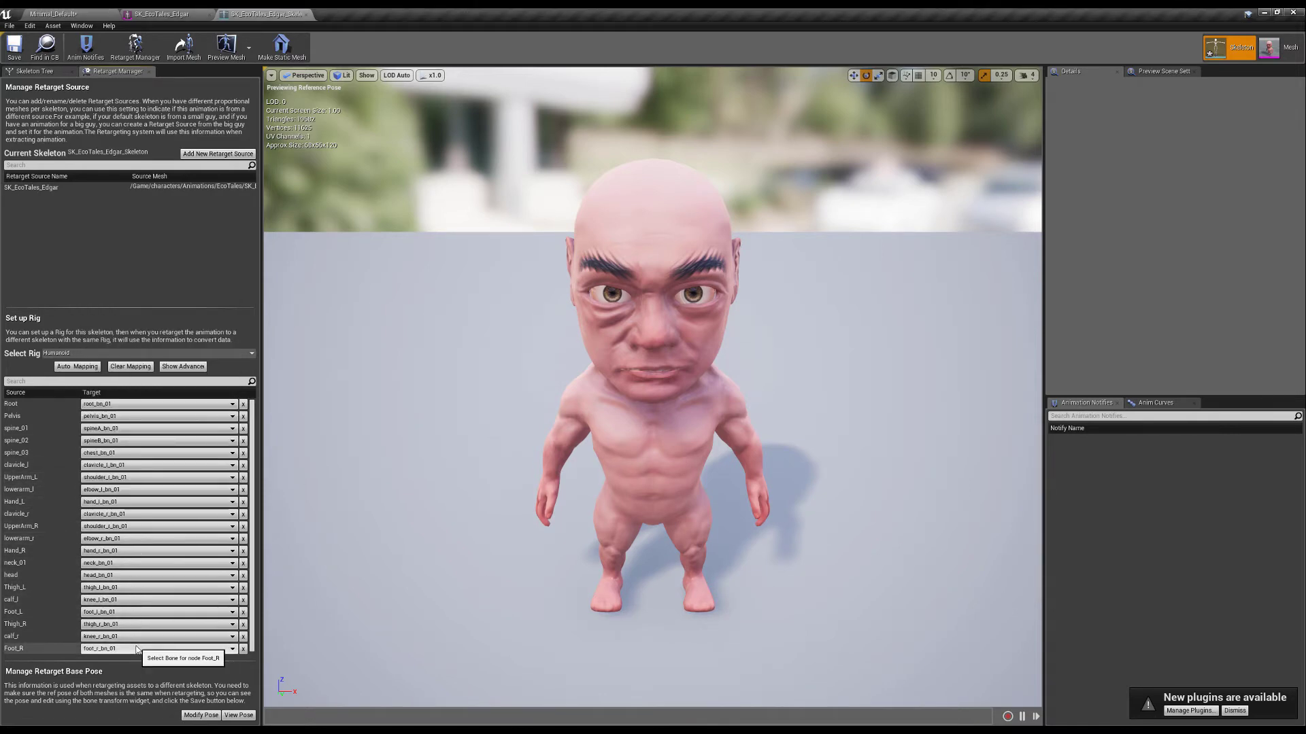
pyautogui.moveTo(182, 366)
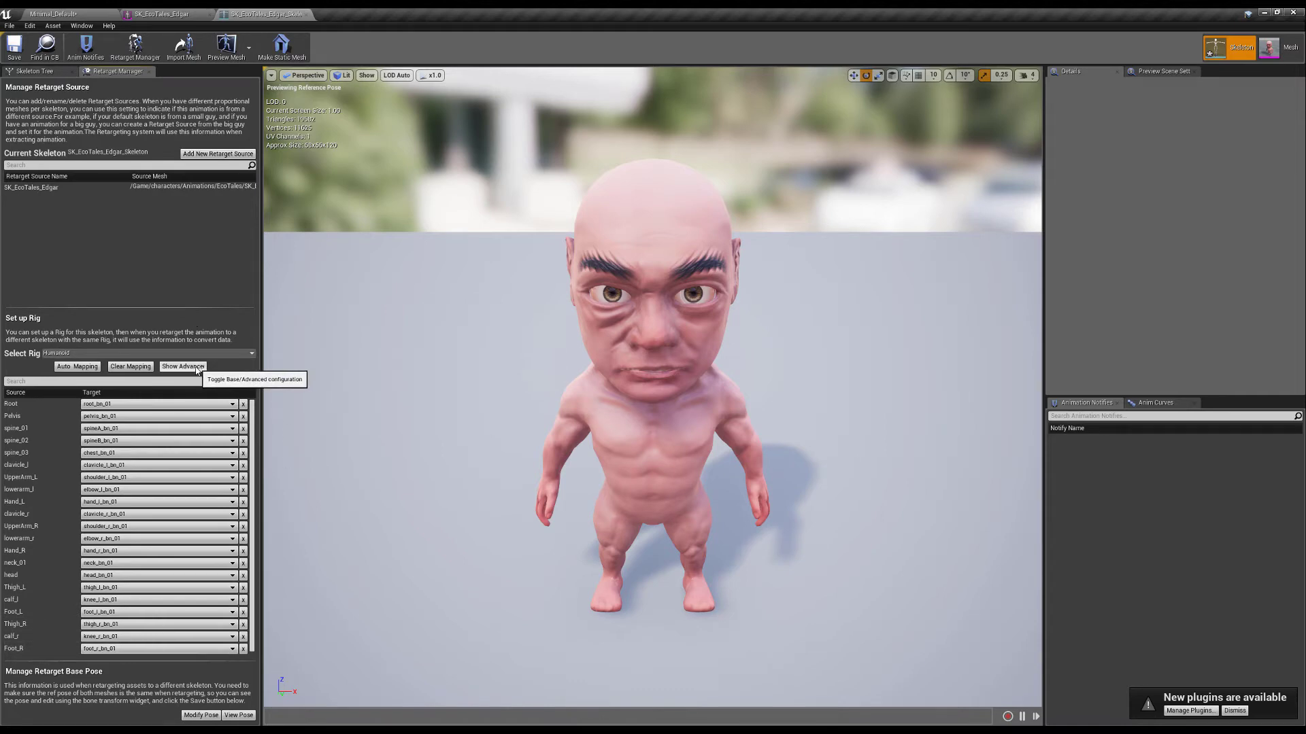
# Show the advanced rig bones and review the finger and toe bone targets.
pyautogui.click(183, 366)
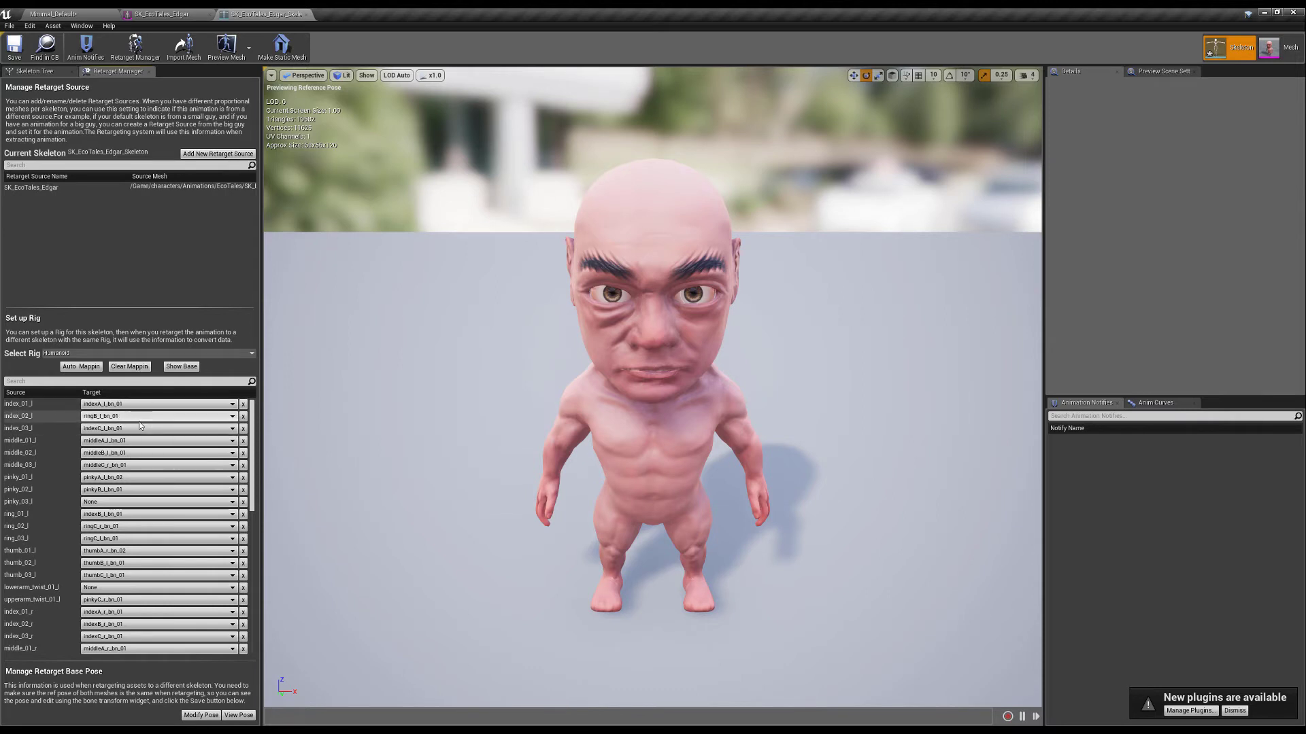
pyautogui.moveTo(145, 424)
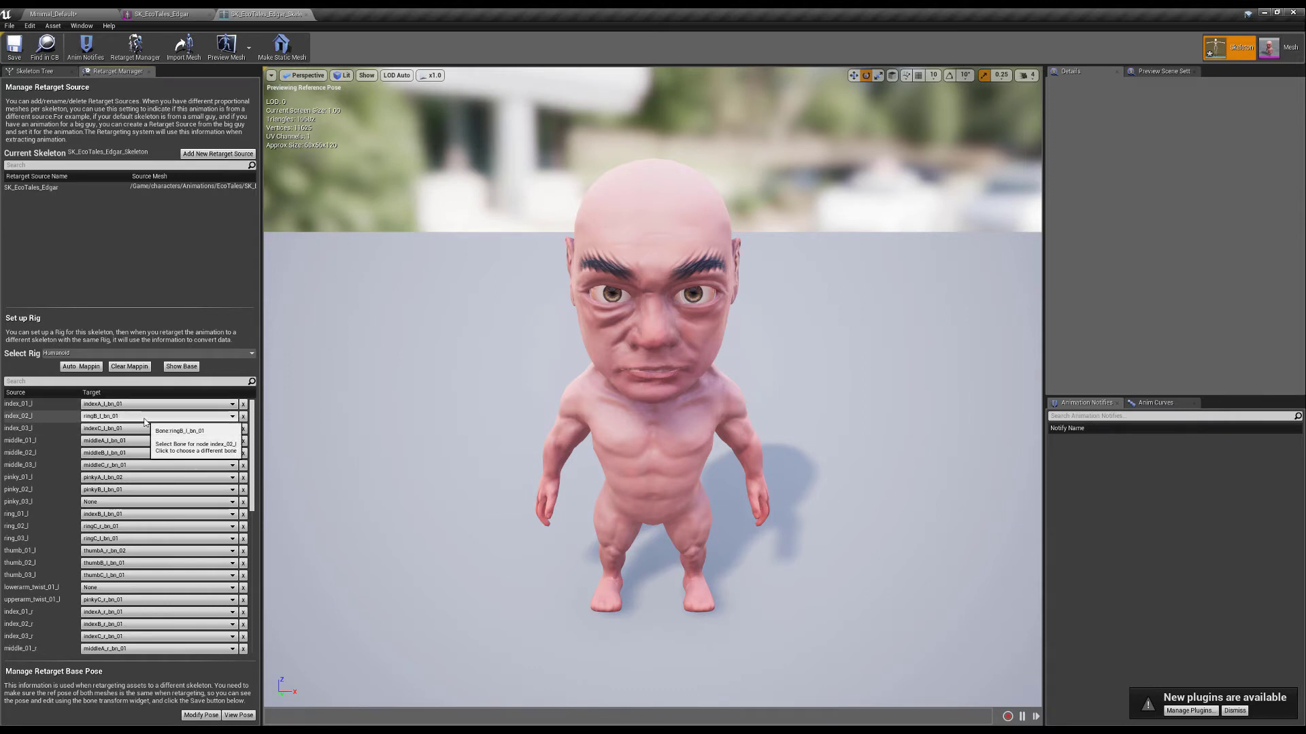
pyautogui.click(154, 514)
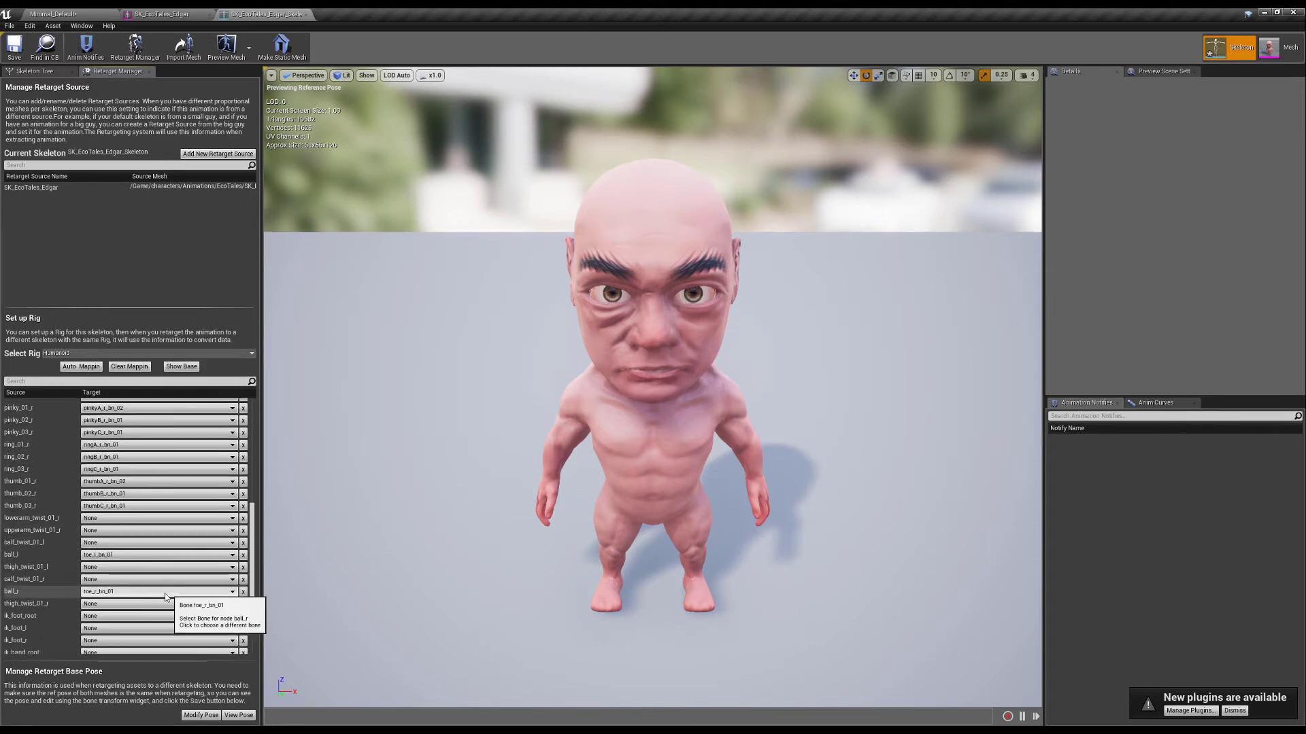
pyautogui.scroll(-3)
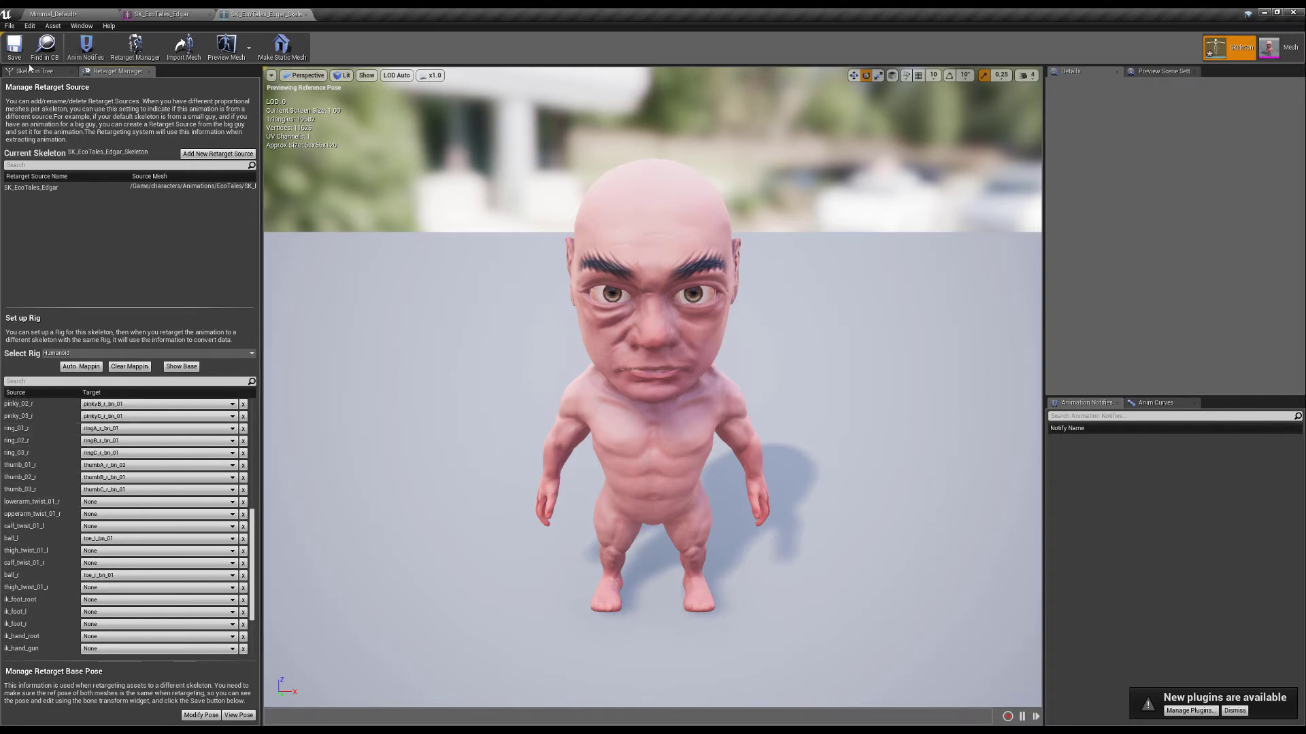
pyautogui.moveTo(491, 295)
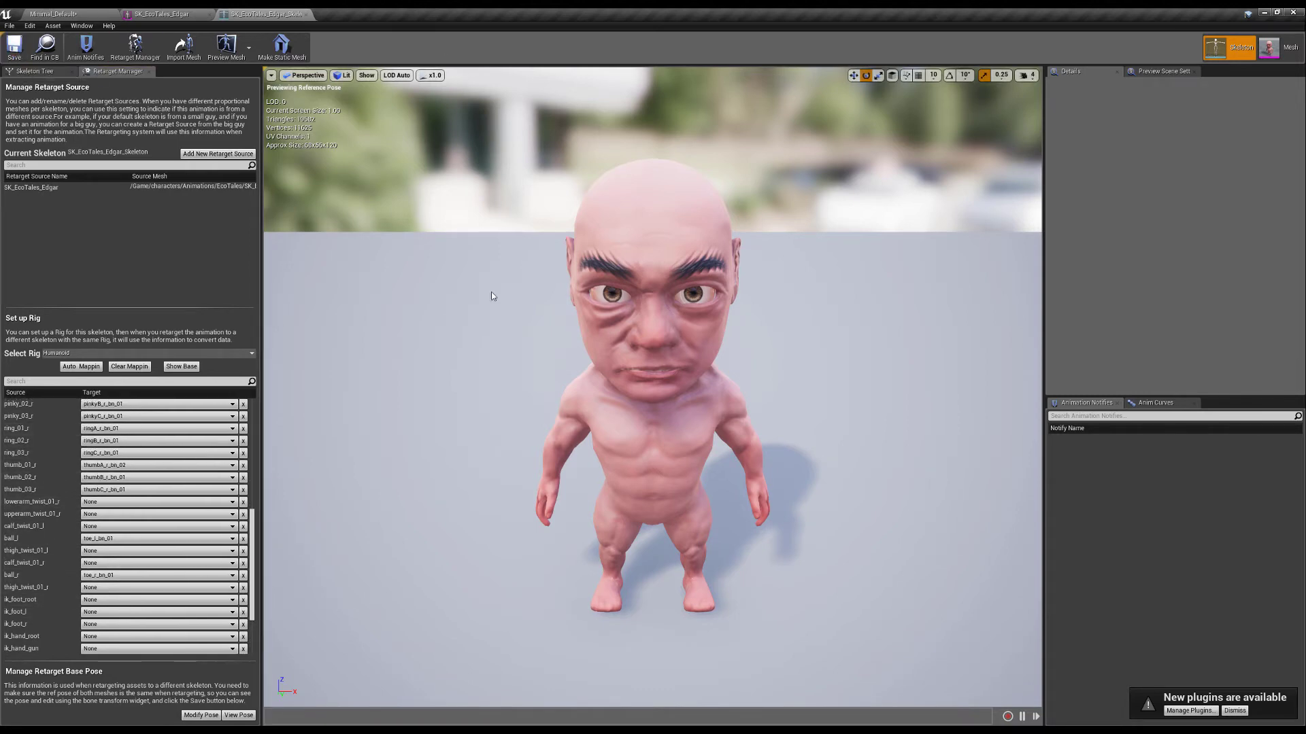
pyautogui.click(157, 14)
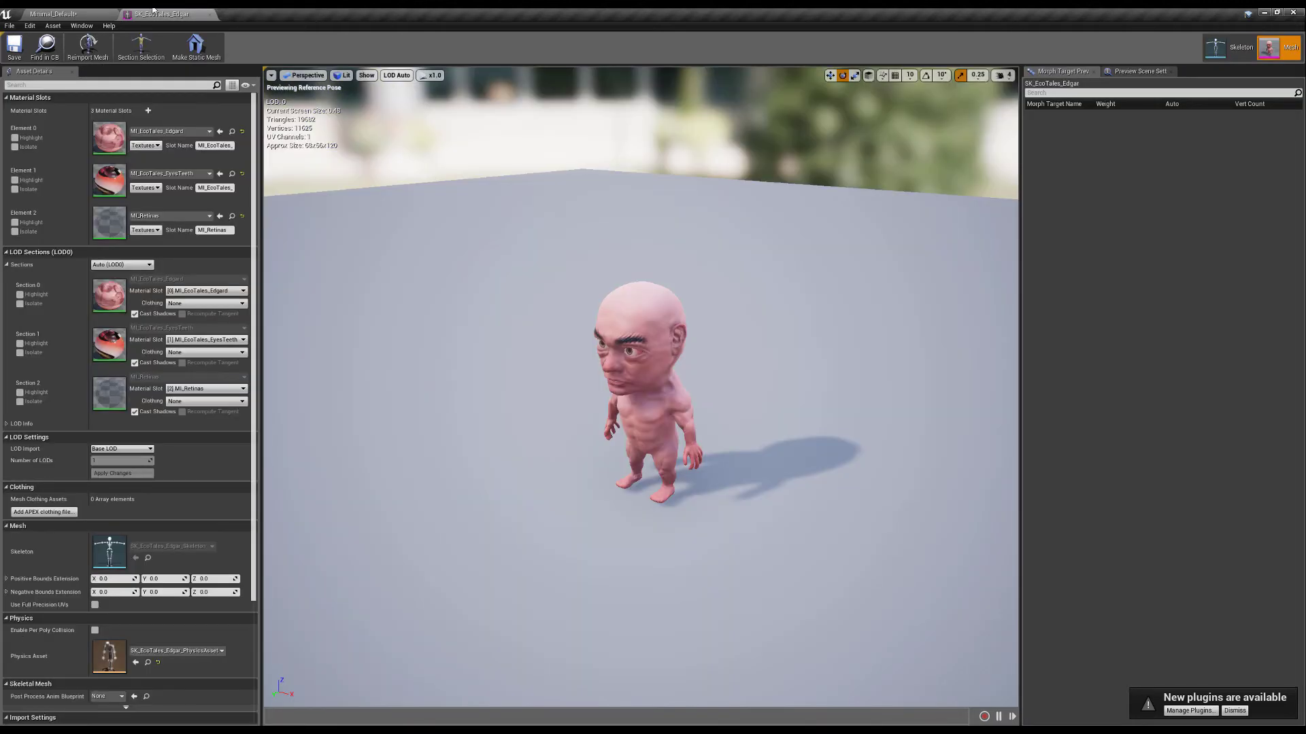
pyautogui.moveTo(209, 15)
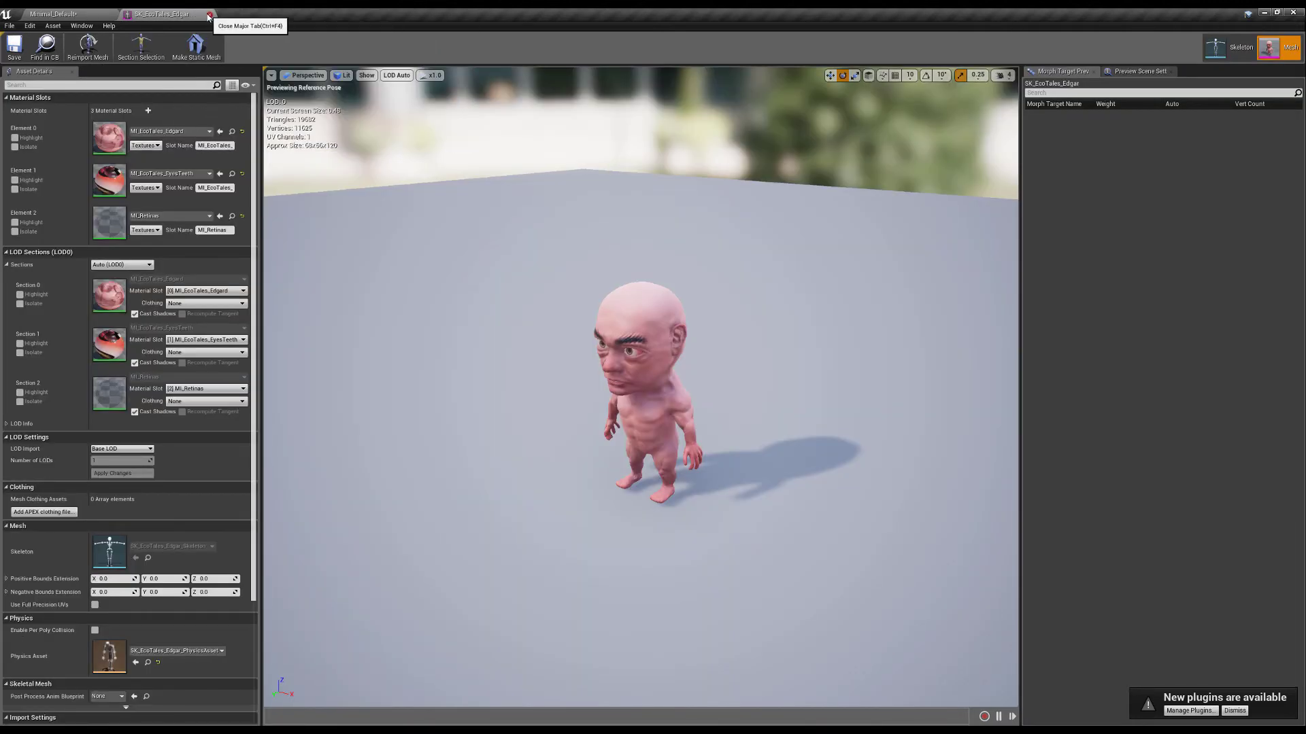
pyautogui.click(209, 15)
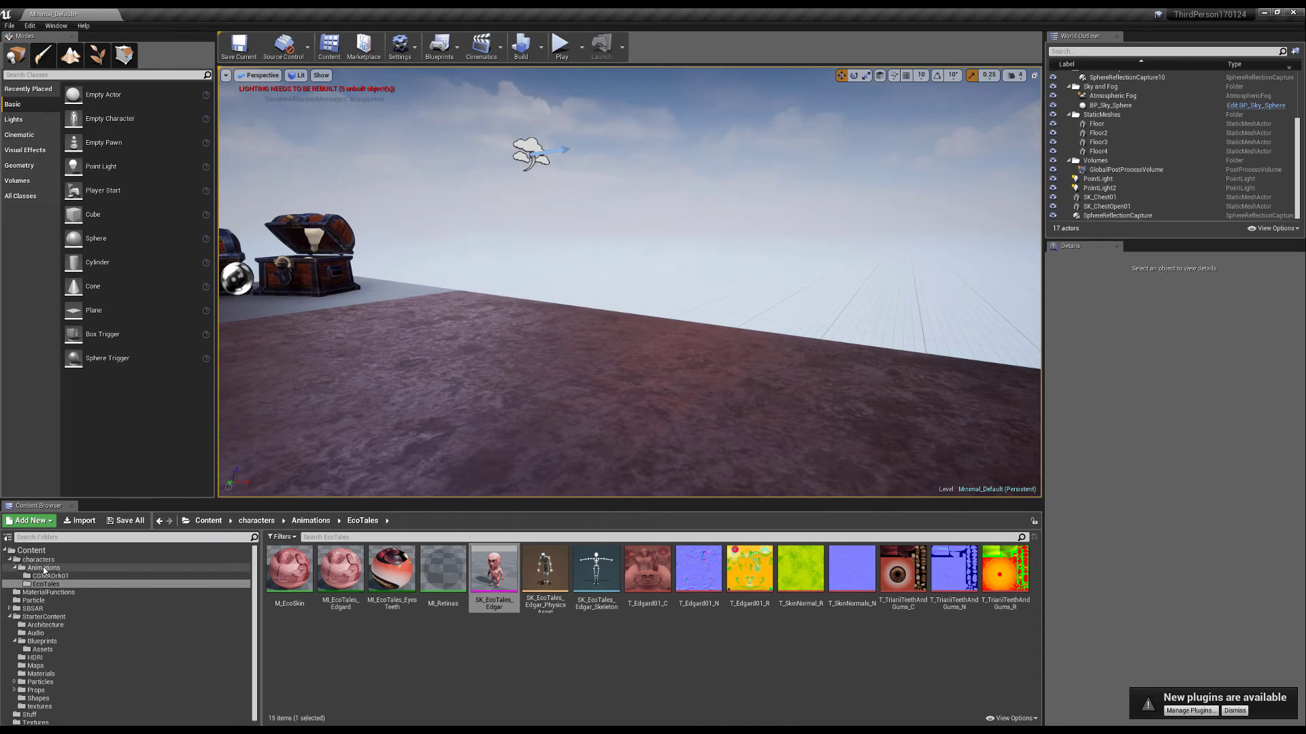
pyautogui.click(37, 559)
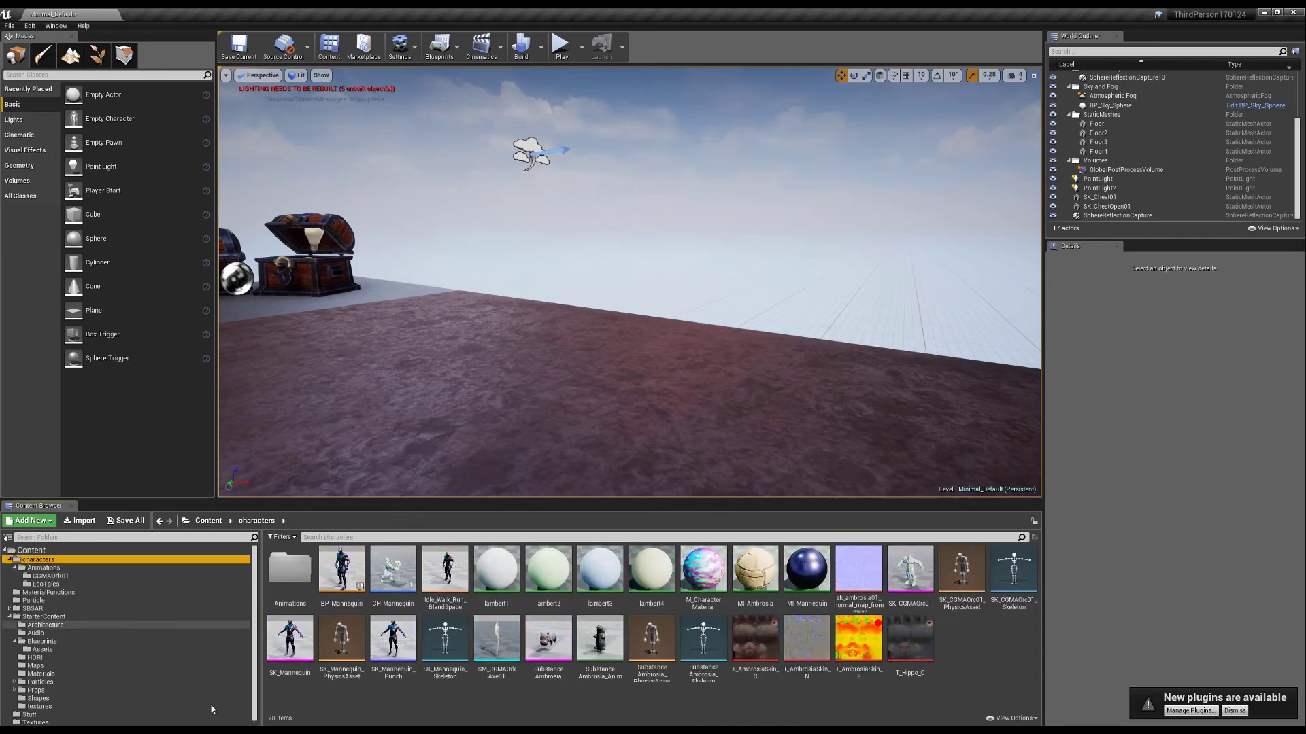
pyautogui.moveTo(342, 570)
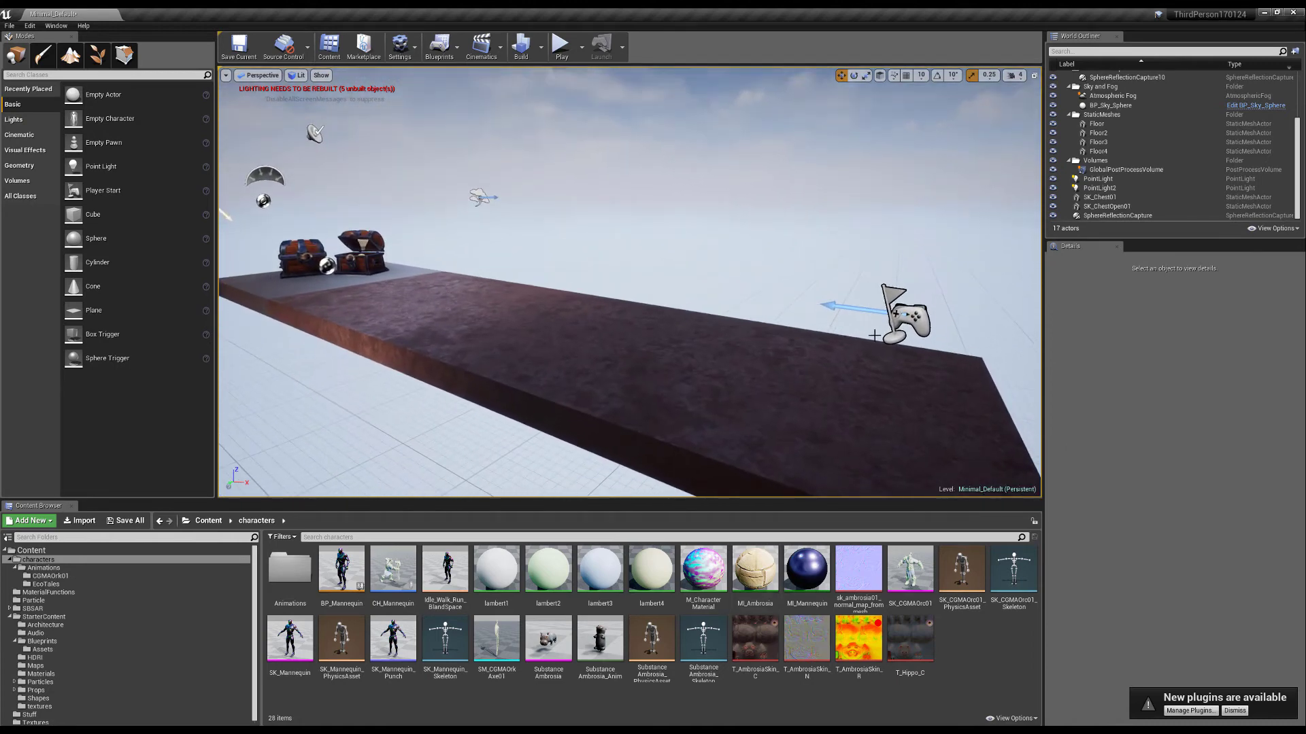
pyautogui.moveTo(39, 567)
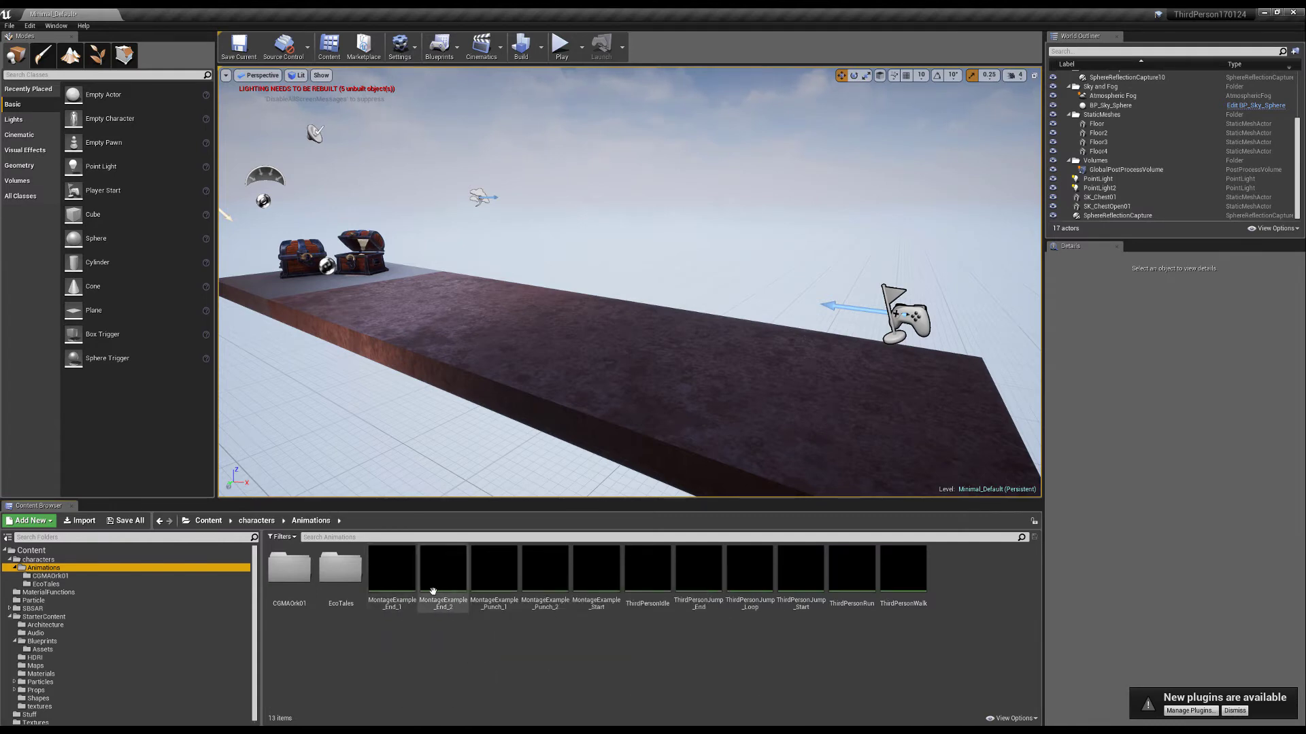
pyautogui.rightClick(647, 569)
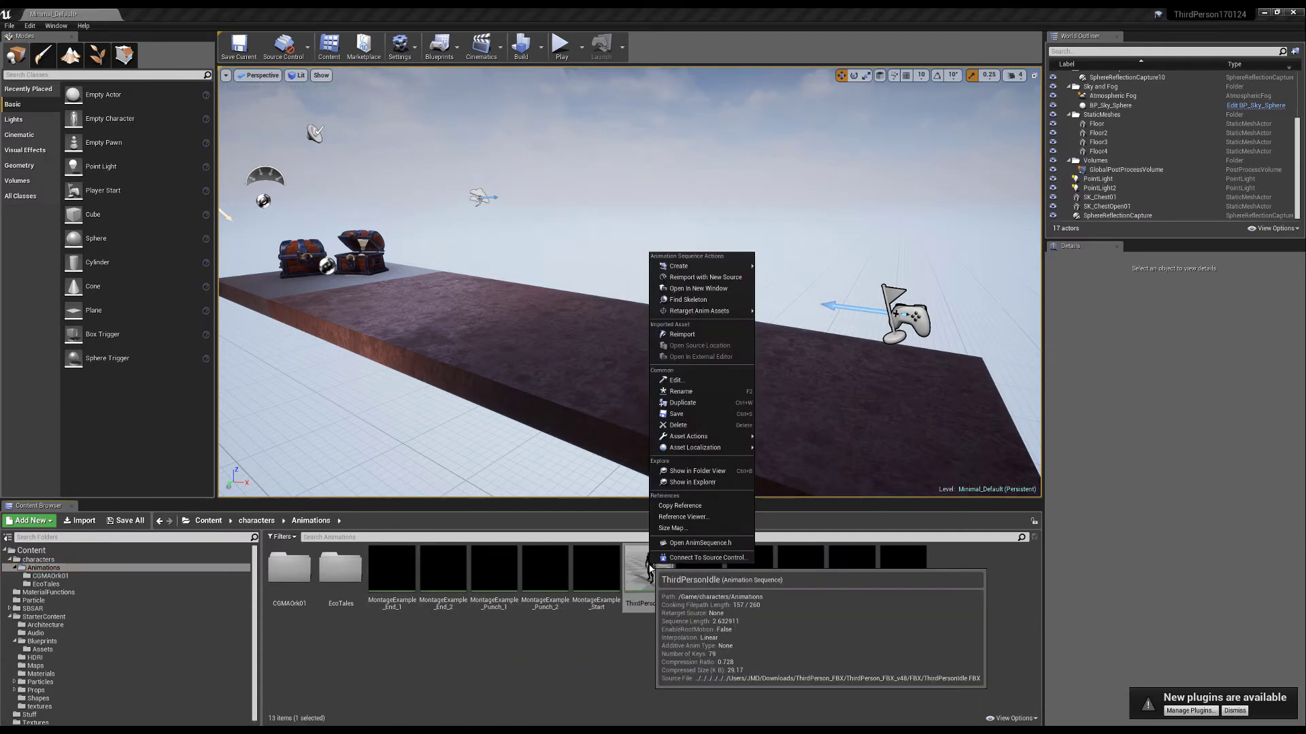
pyautogui.moveTo(699, 310)
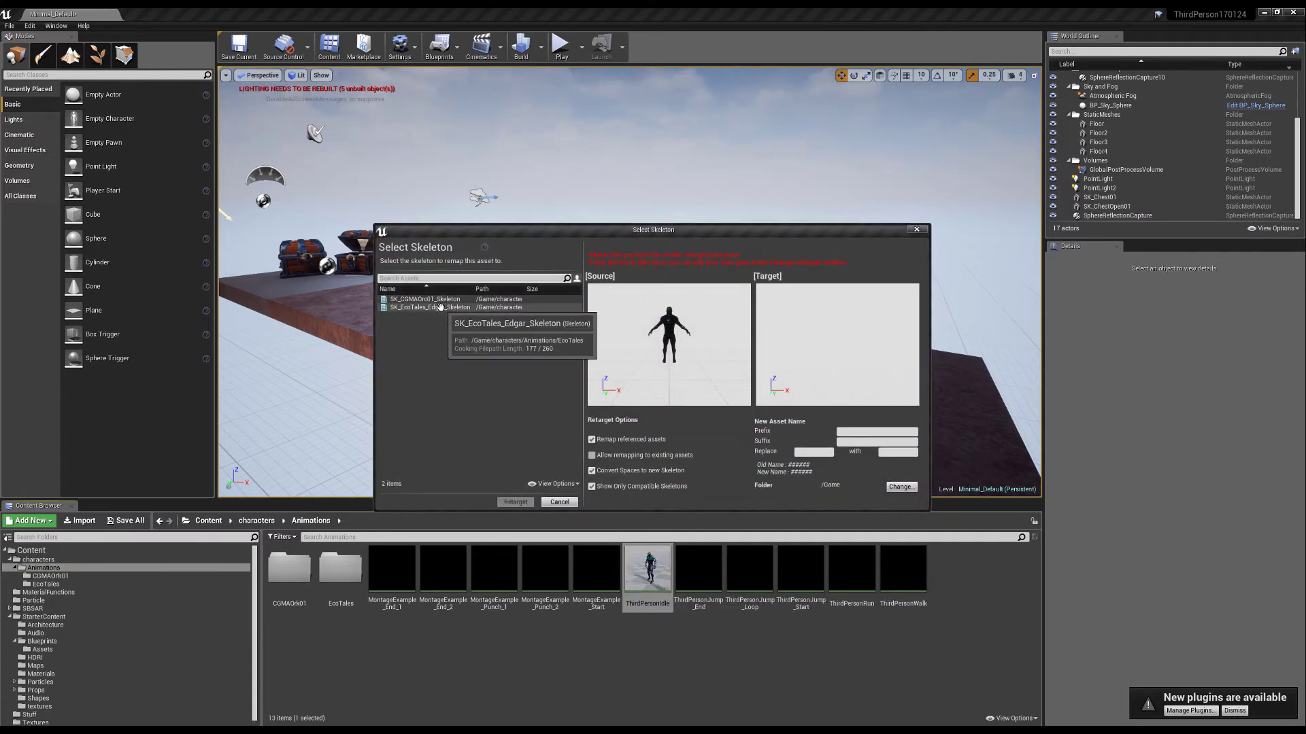
pyautogui.click(429, 307)
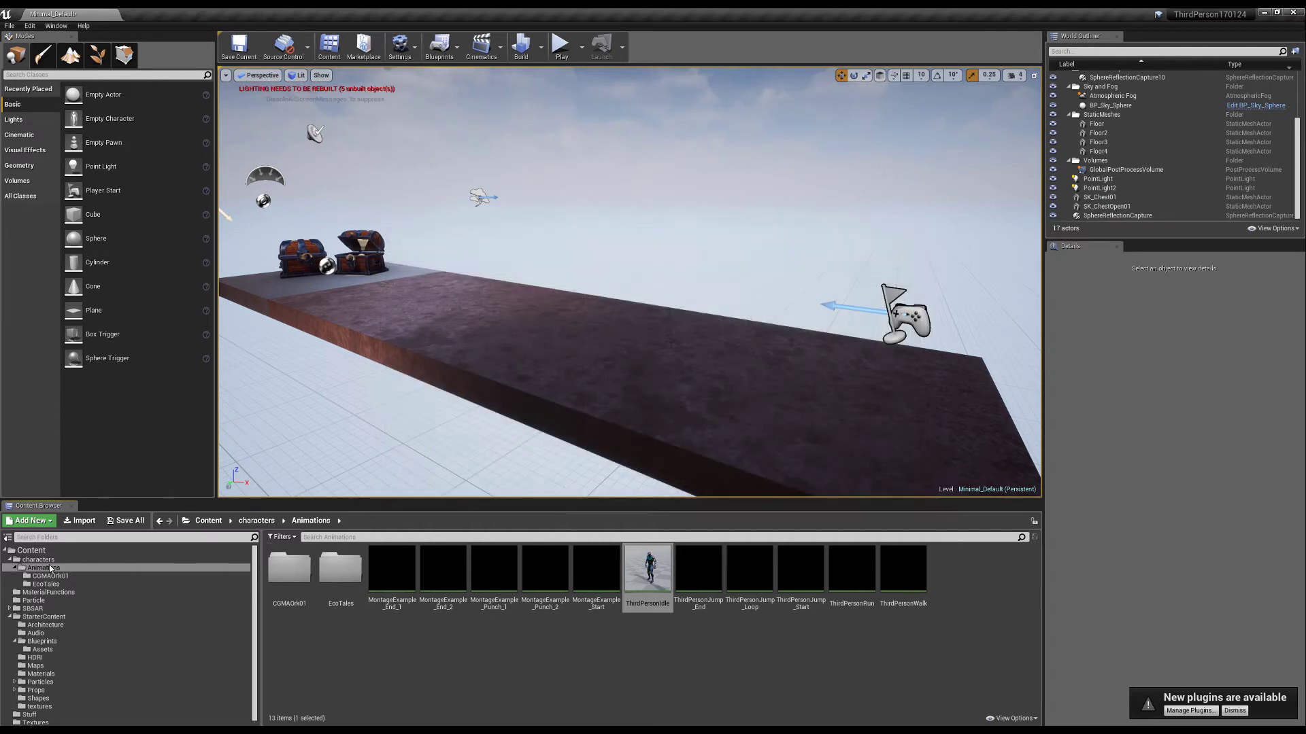
# Start Duplicate Anim Blueprints and Retarget on BP_Mannequin, targeting SK_EcoTales_Edgar_Skeleton.
pyautogui.click(45, 583)
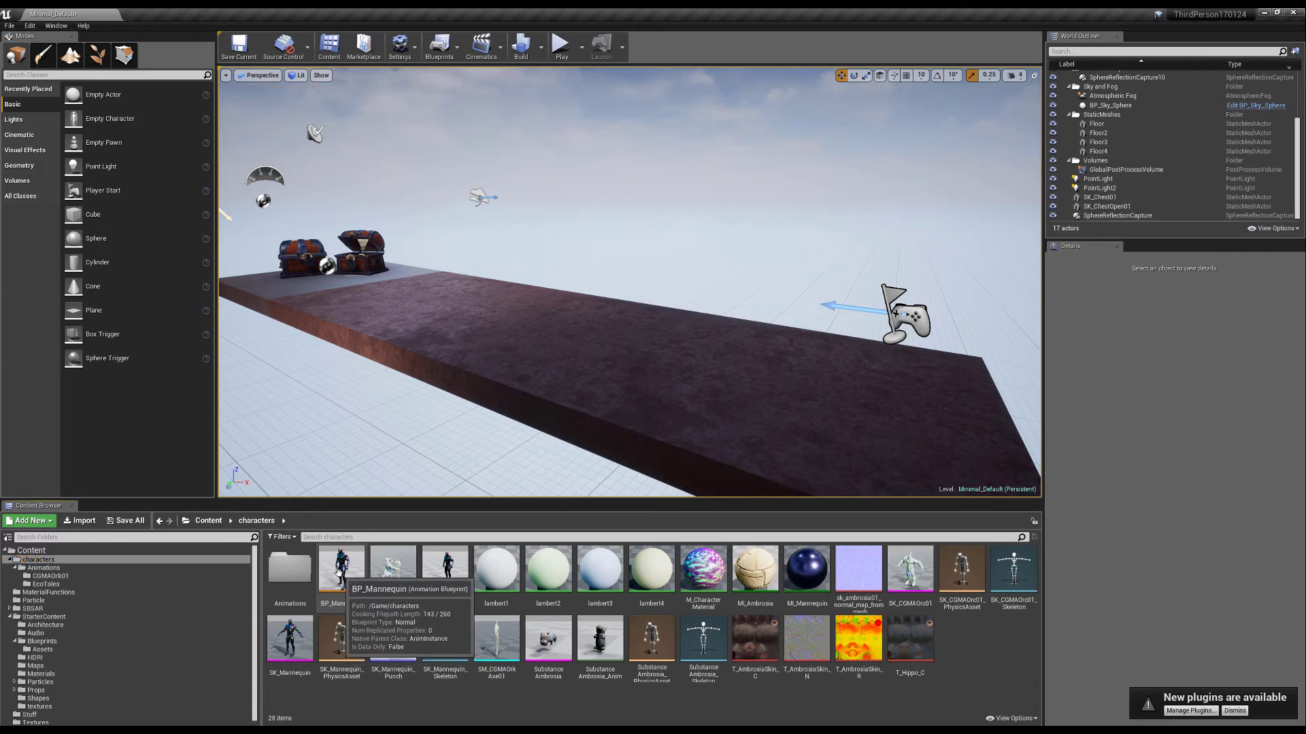
pyautogui.rightClick(340, 570)
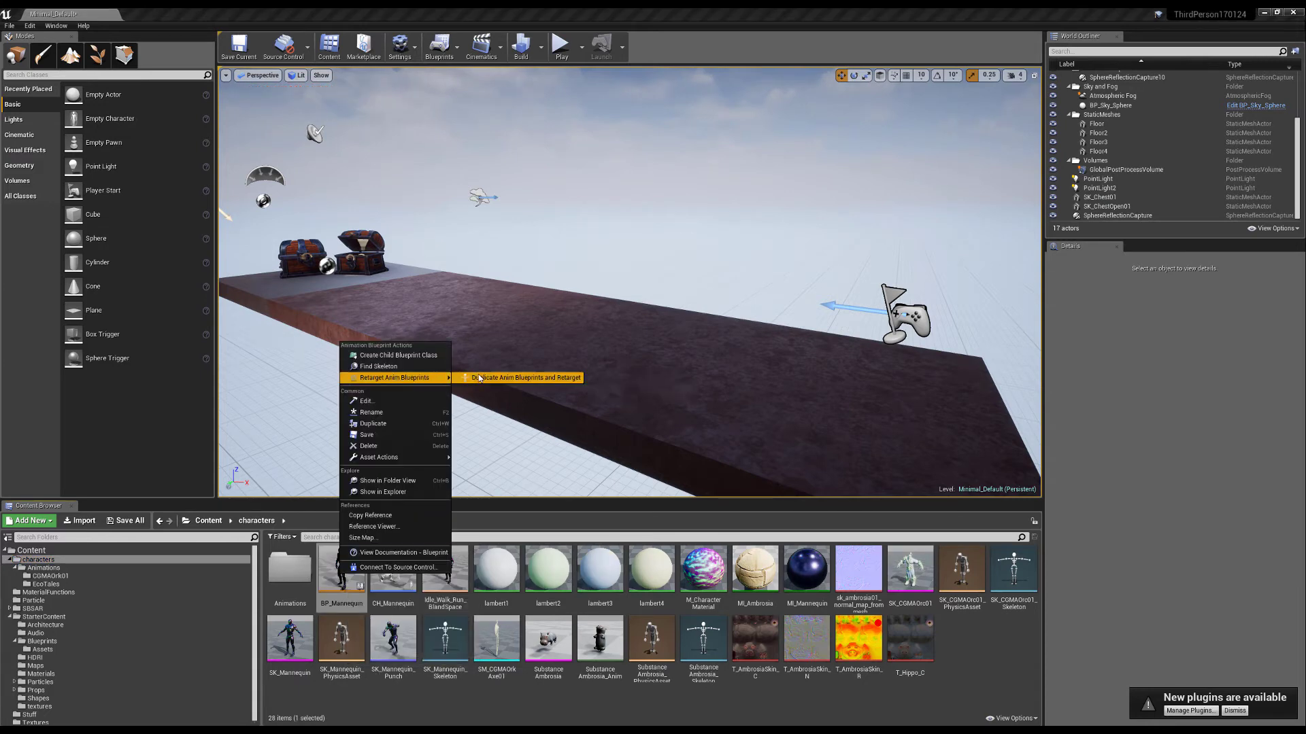
pyautogui.moveTo(525, 376)
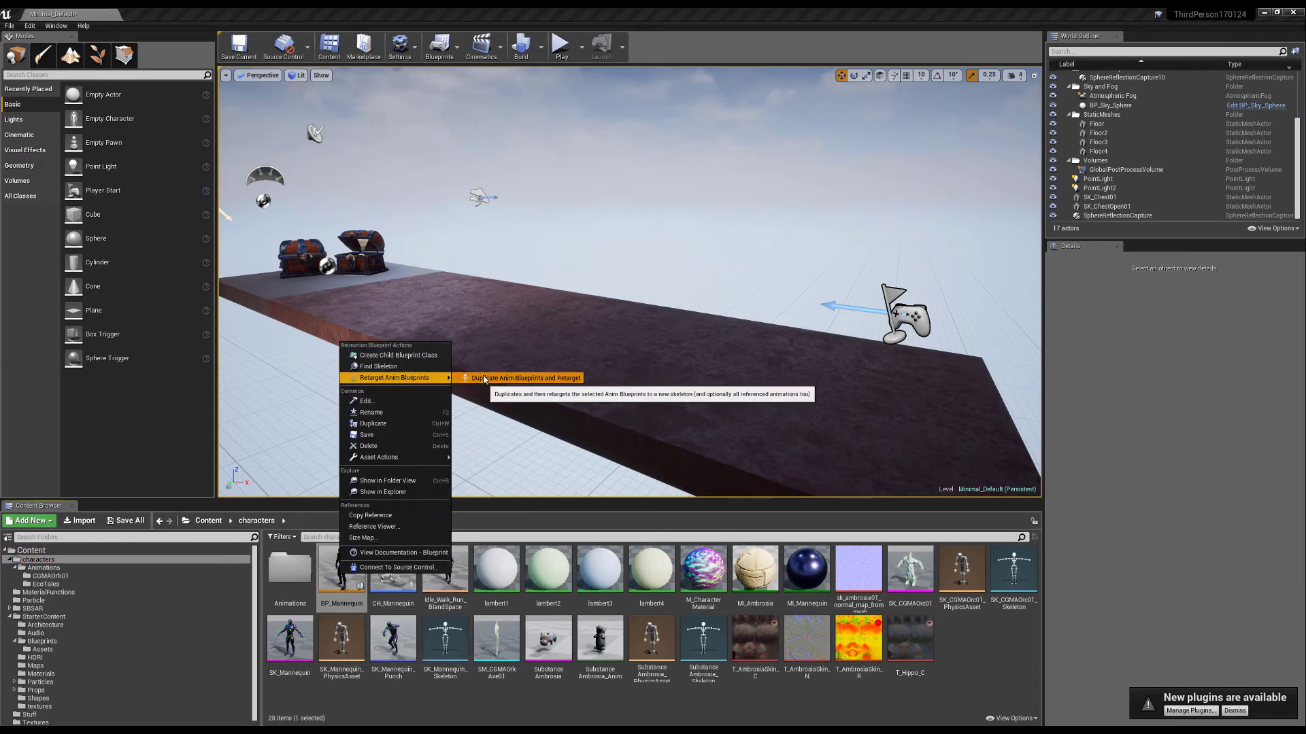
pyautogui.click(524, 377)
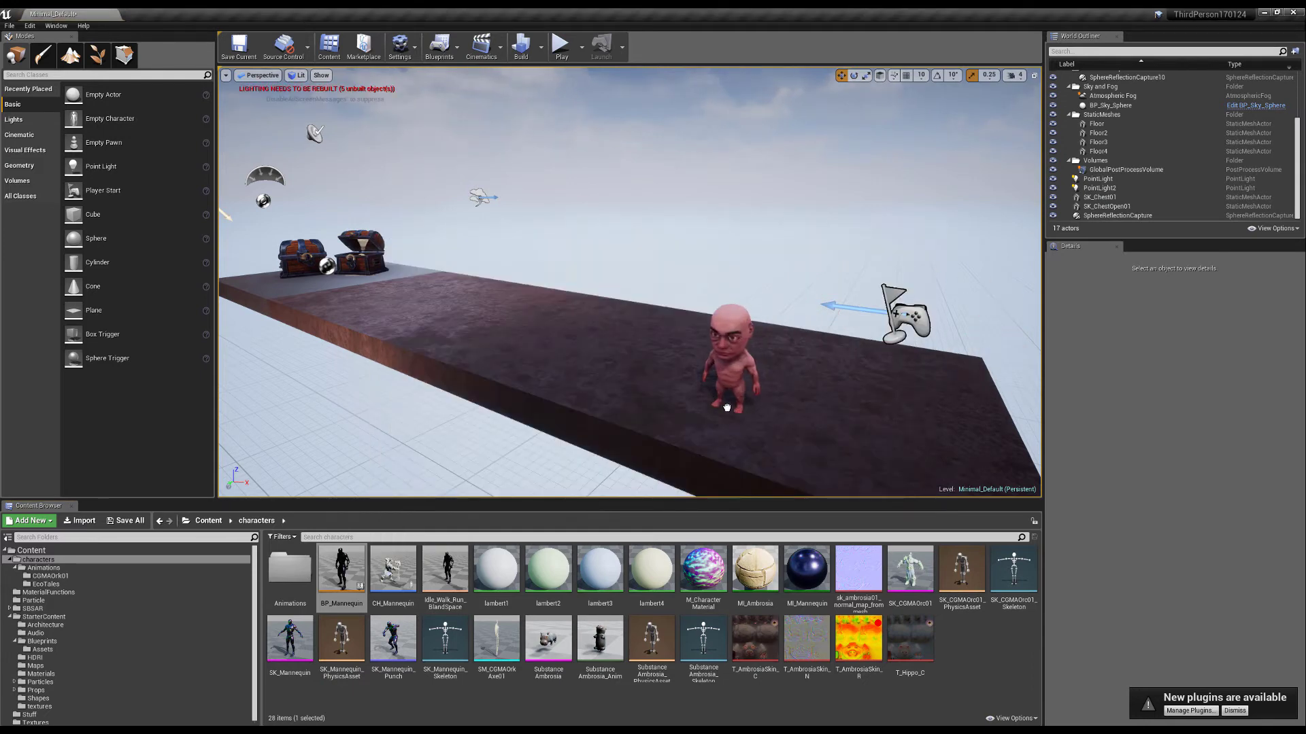
pyautogui.rightClick(340, 570)
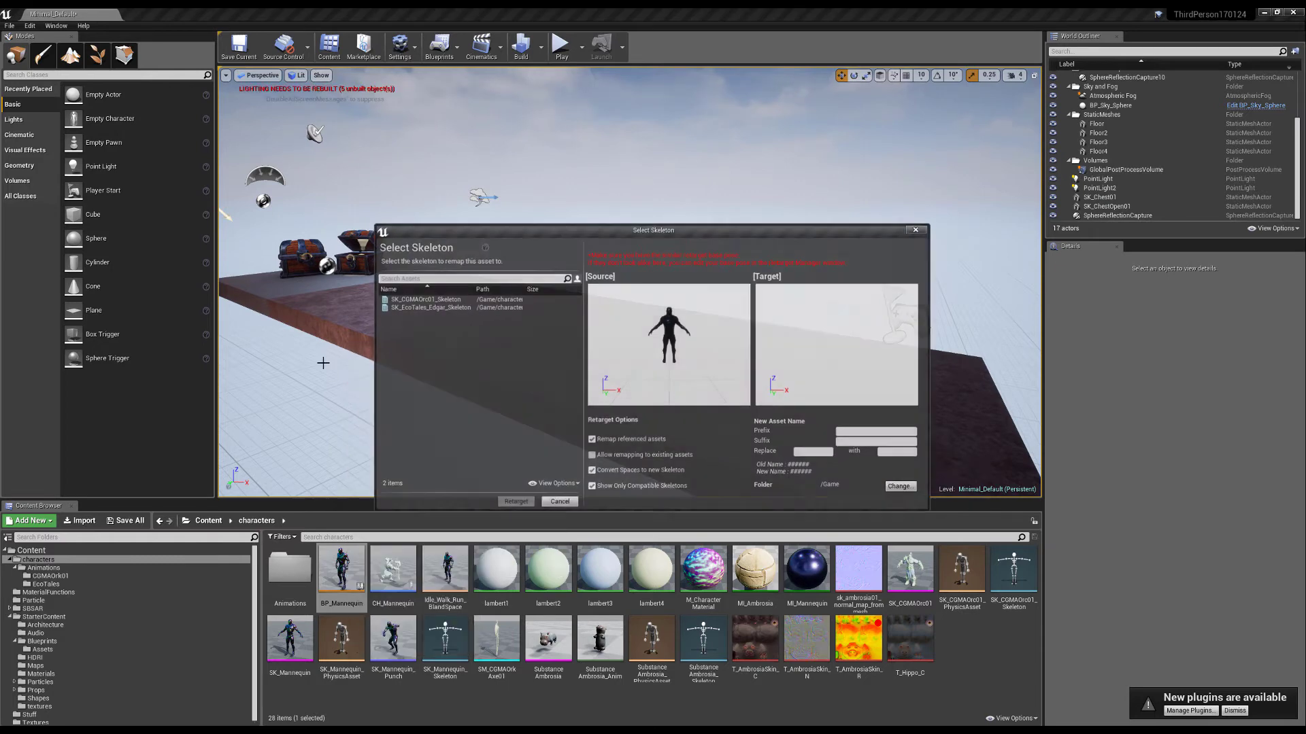
pyautogui.click(429, 307)
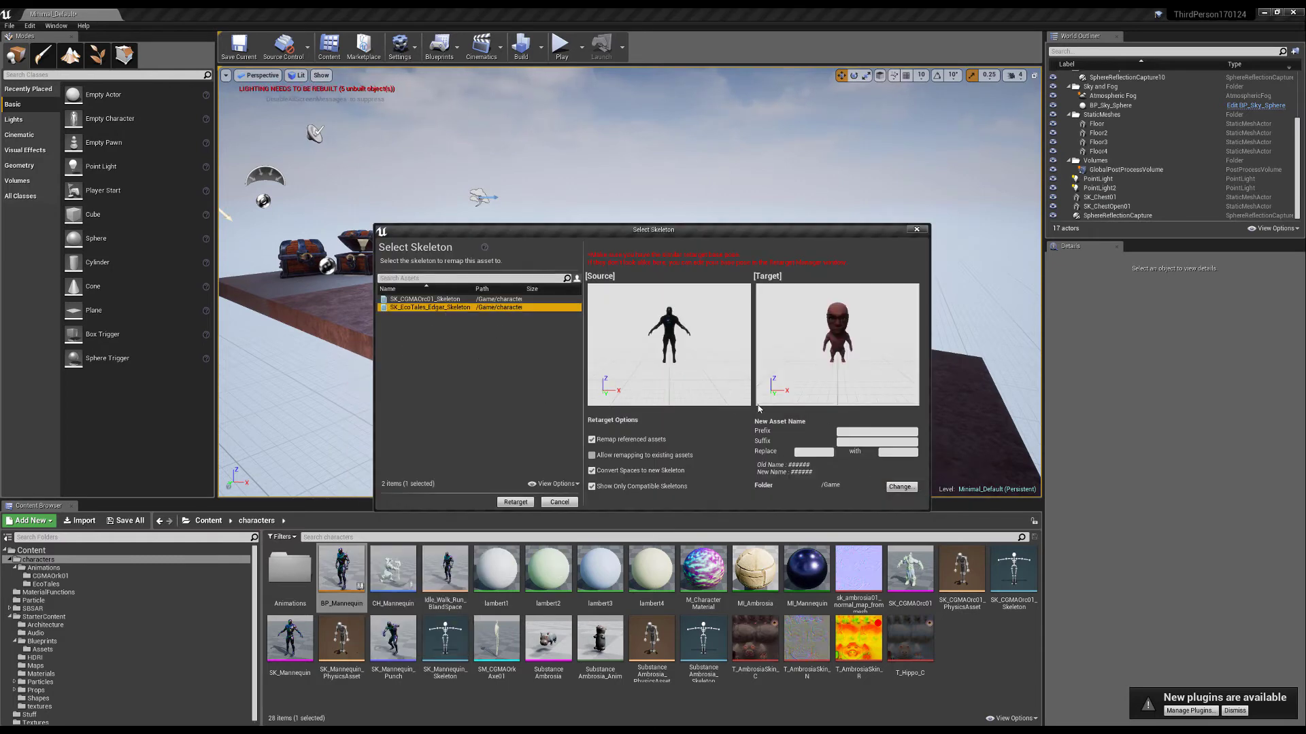
# Replace Mannequin with EcoTales_Edgar, set the EcoTales destination folder and run Retarget.
pyautogui.write('Mannequin')
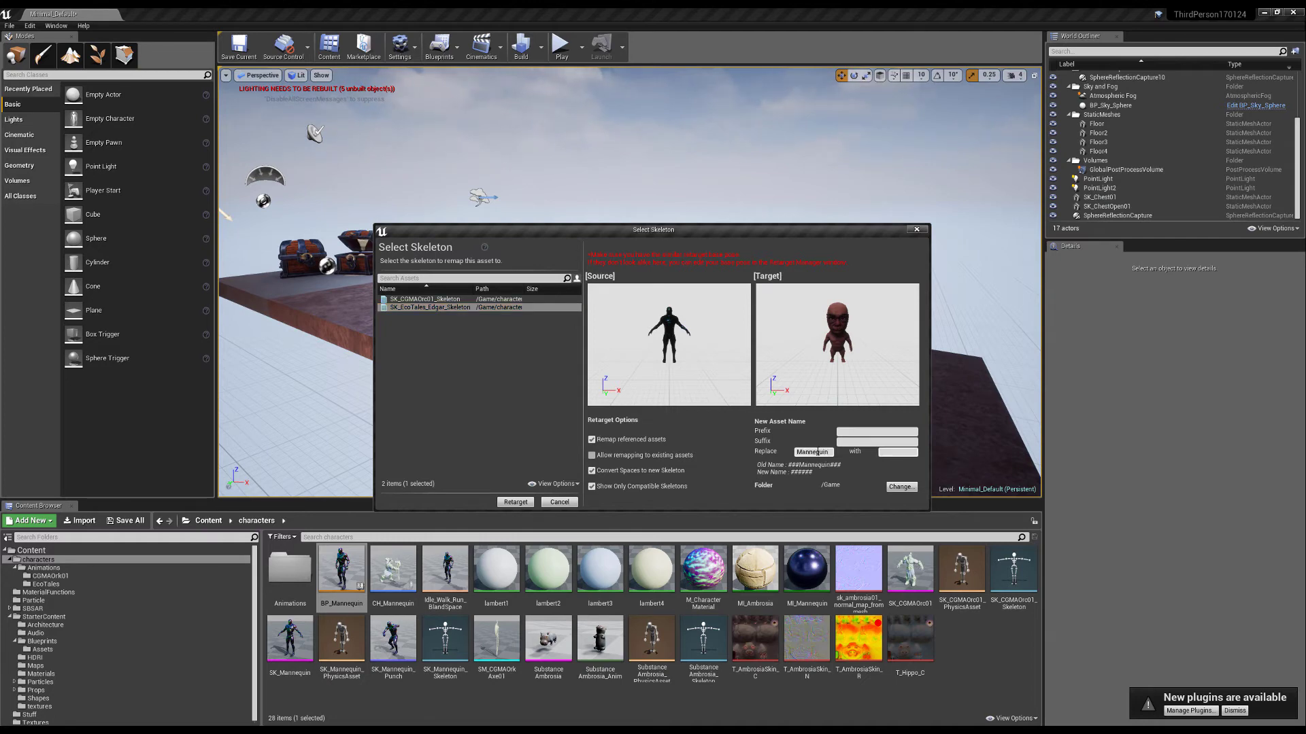
pyautogui.write('EcoTales_E')
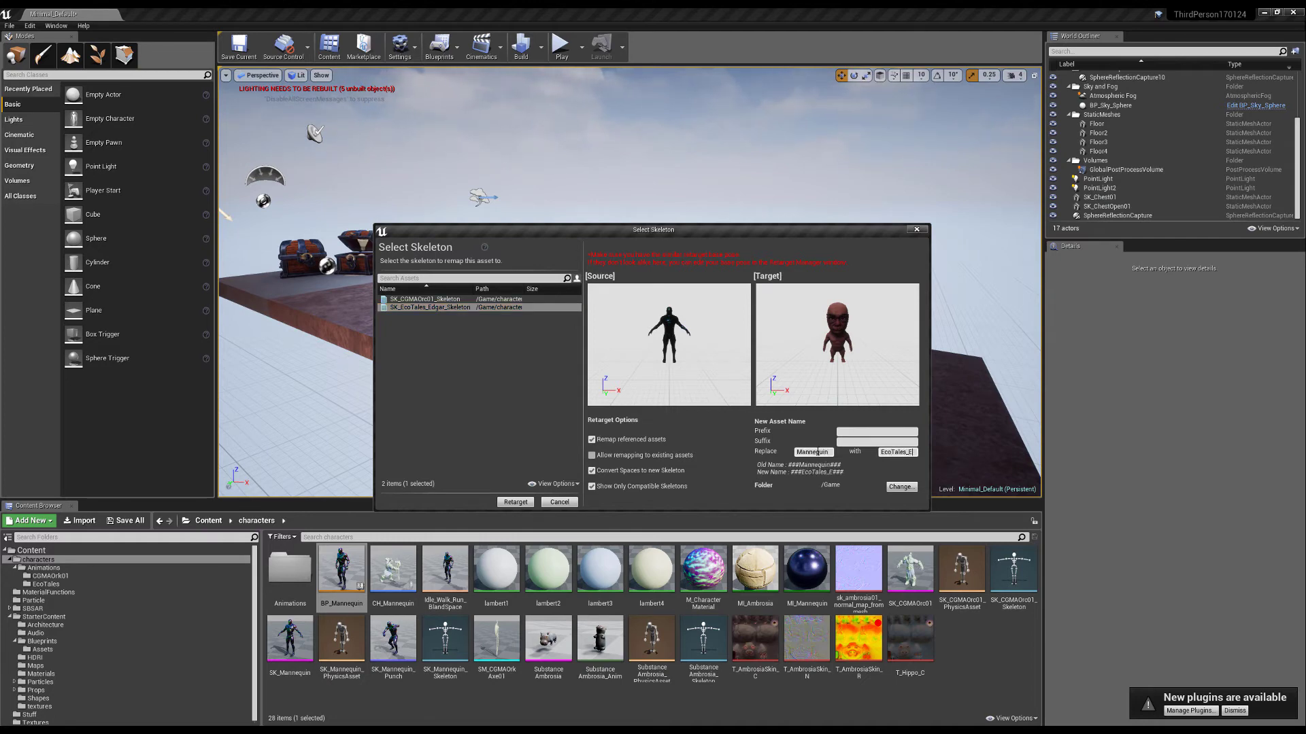
pyautogui.write('Tales_Edgard')
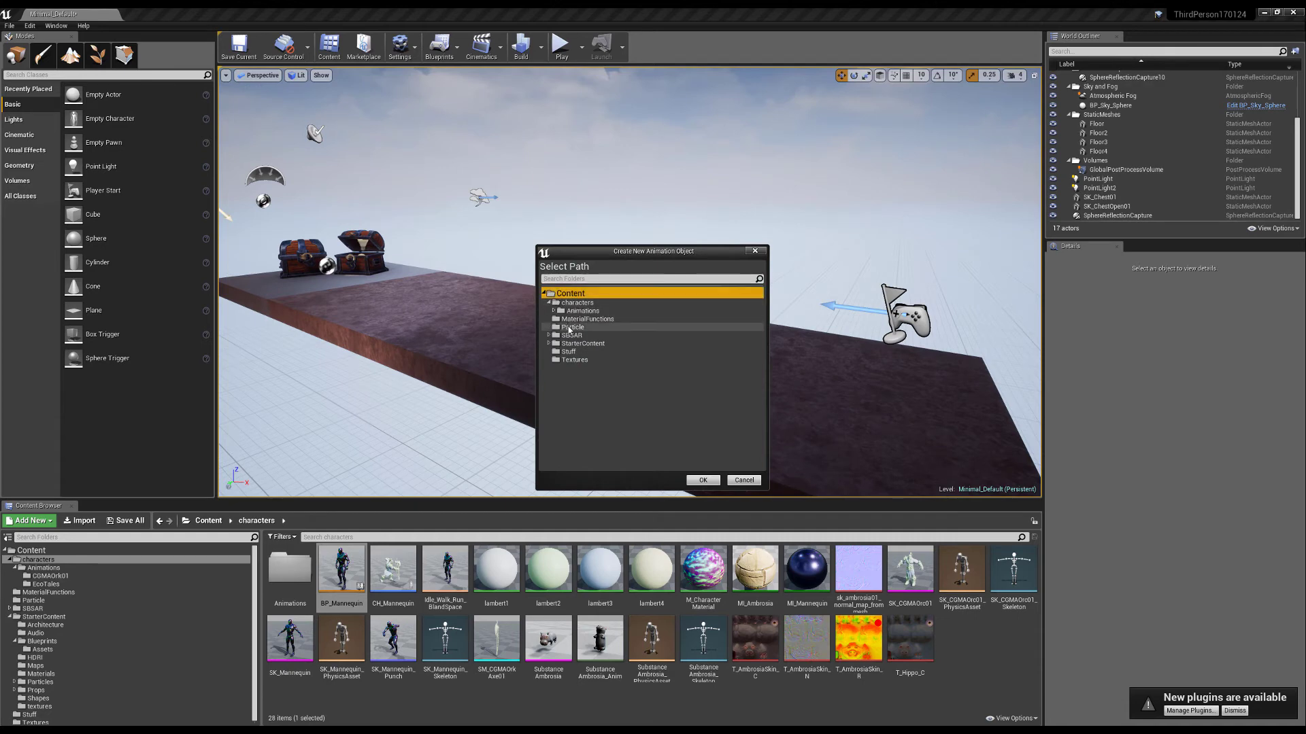
pyautogui.click(552, 310)
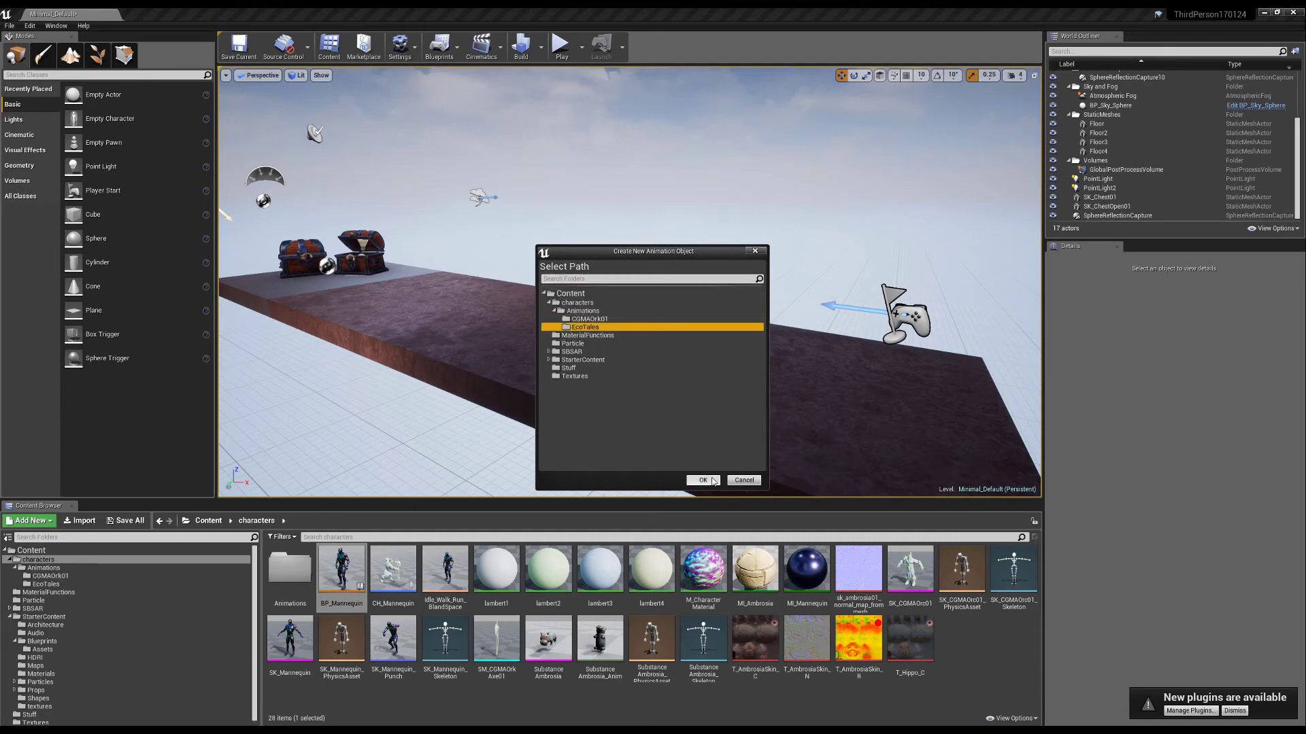
pyautogui.click(701, 480)
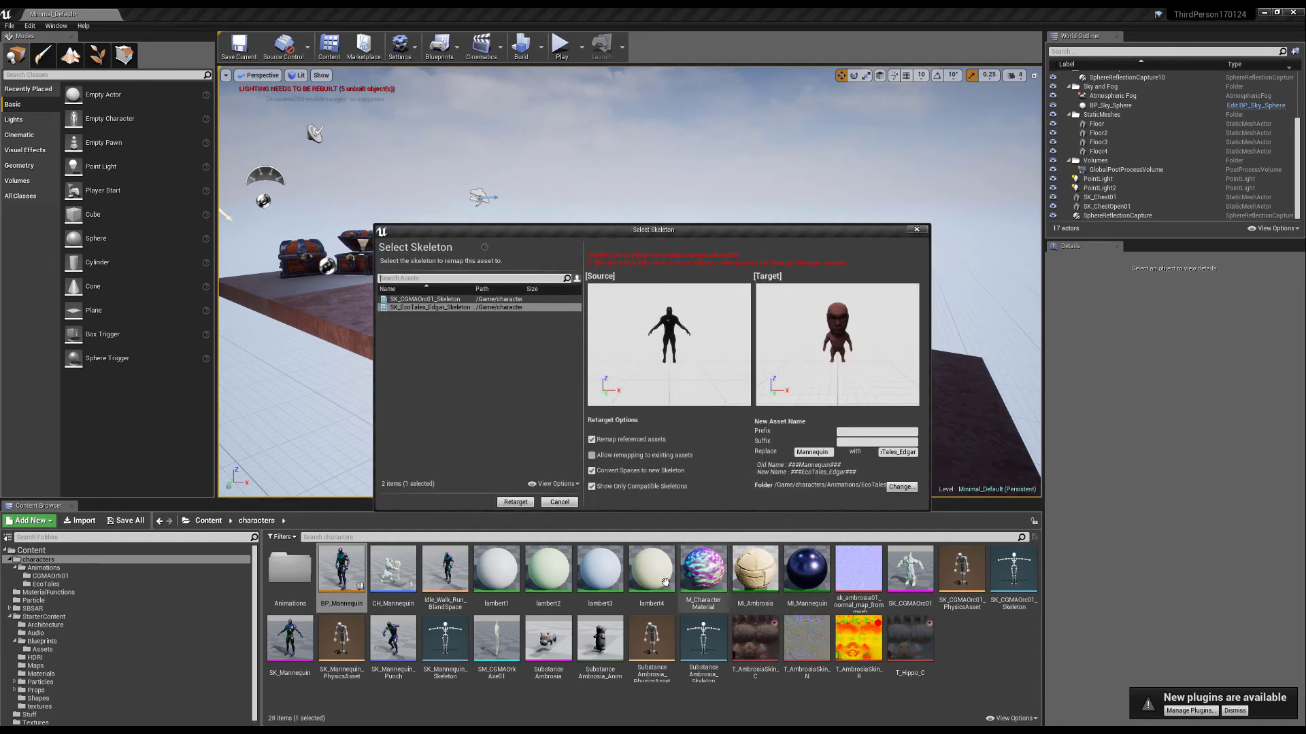
pyautogui.click(514, 502)
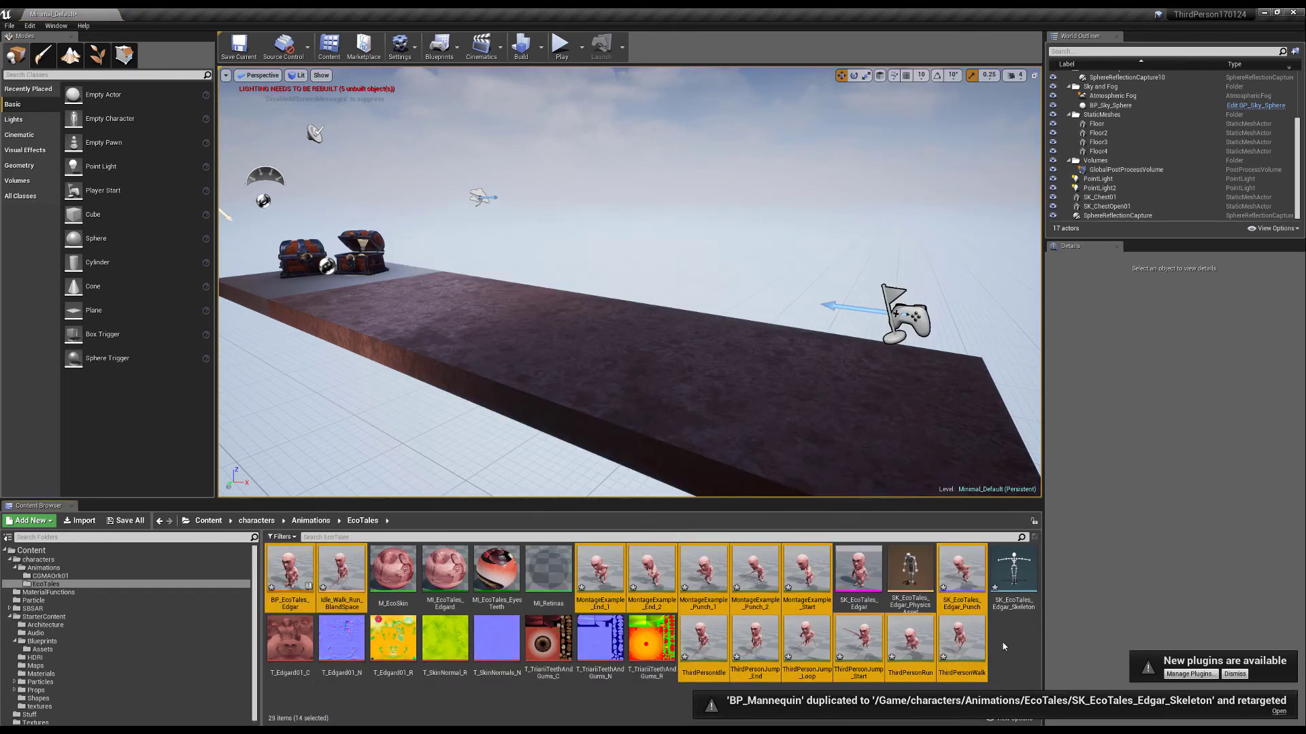
pyautogui.moveTo(1013, 652)
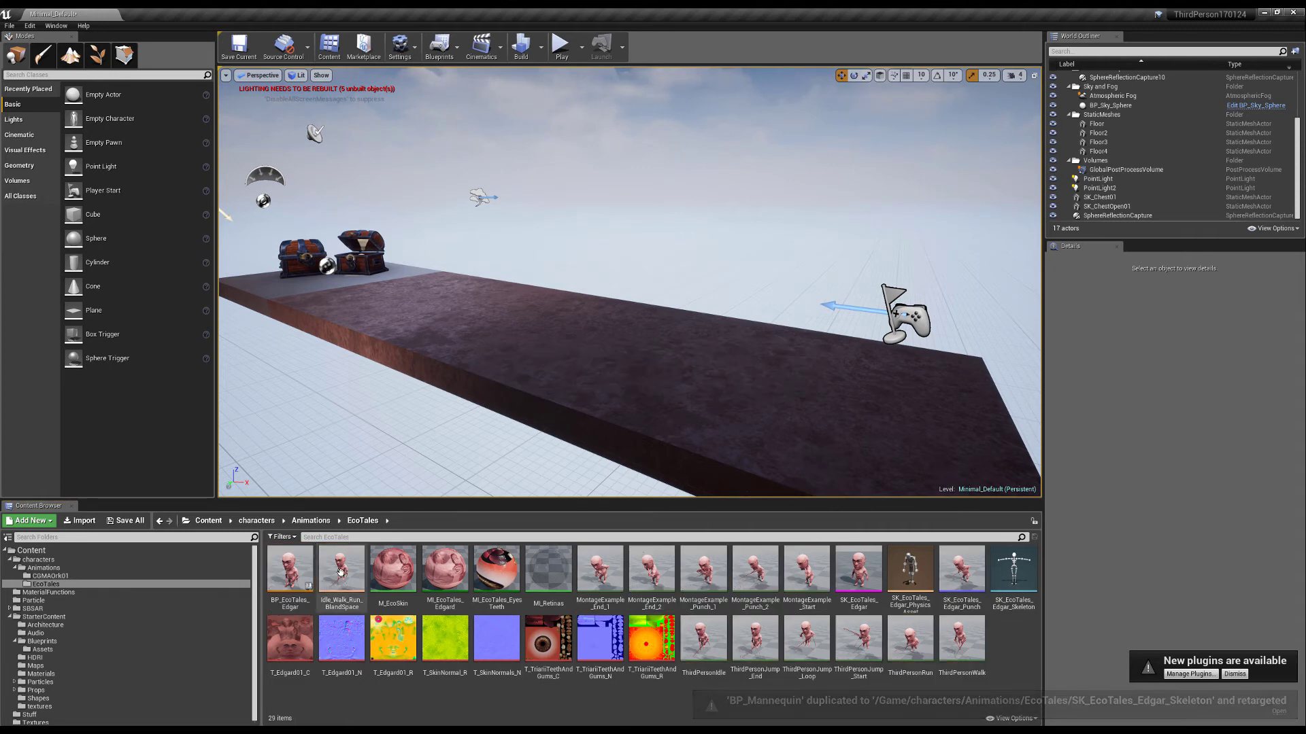
pyautogui.moveTo(340, 569)
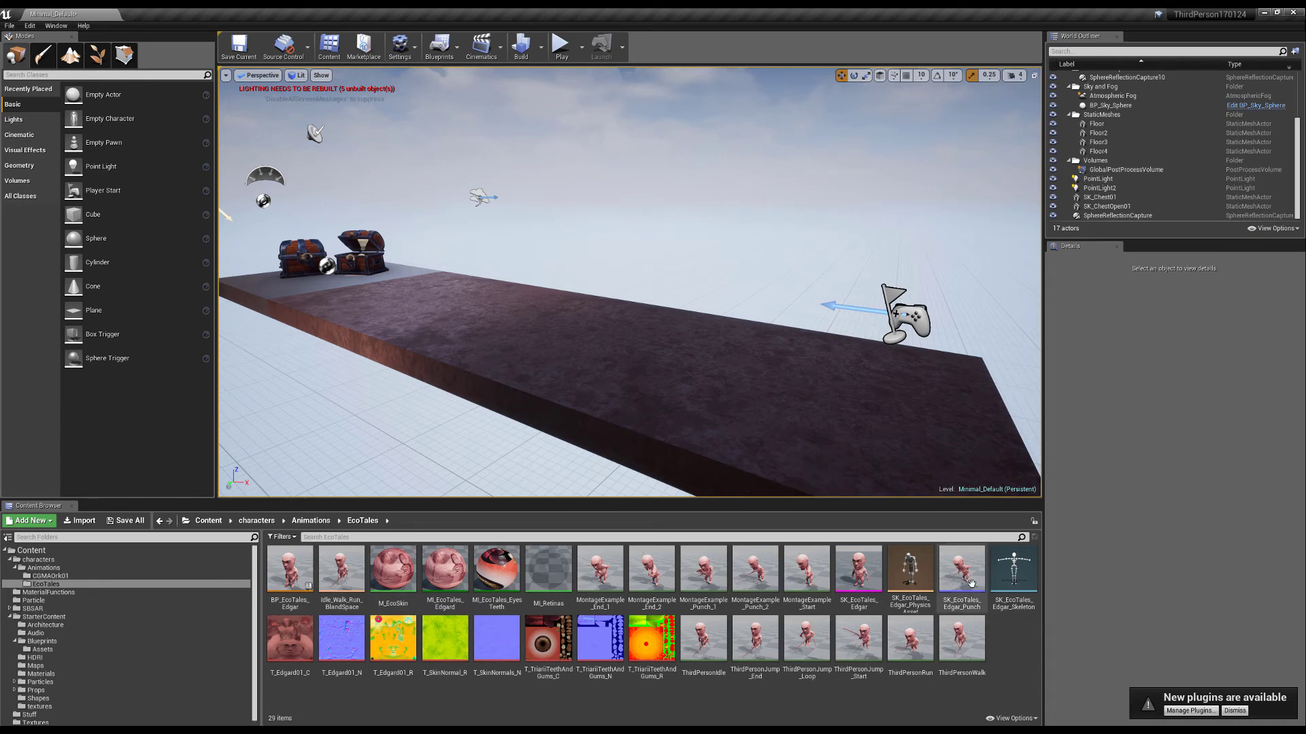
pyautogui.moveTo(962, 570)
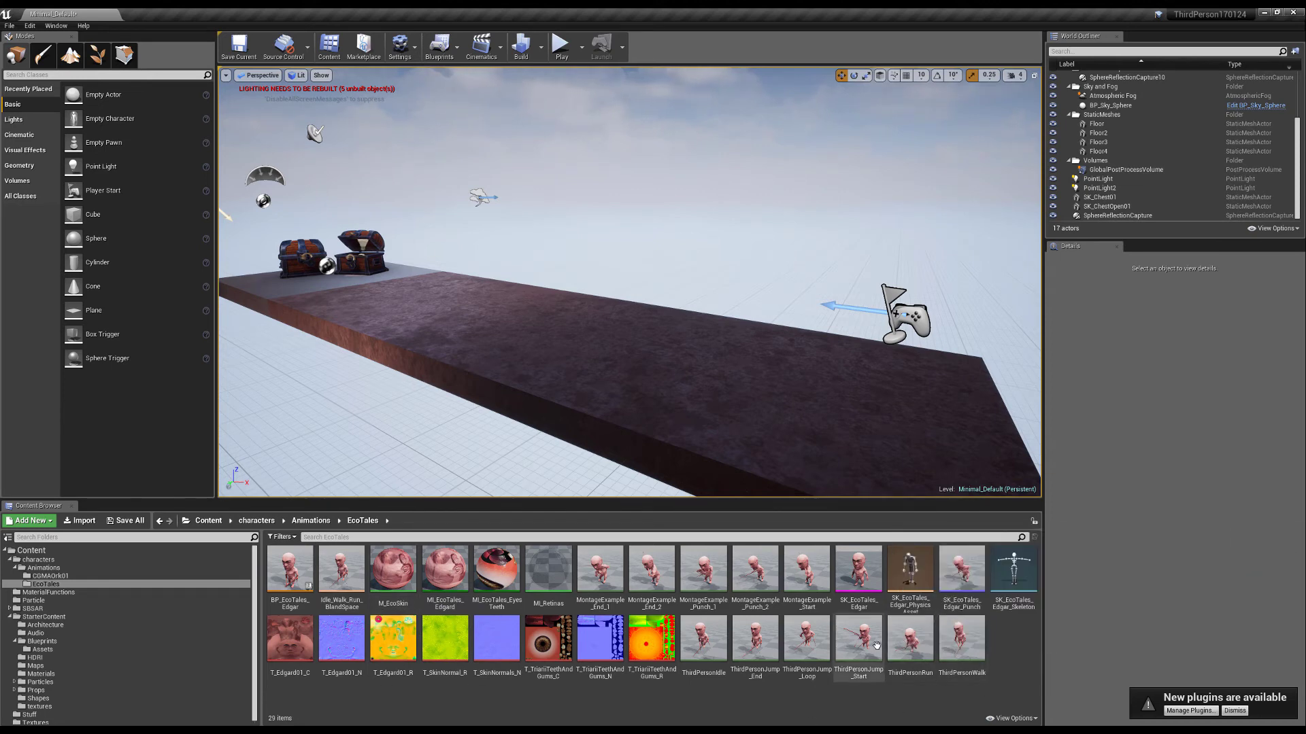
pyautogui.moveTo(703, 574)
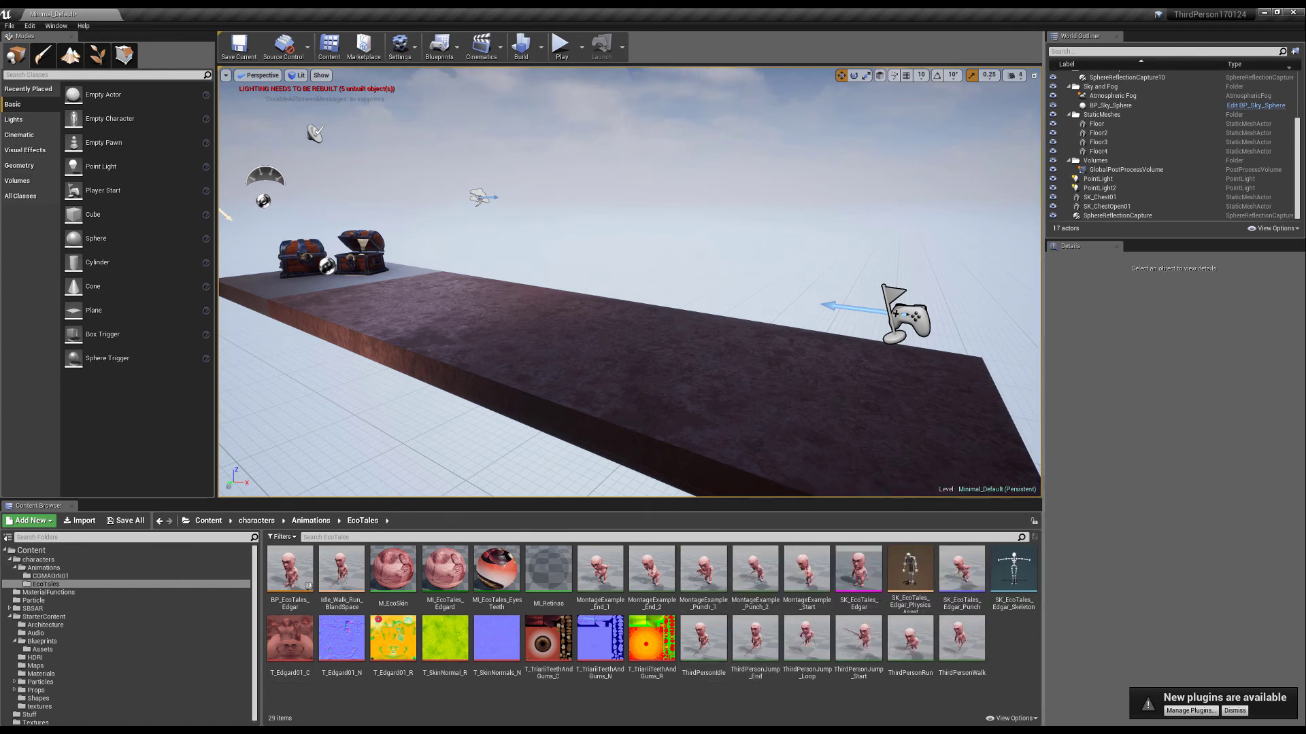
# Return to the characters folder containing CH_Mannequin.
pyautogui.click(899, 317)
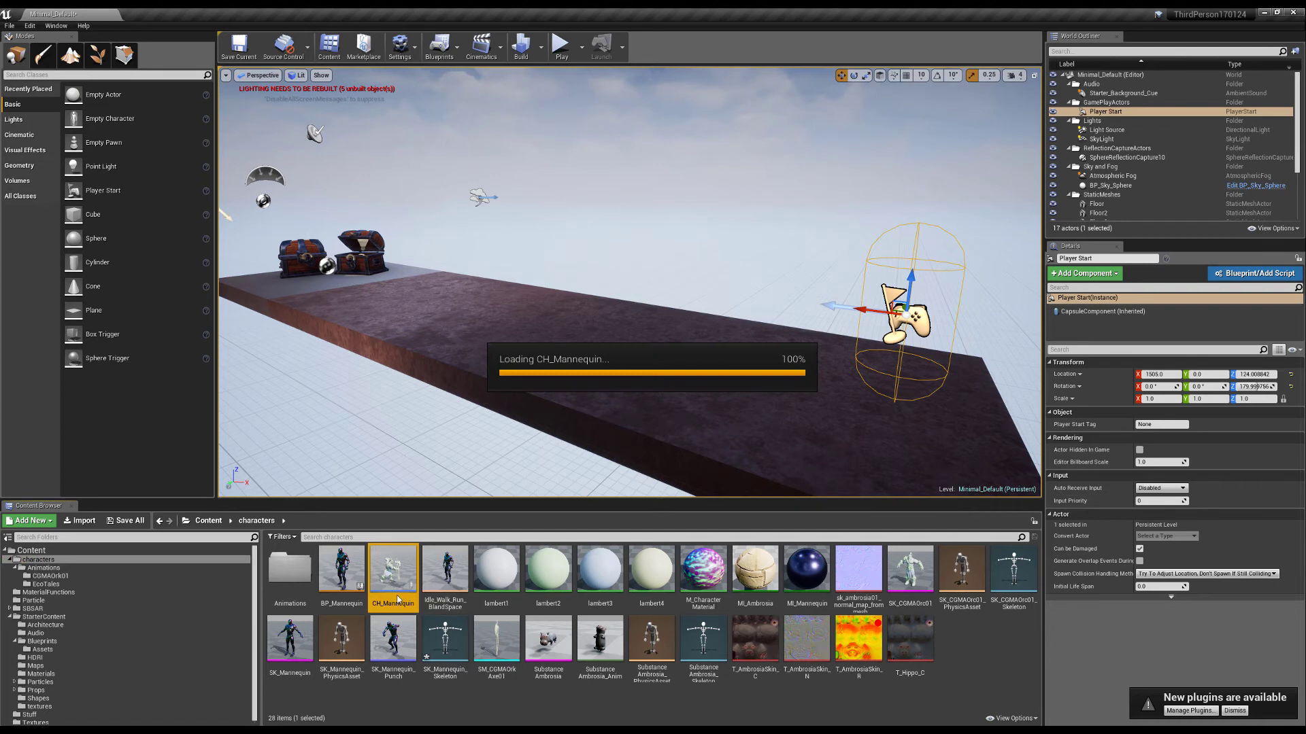
# Set CH_Mannequin's Mesh Anim Class to BP_EcoTales_Edgar, compile, and play the level as Edgar.
pyautogui.doubleClick(393, 570)
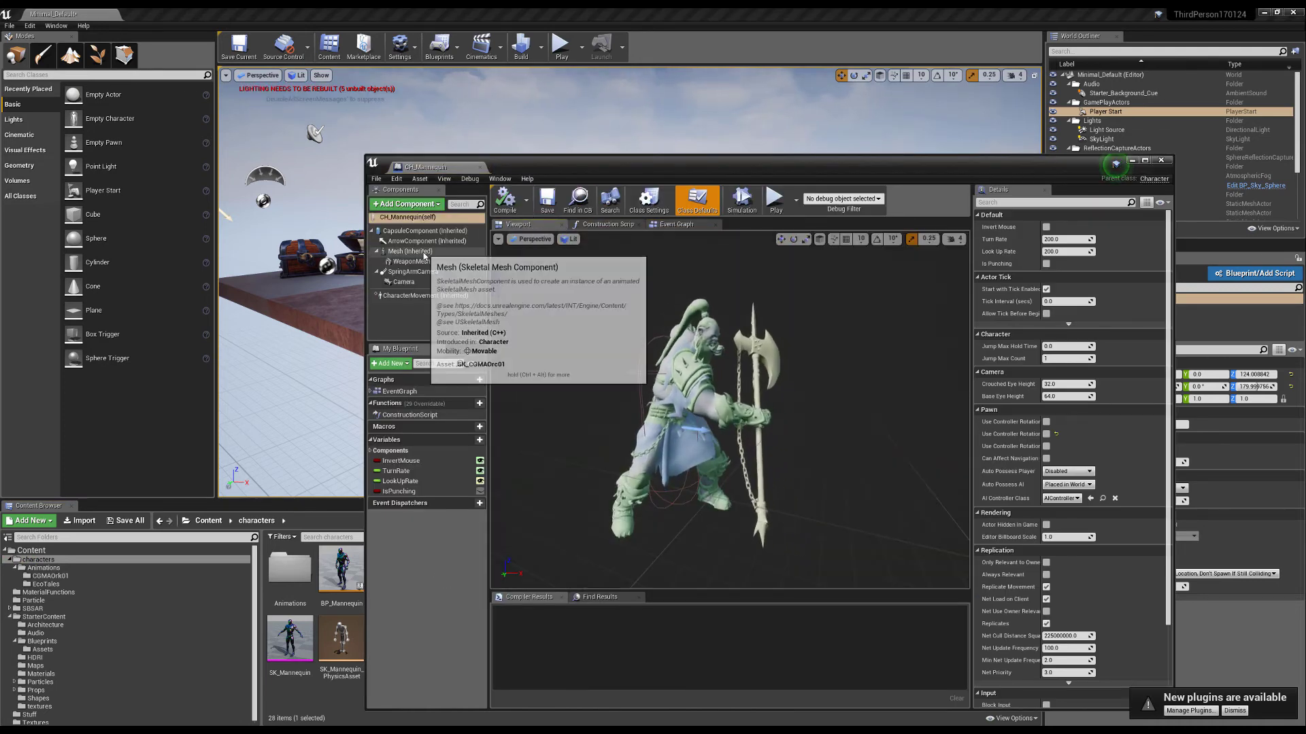
pyautogui.click(409, 250)
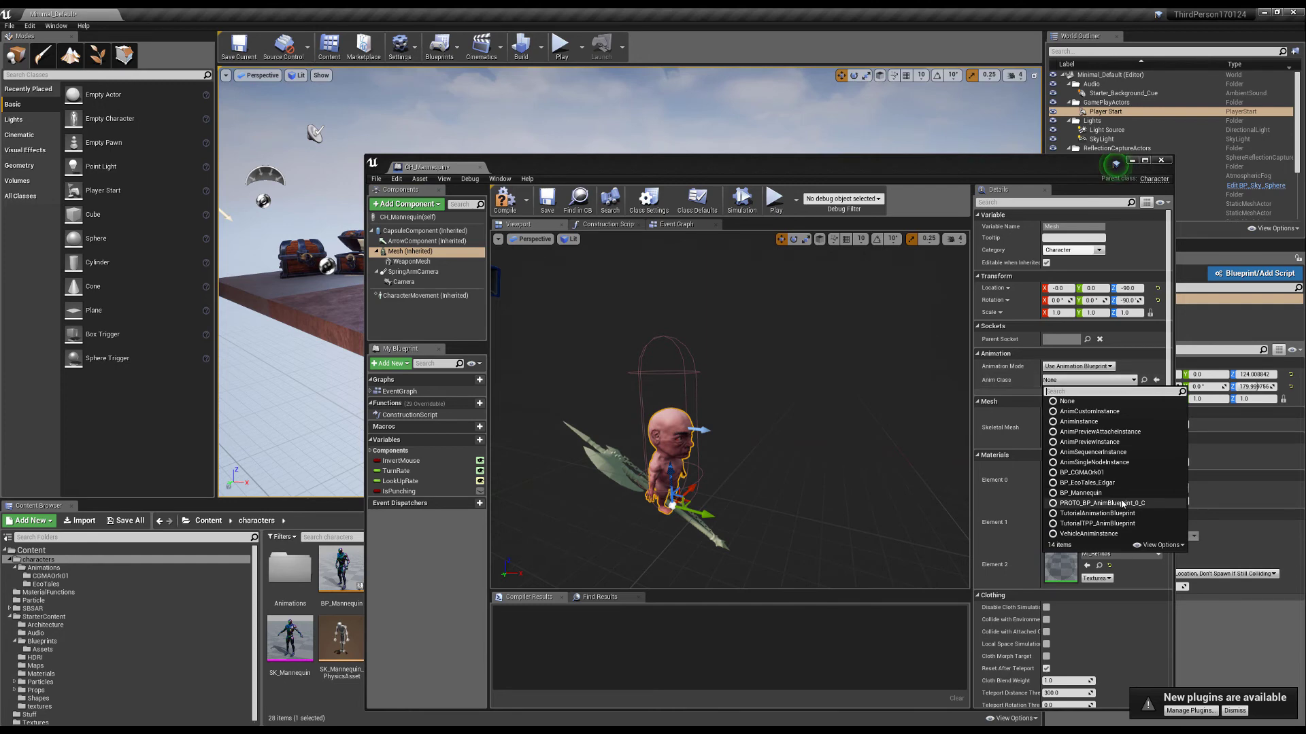
pyautogui.click(1087, 481)
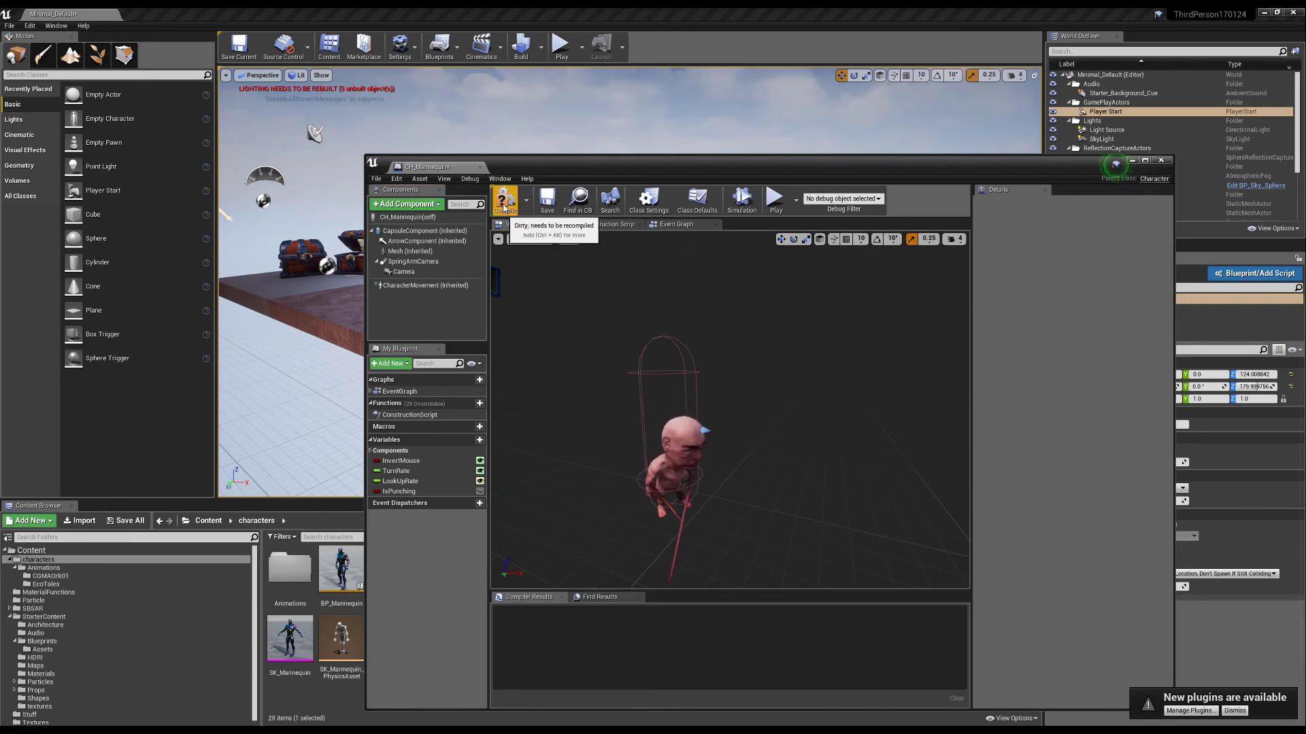
pyautogui.click(505, 200)
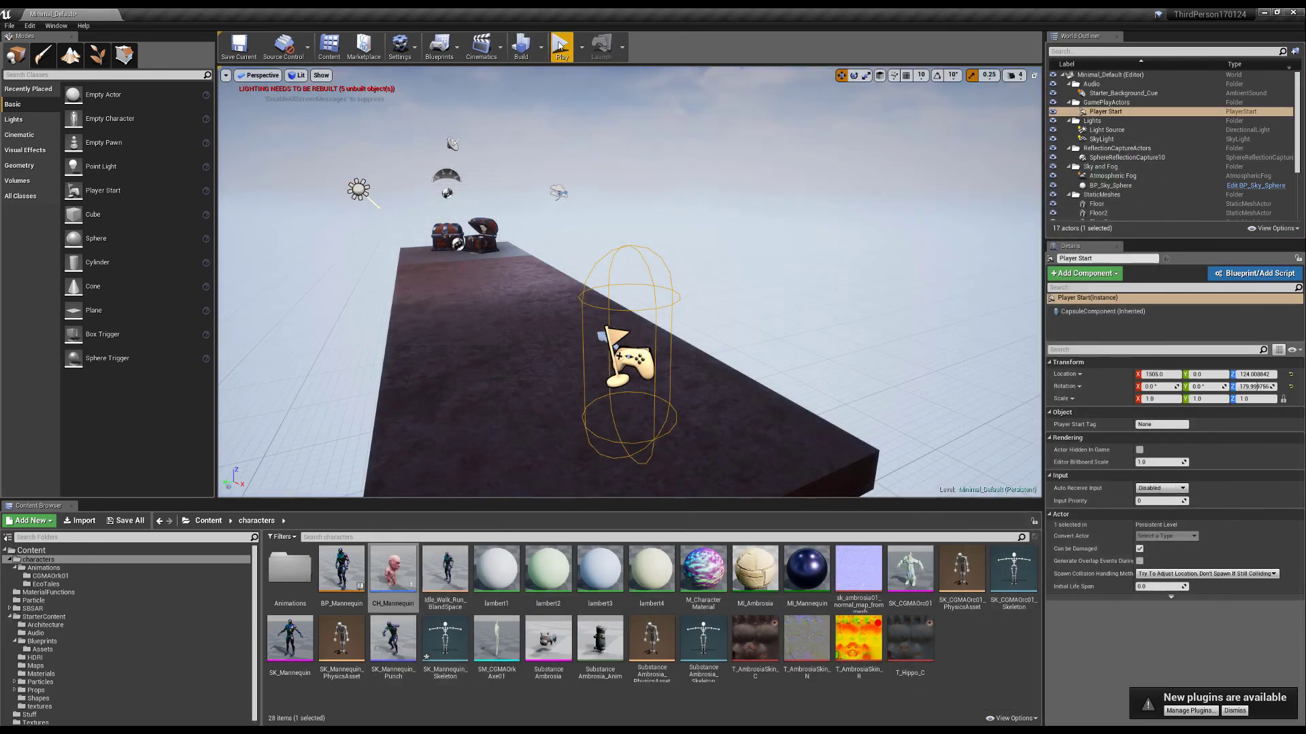
pyautogui.click(560, 46)
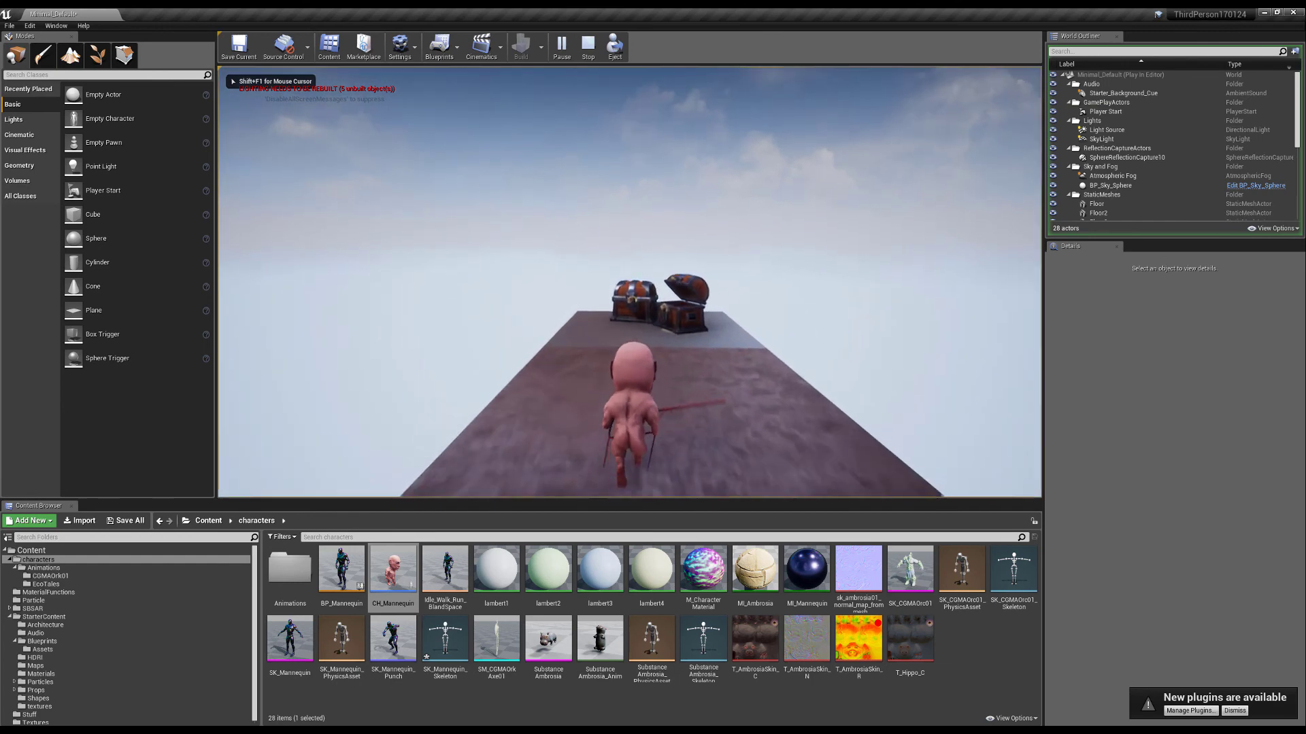